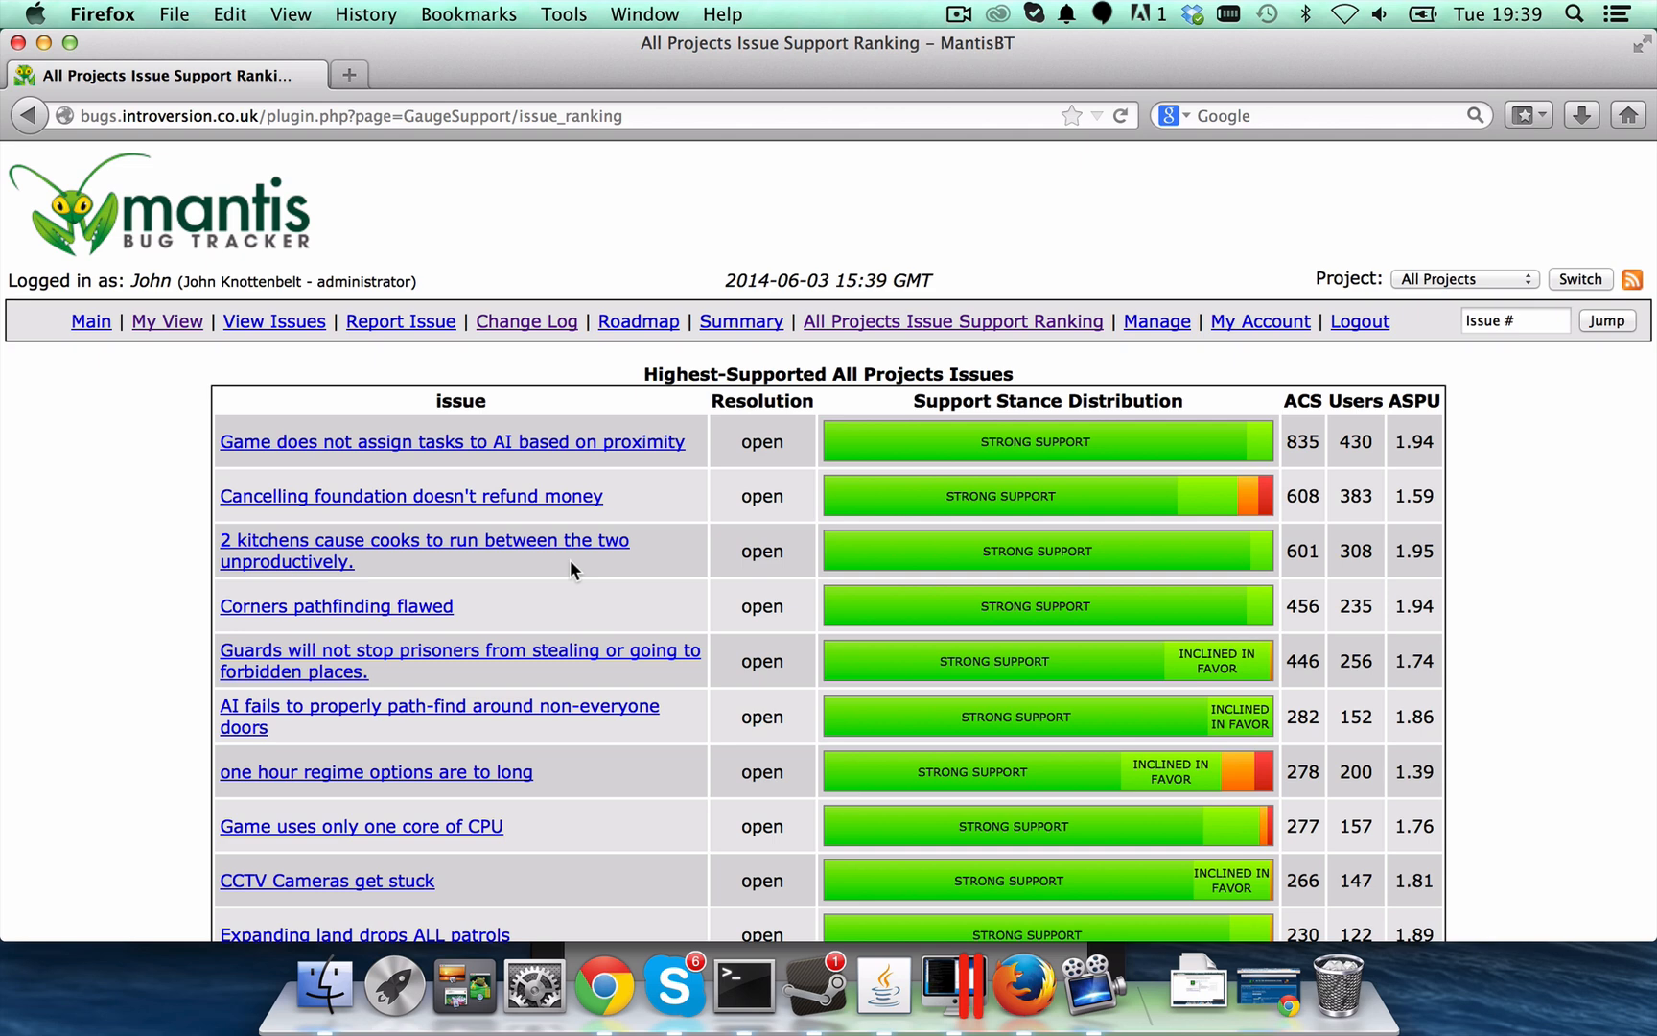
pyautogui.moveTo(566, 334)
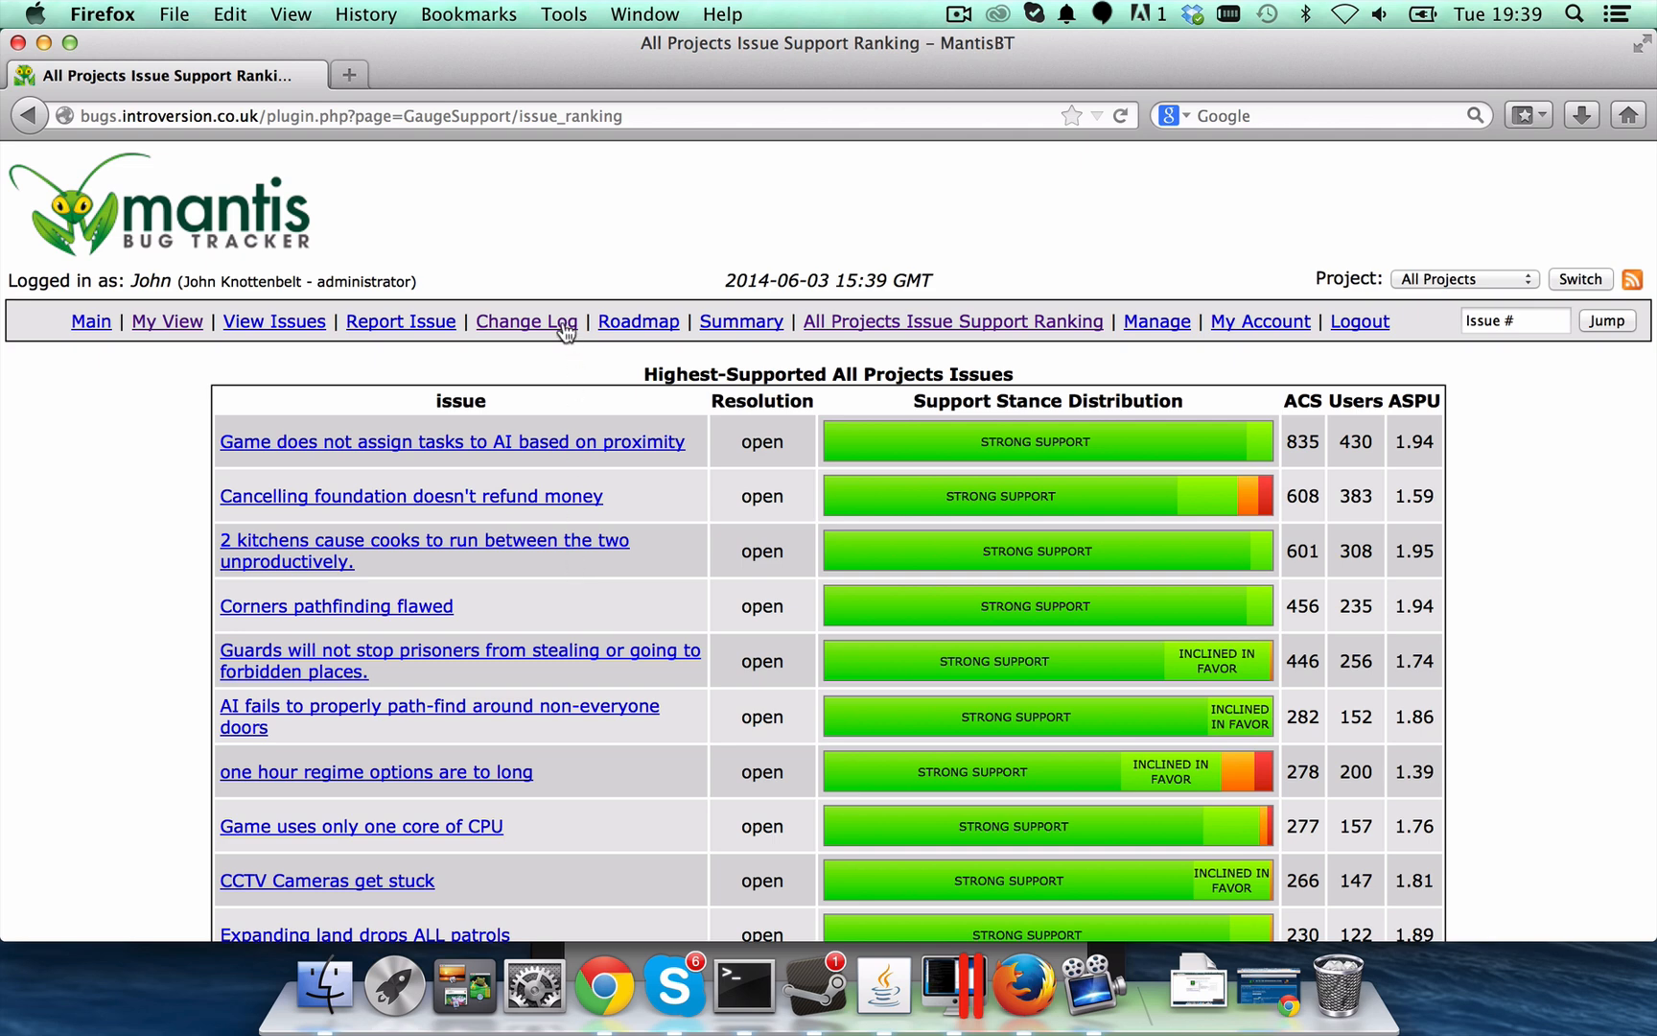
pyautogui.moveTo(525, 322)
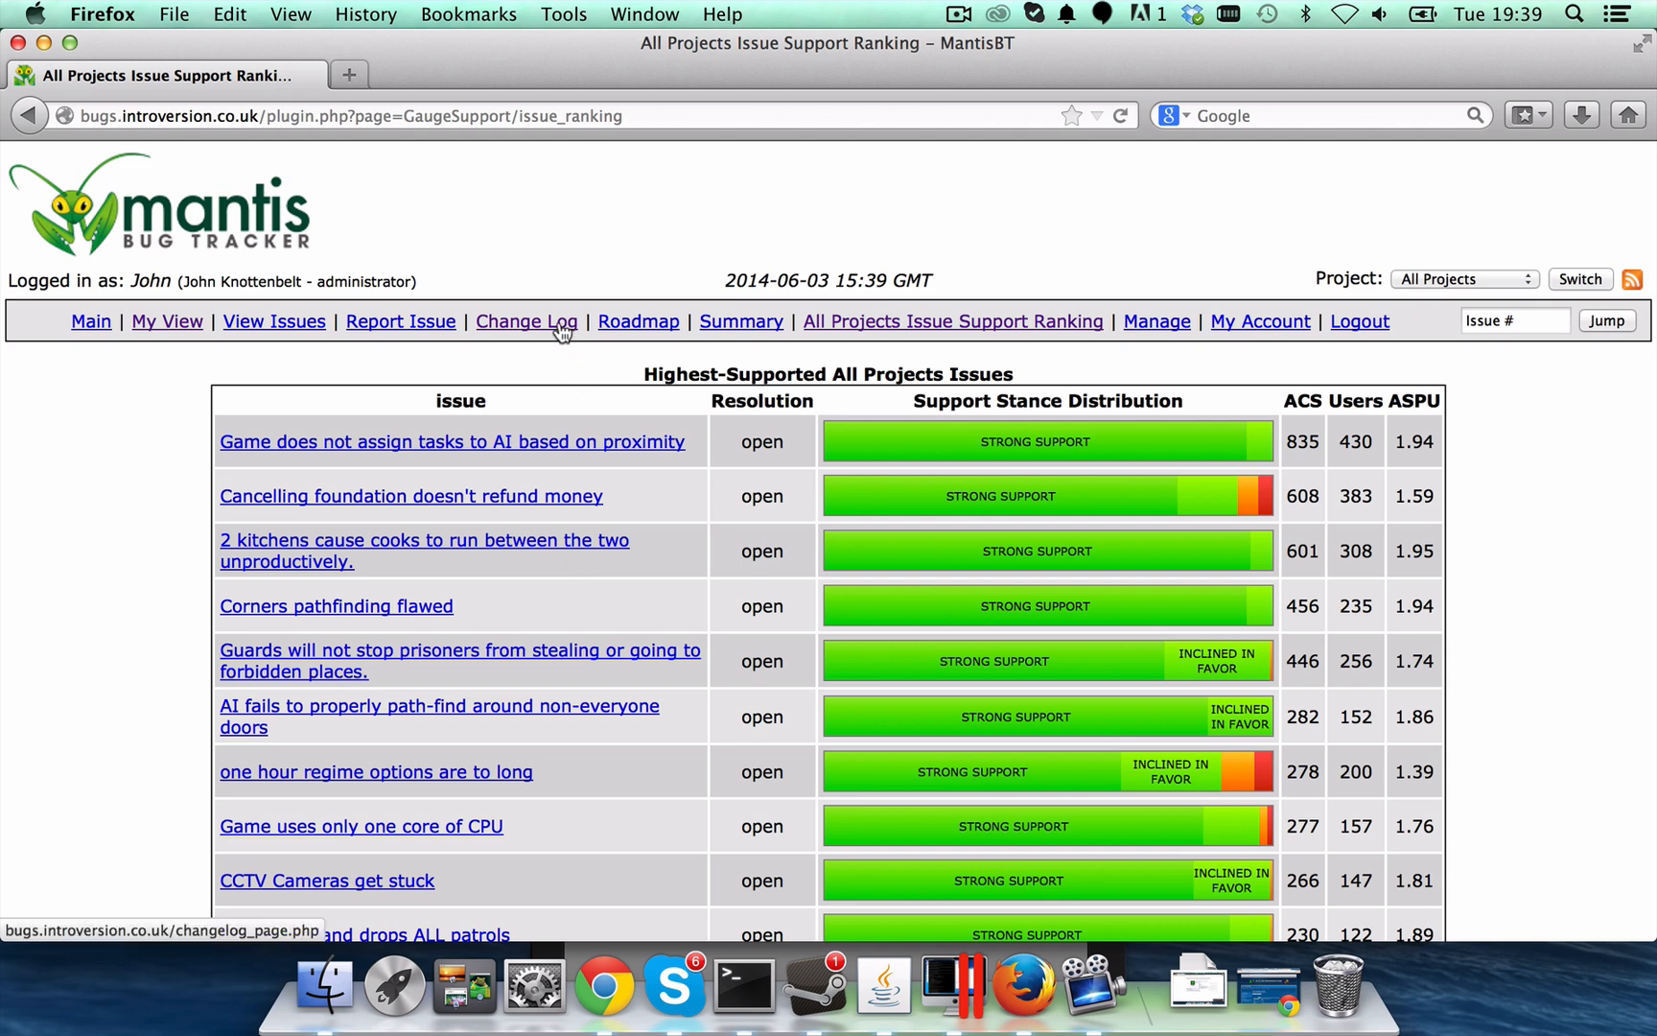
# View the Prison Architect change log listing the BugBash-1 resolved issues
pyautogui.click(525, 322)
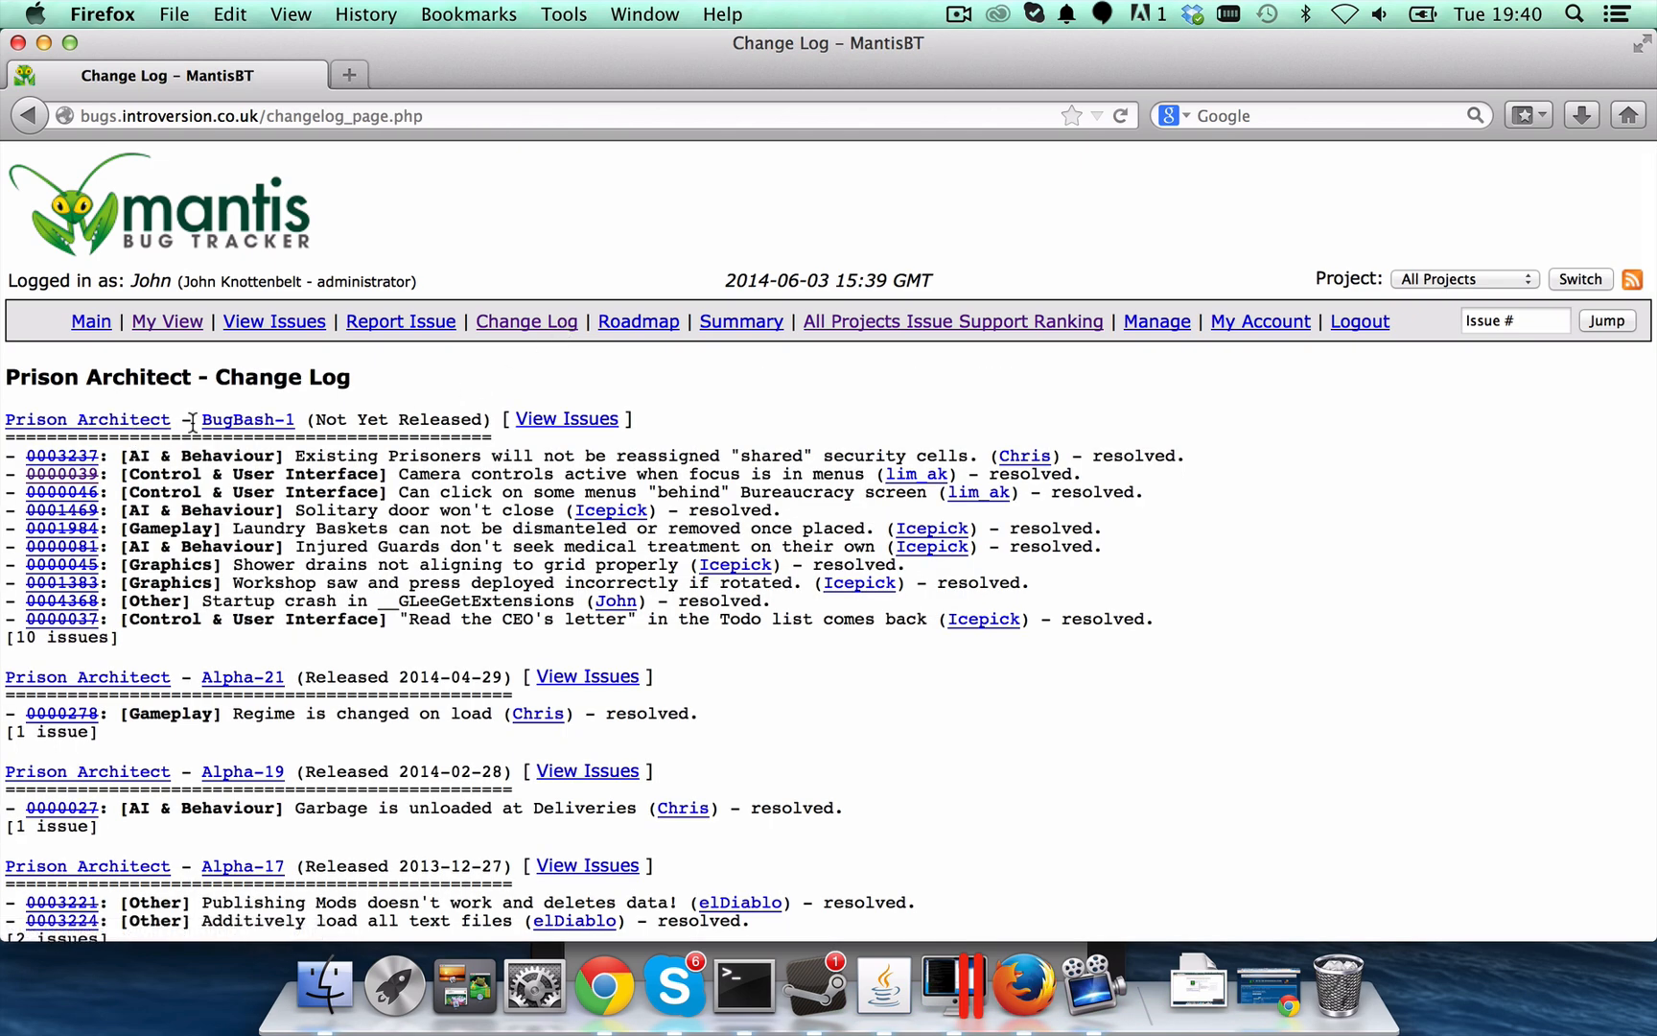
pyautogui.moveTo(61, 454)
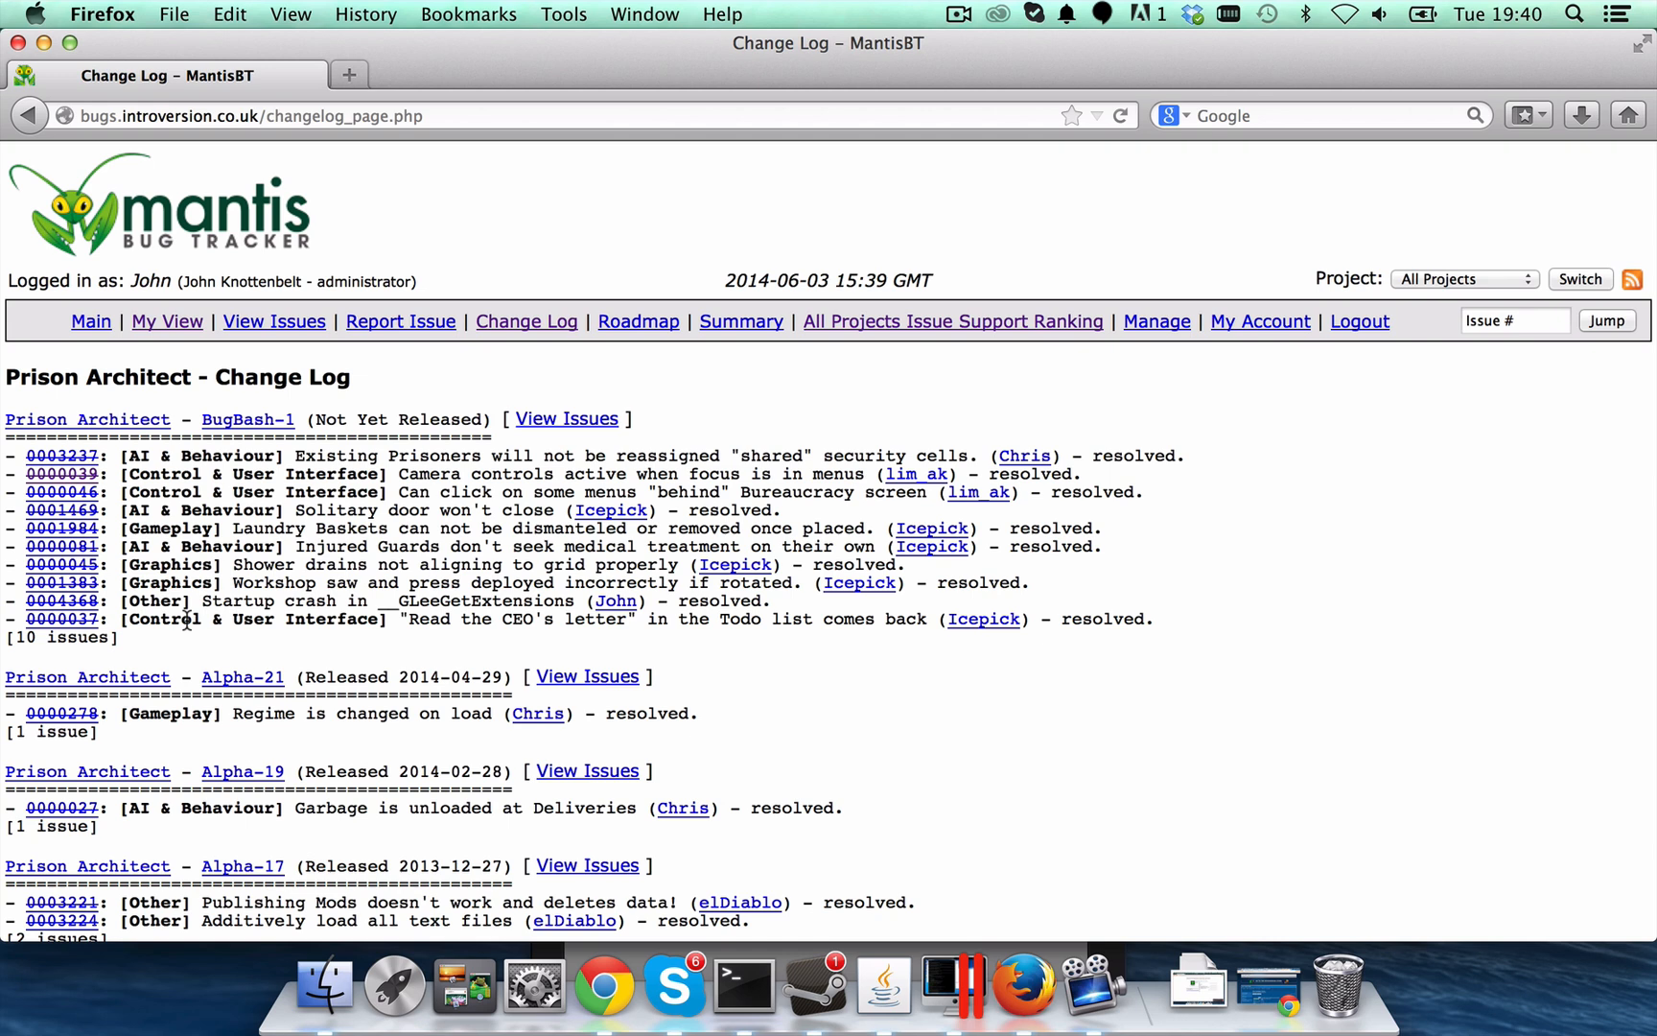
pyautogui.moveTo(251, 477)
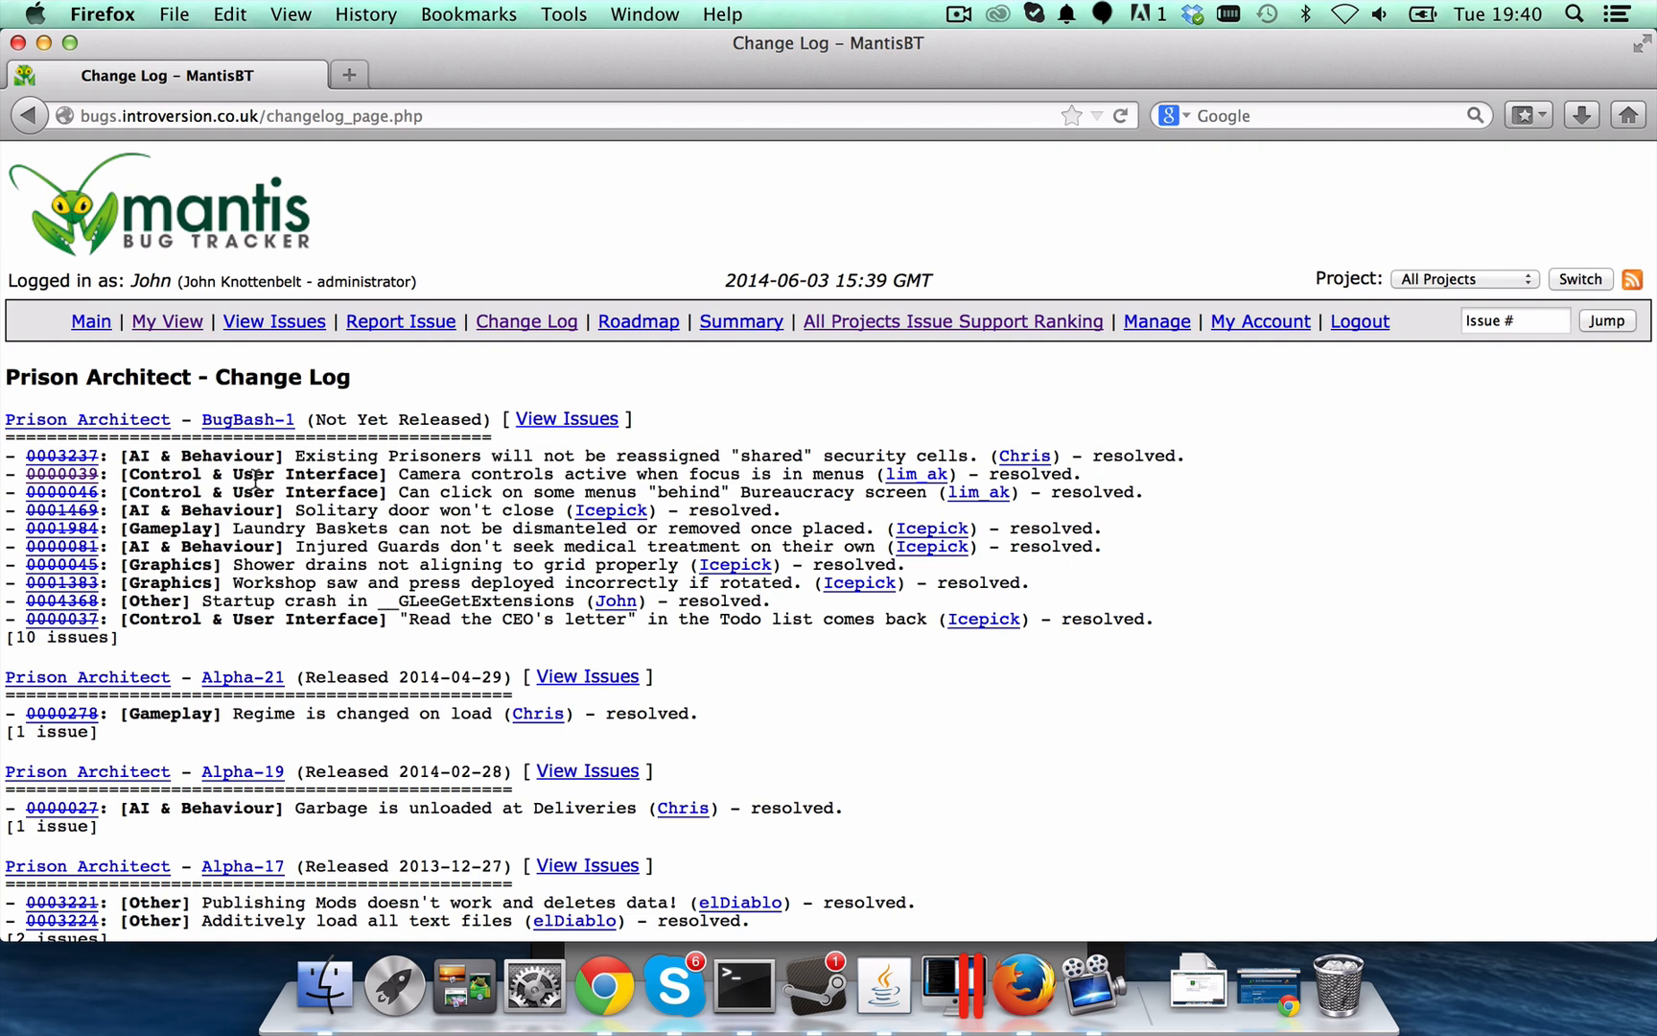
pyautogui.moveTo(976, 828)
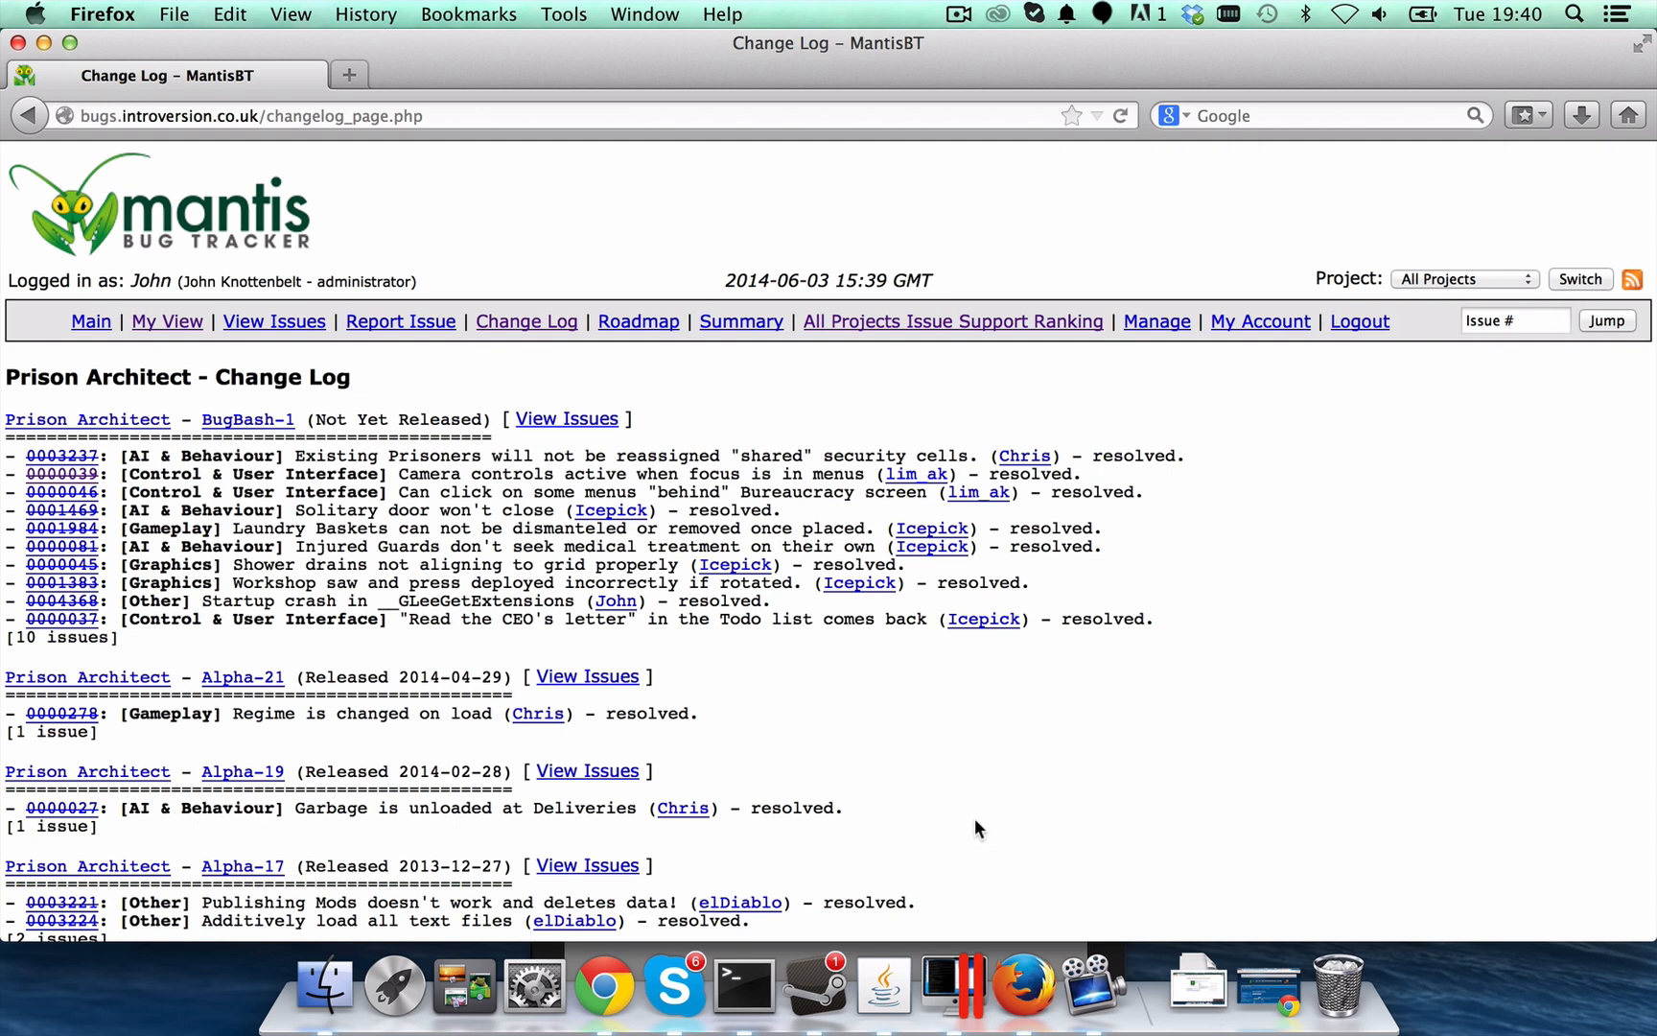
pyautogui.moveTo(835, 714)
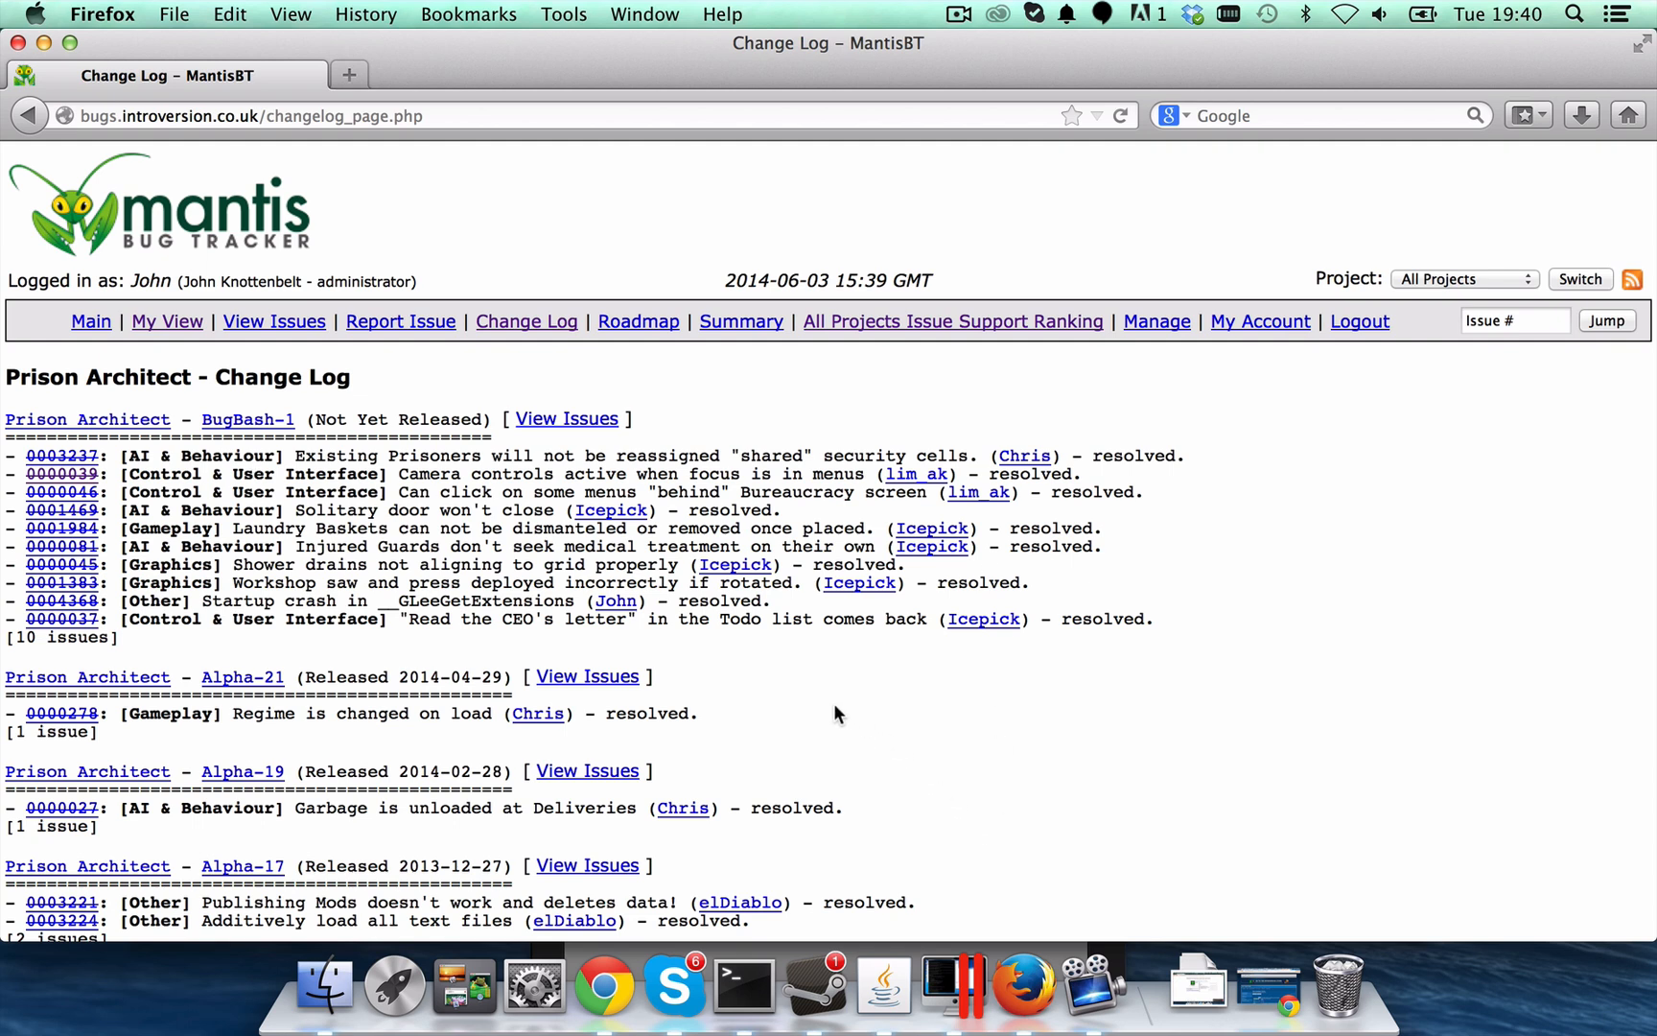
pyautogui.moveTo(815, 989)
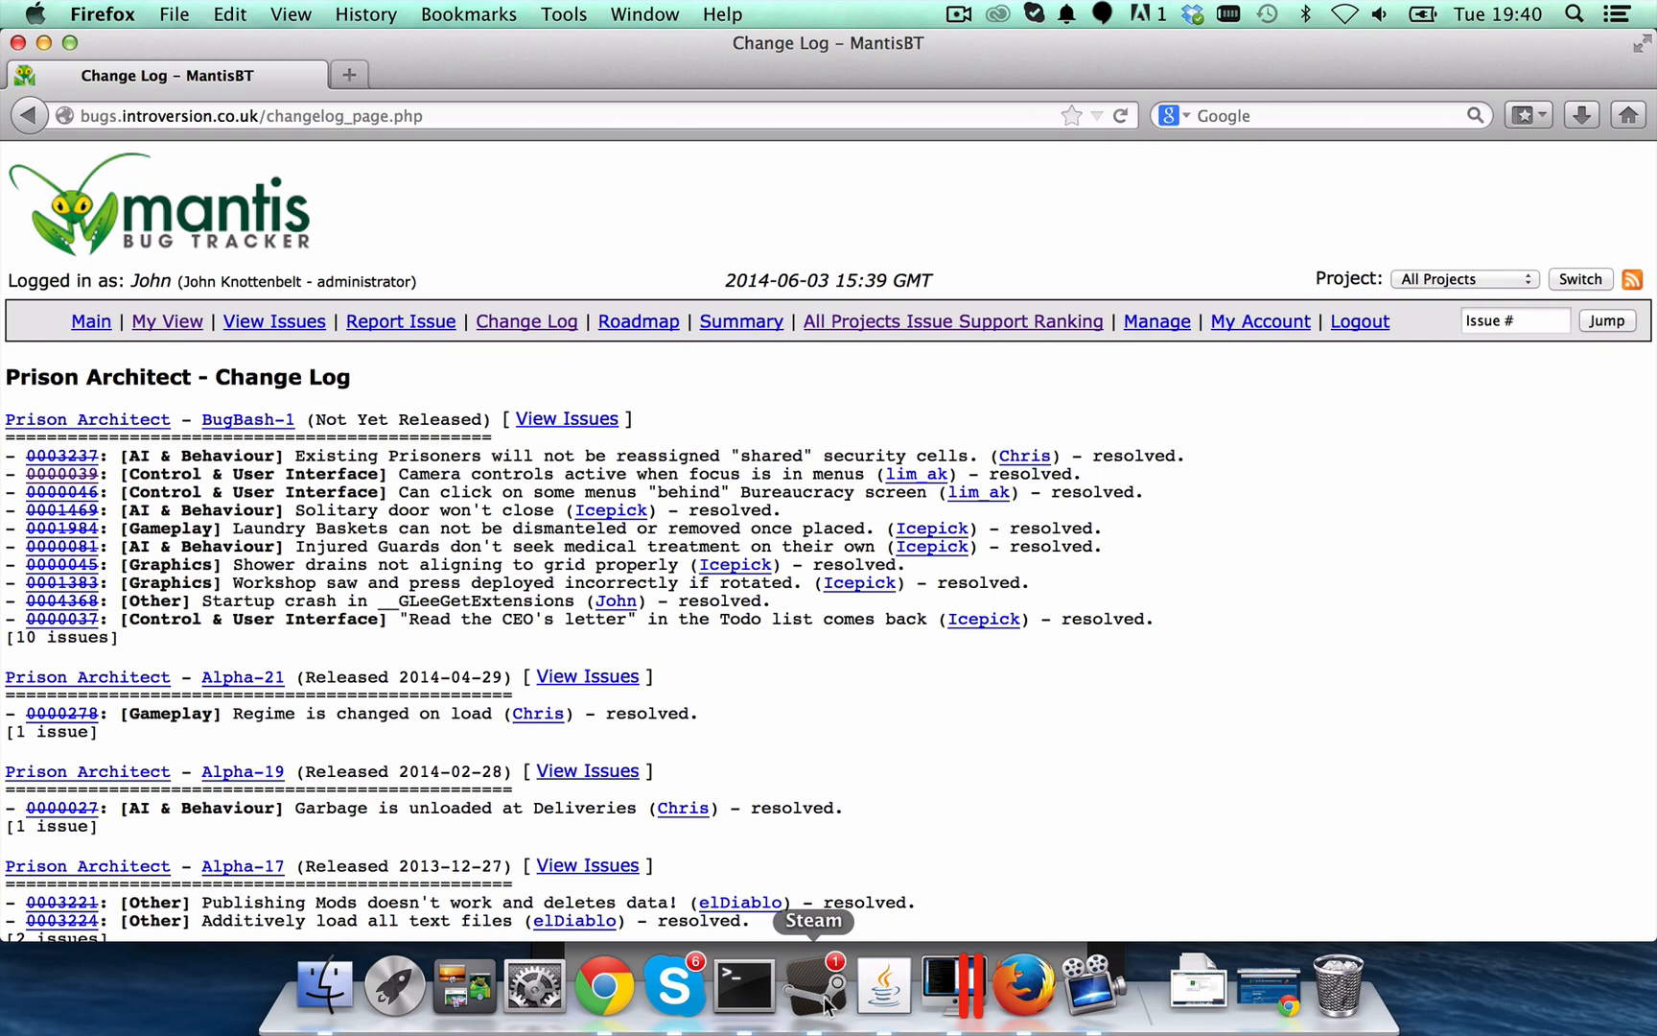
# Bring the Steam library to the front showing Prison Architect [bugbash]
pyautogui.click(813, 984)
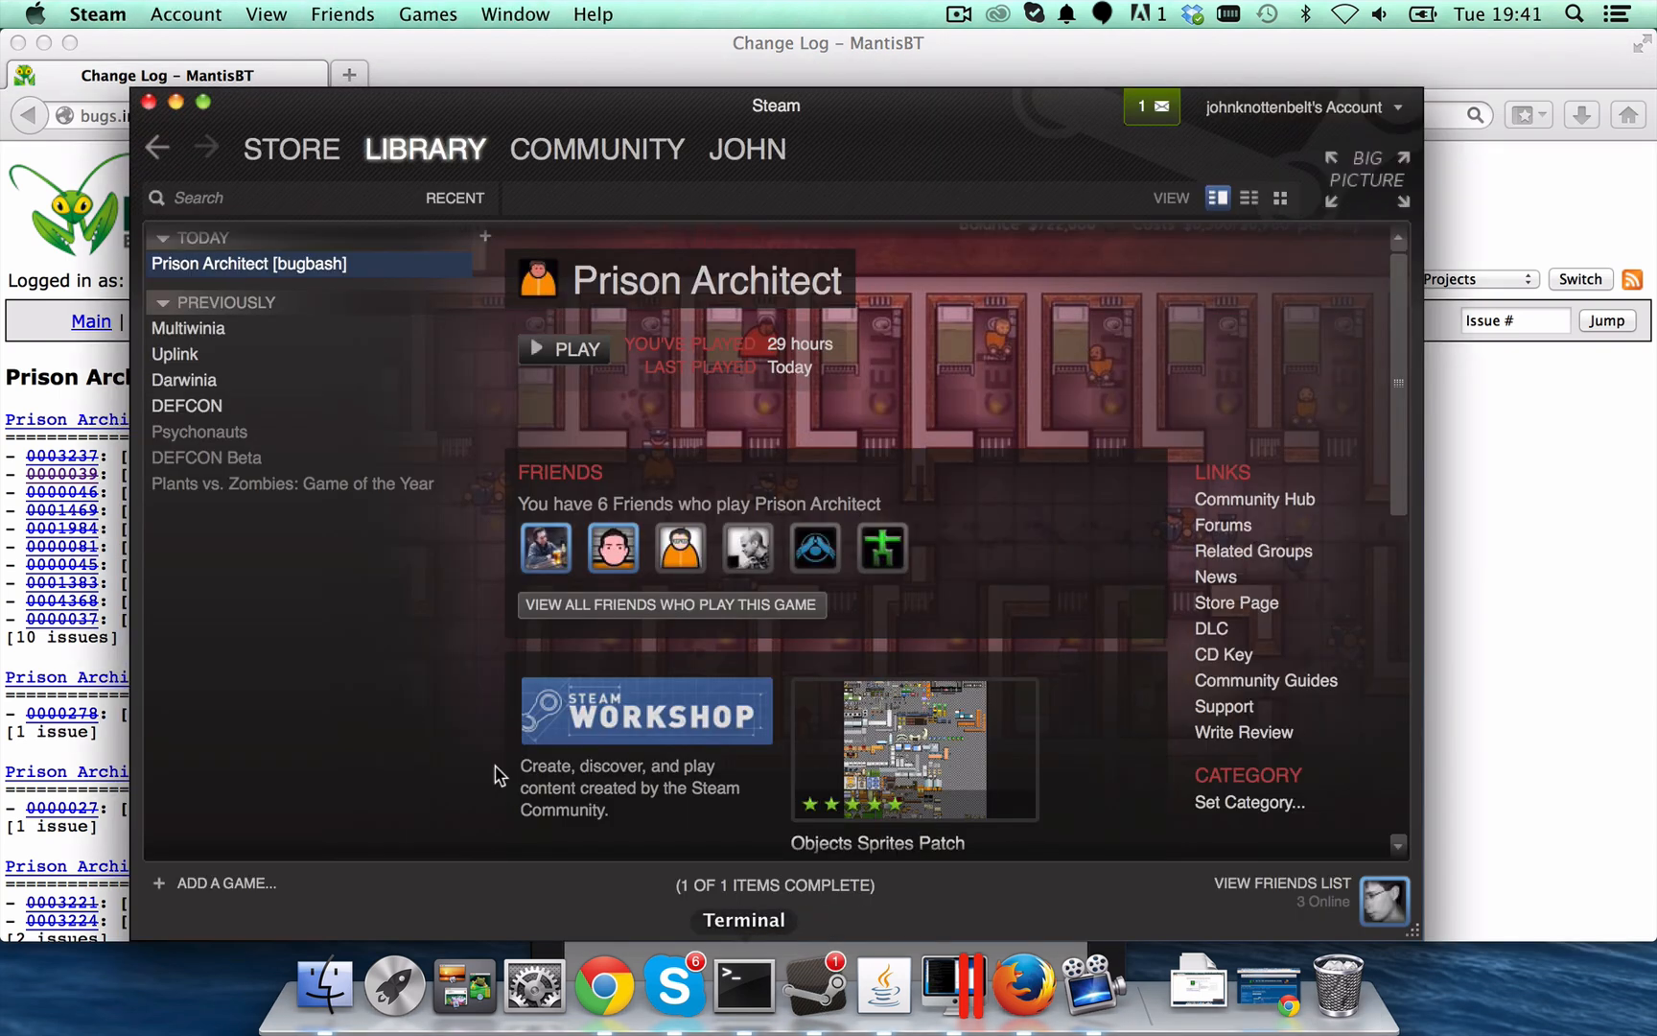
pyautogui.moveTo(468, 107)
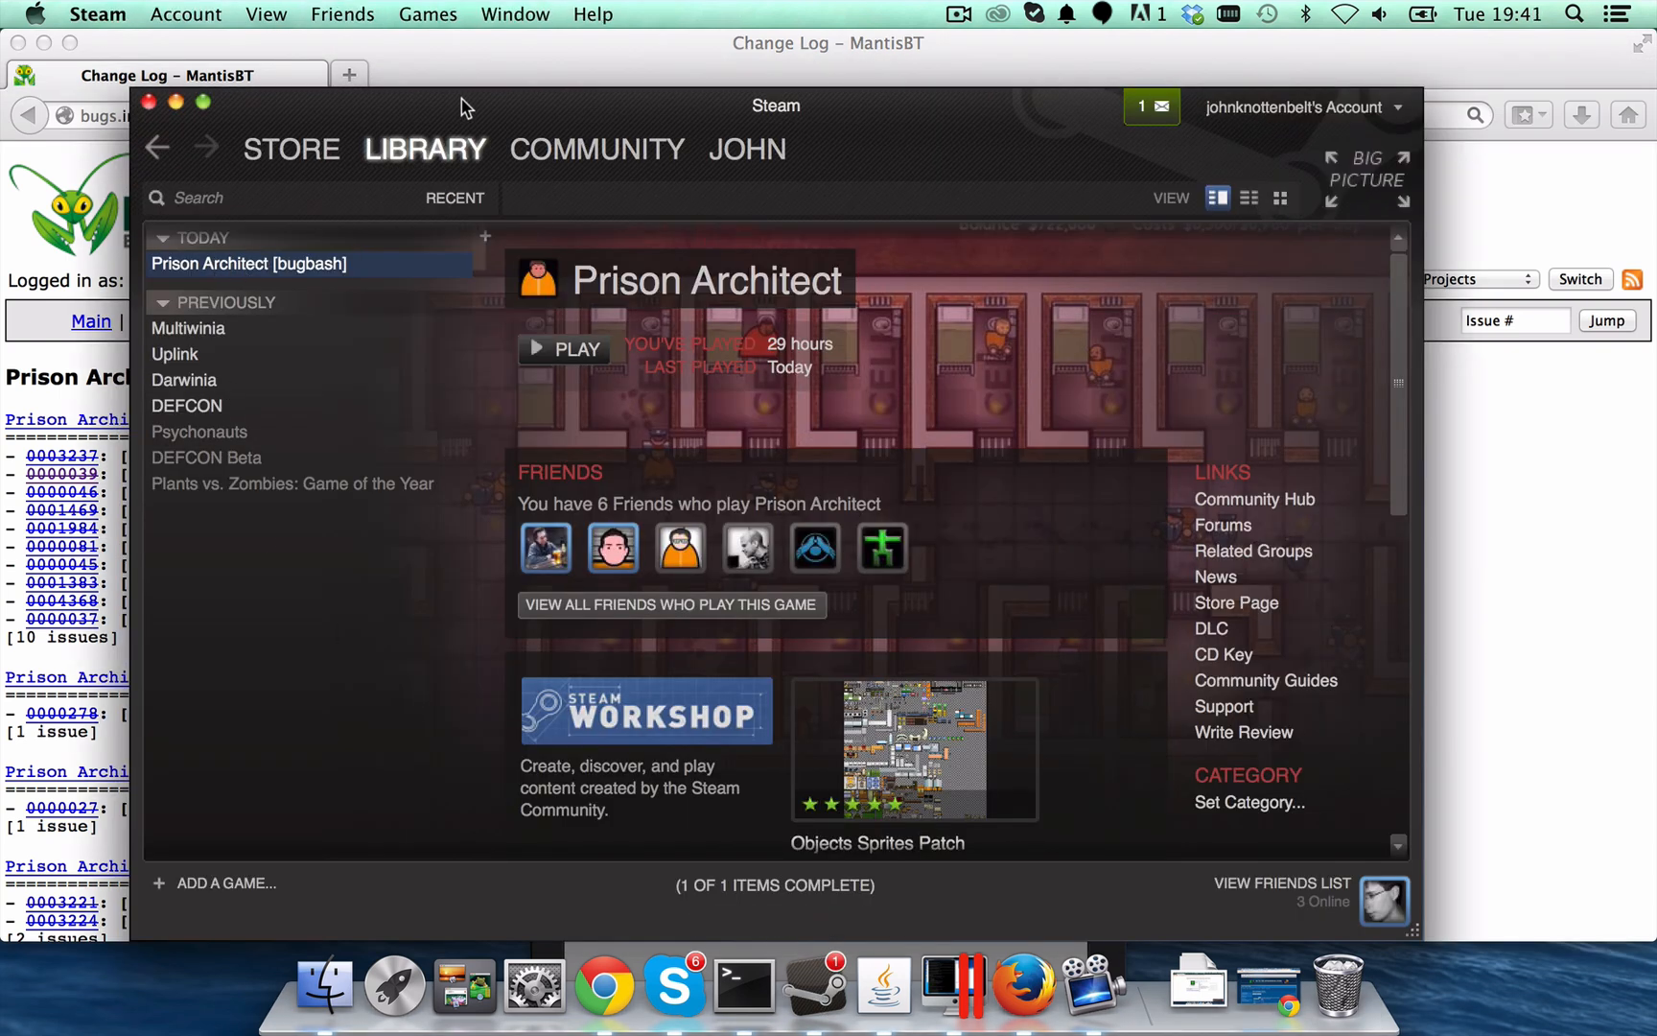
pyautogui.moveTo(188, 273)
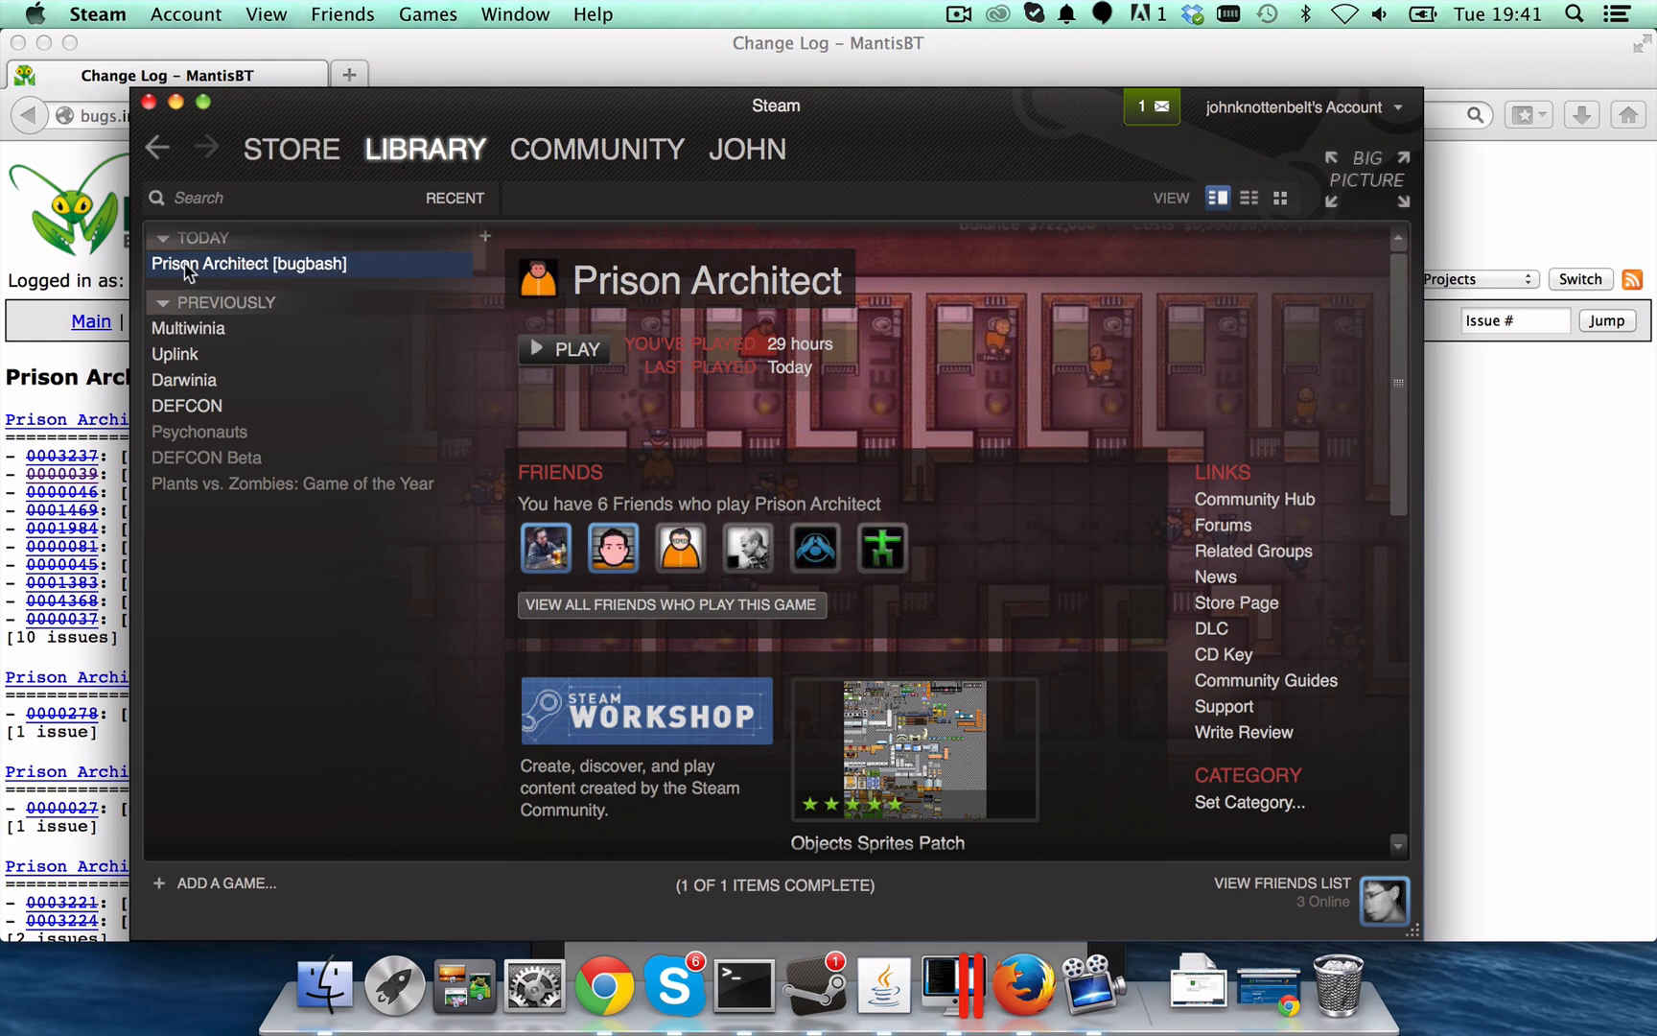
pyautogui.moveTo(336, 278)
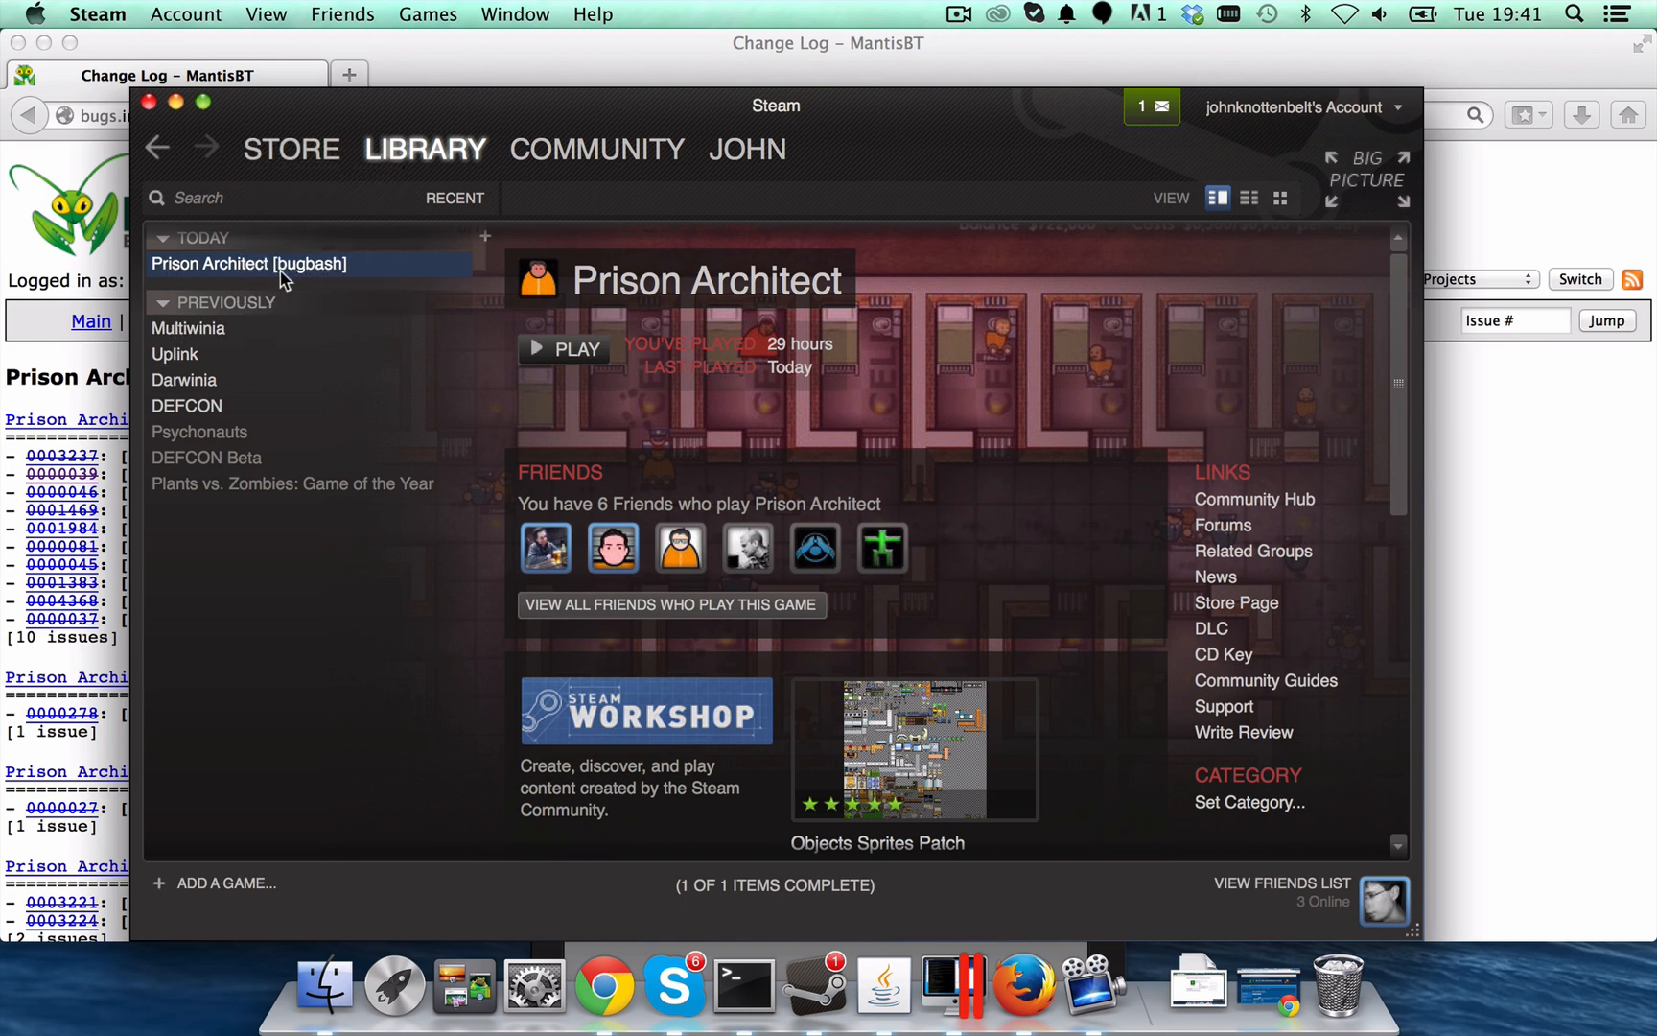
pyautogui.moveTo(328, 274)
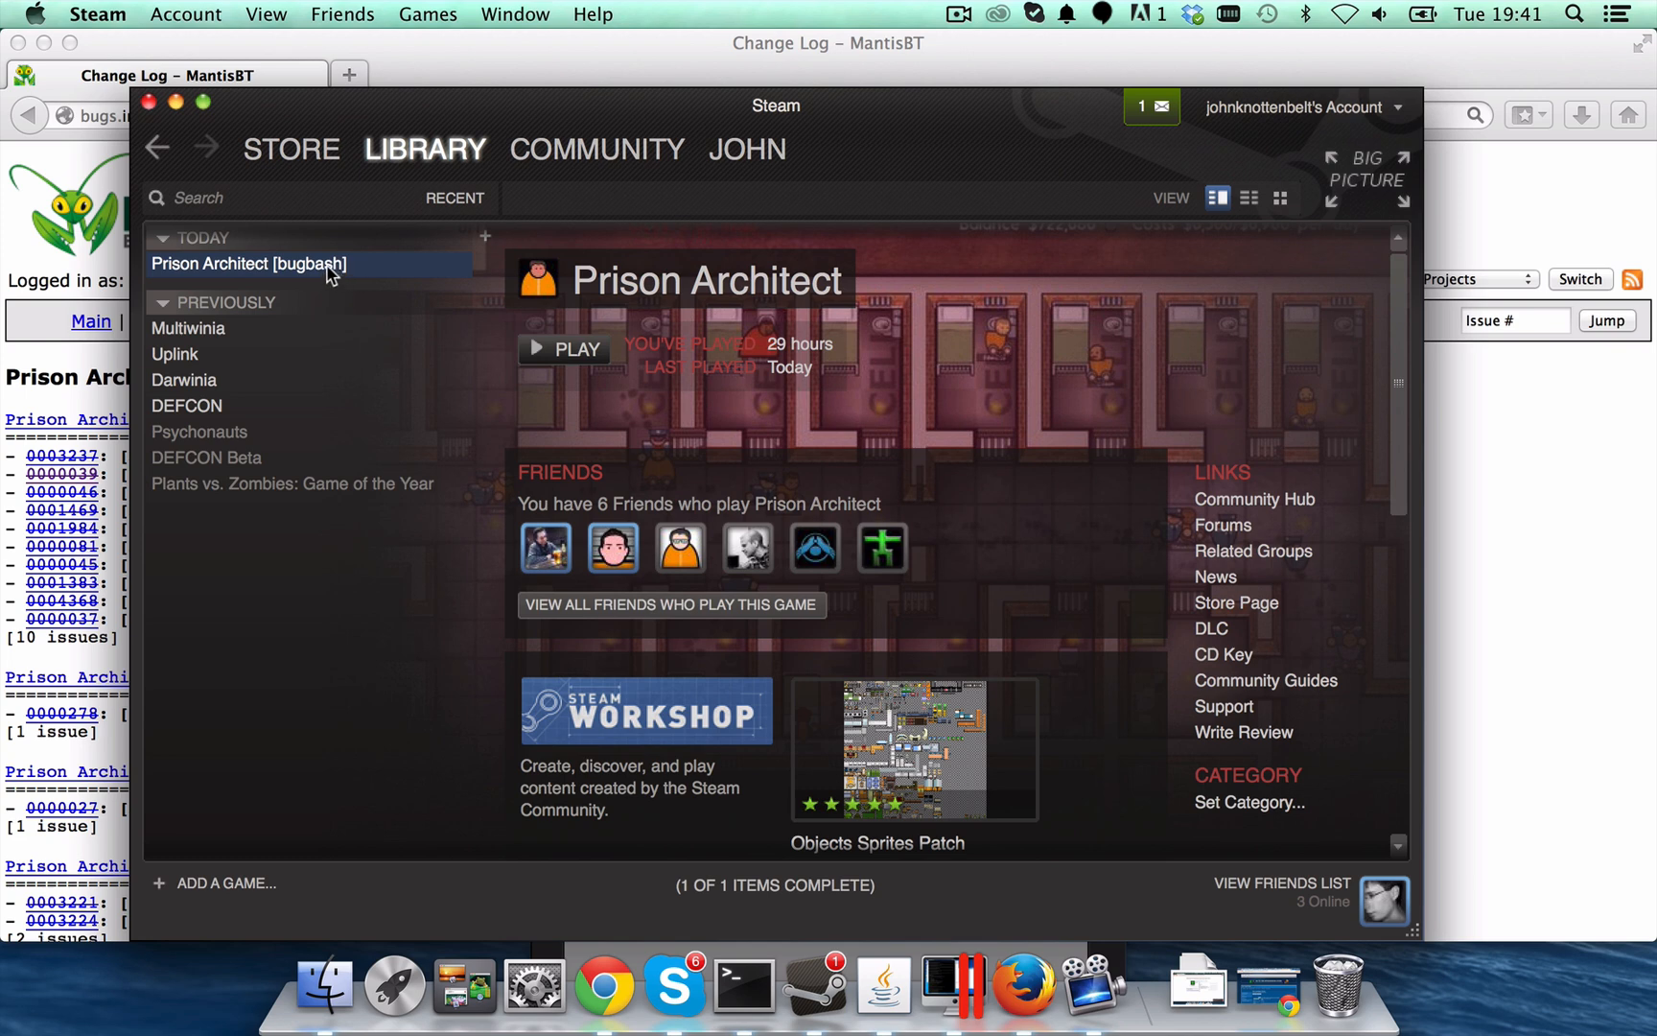
pyautogui.rightClick(247, 264)
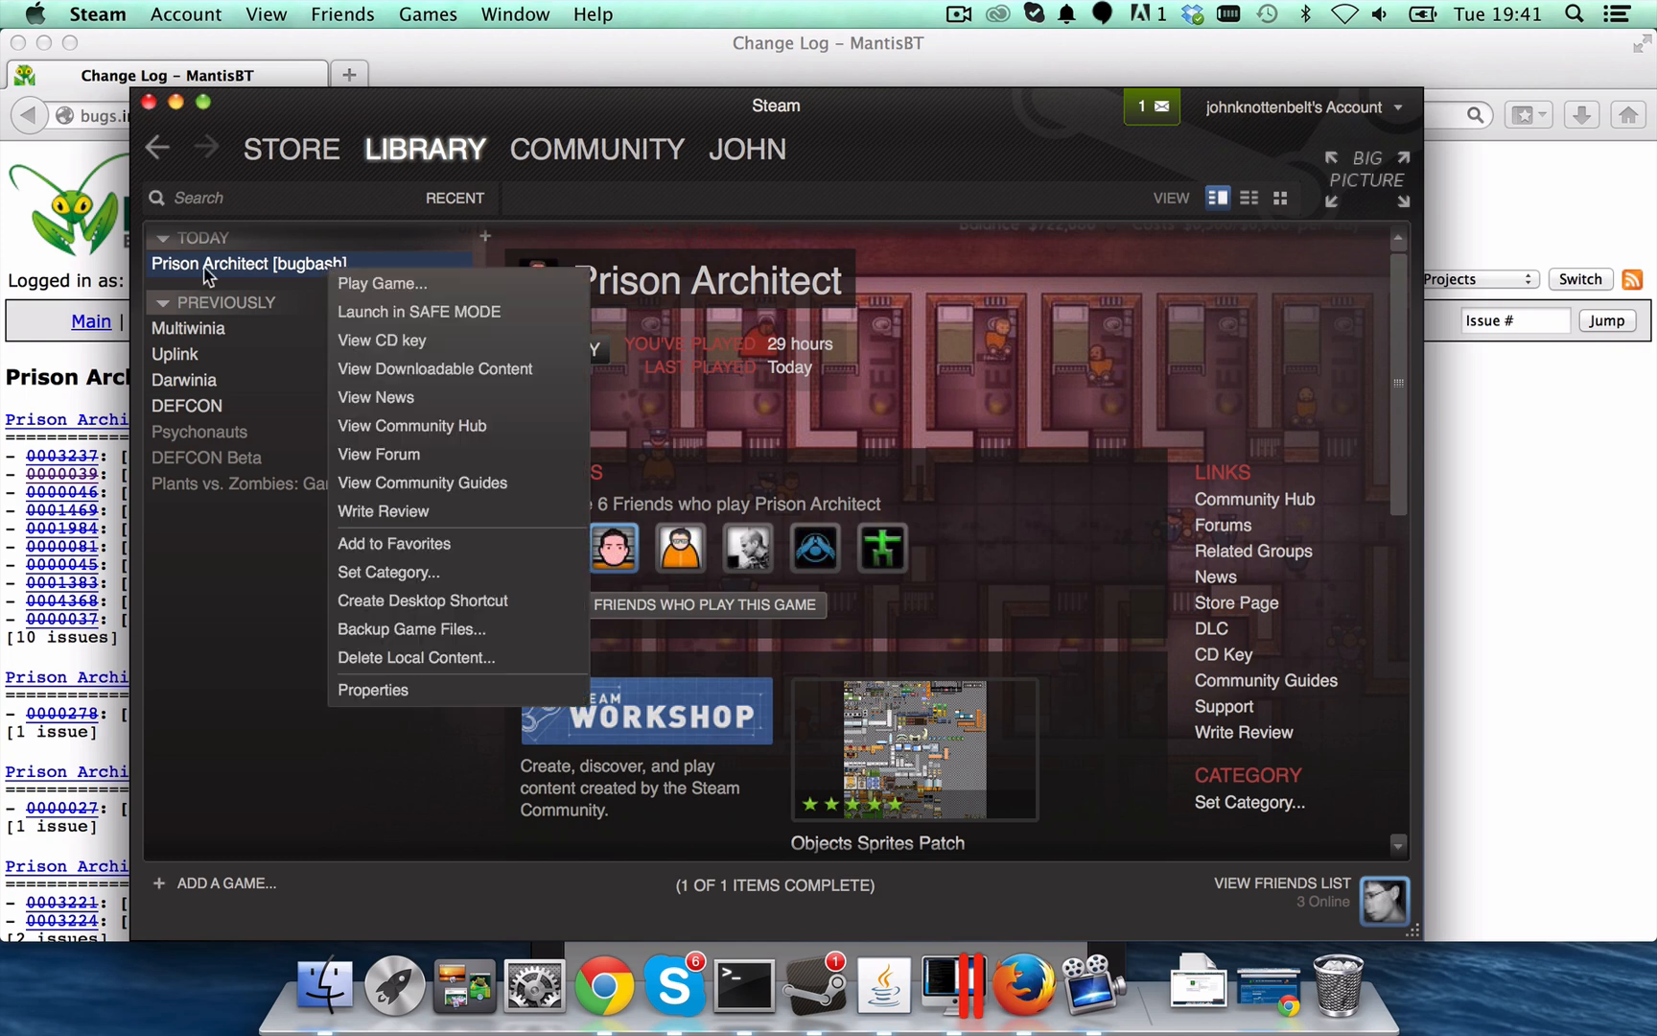
pyautogui.click(371, 700)
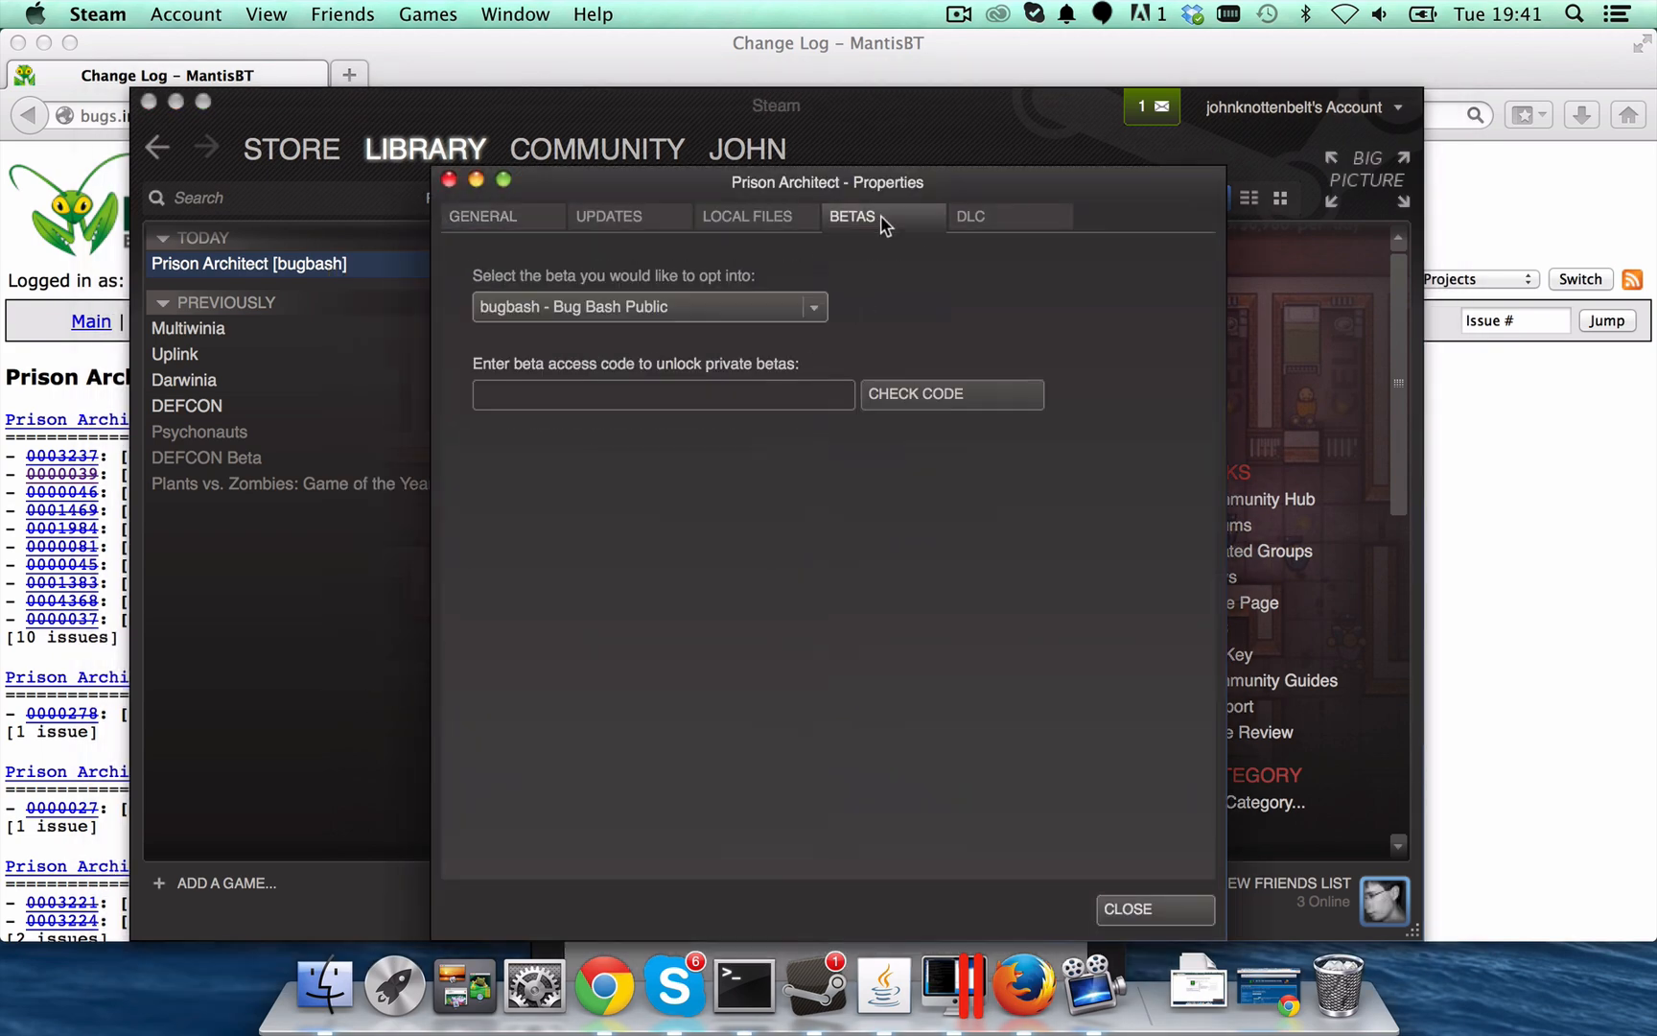
pyautogui.moveTo(648, 320)
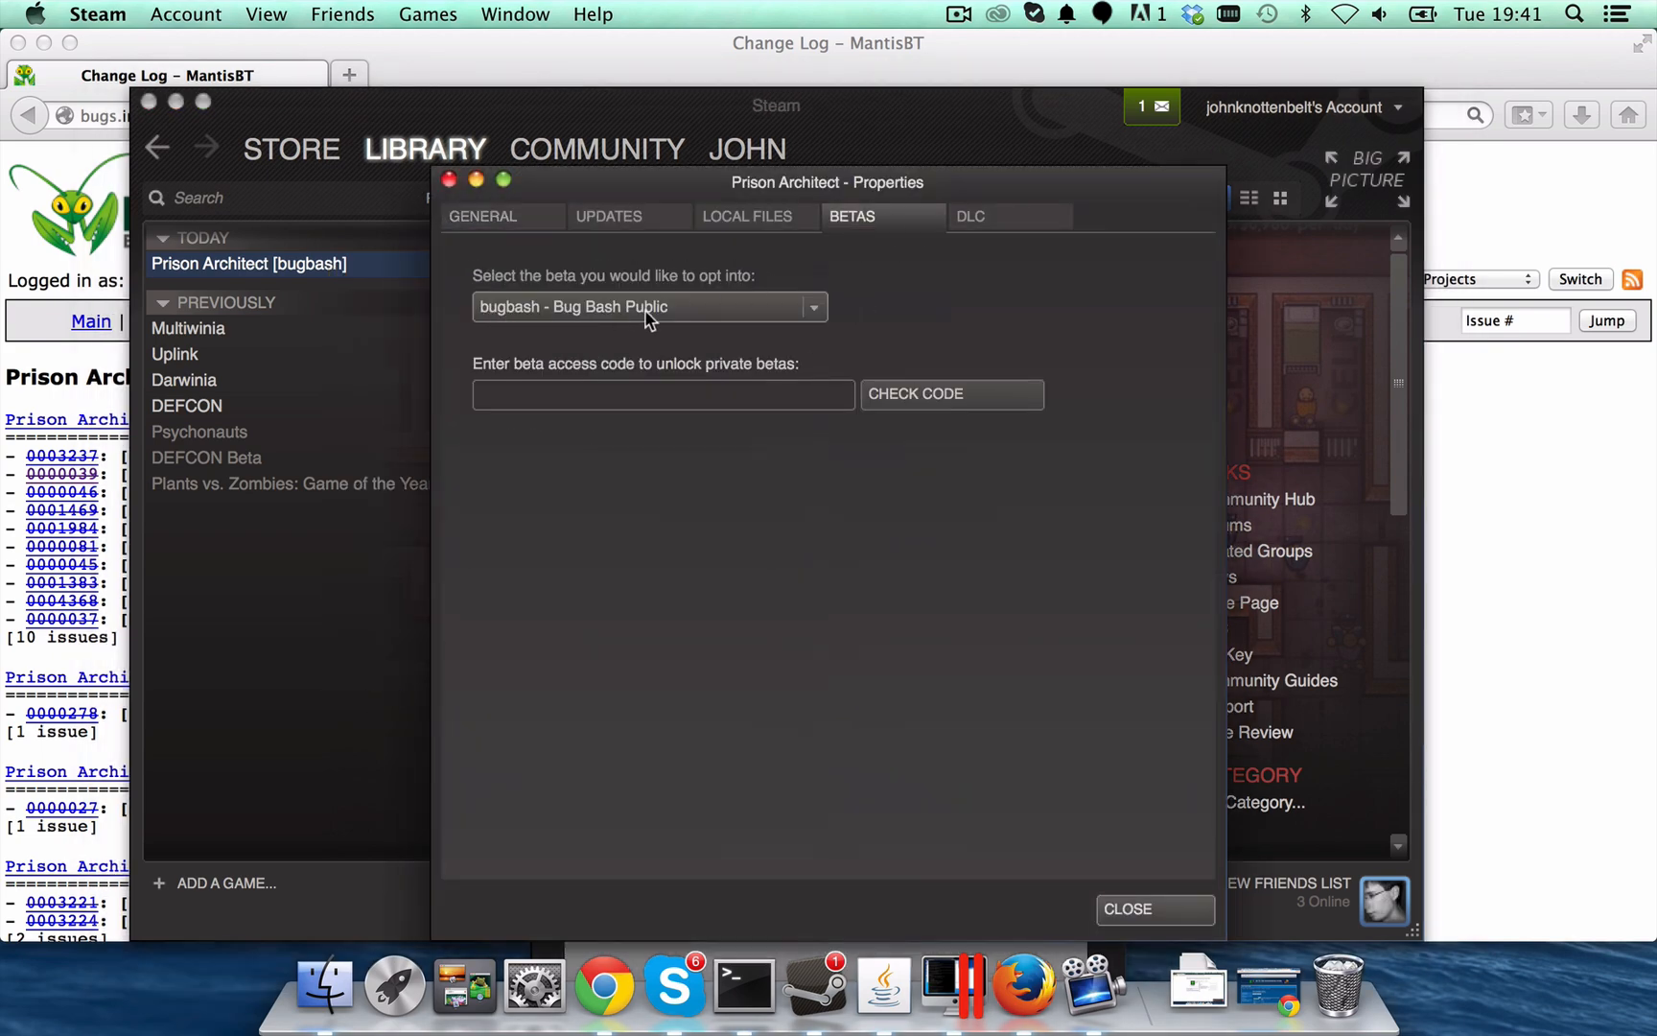
pyautogui.moveTo(512, 307)
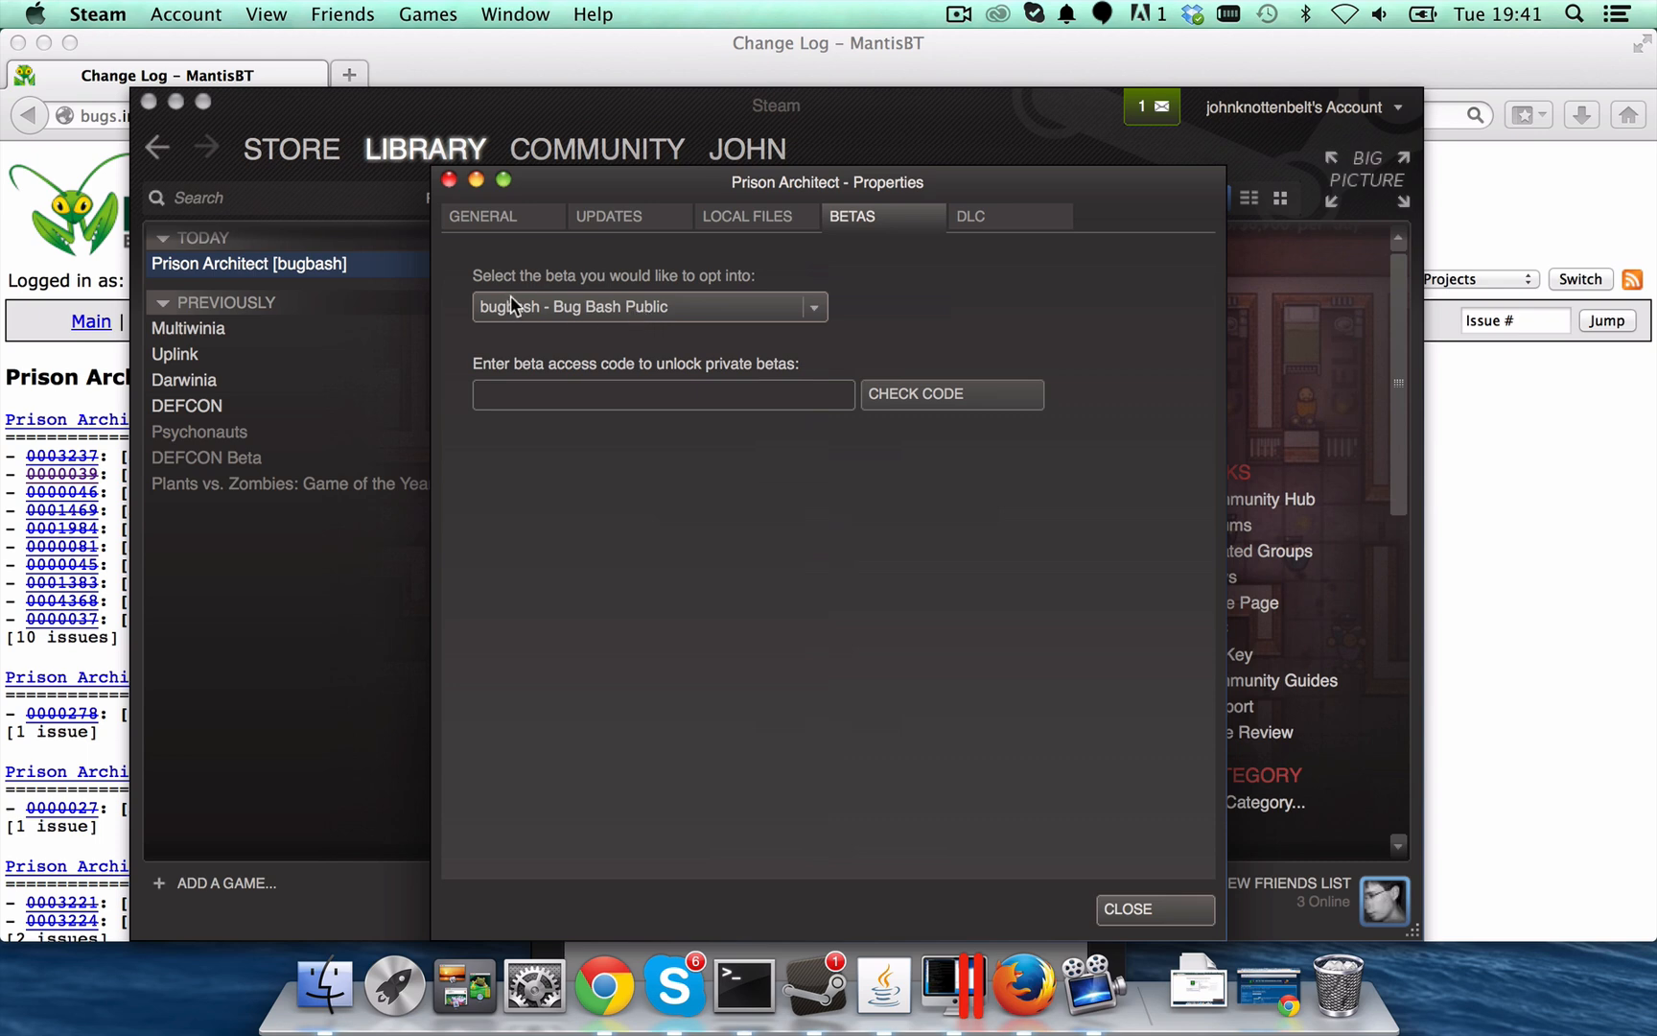
pyautogui.moveTo(569, 314)
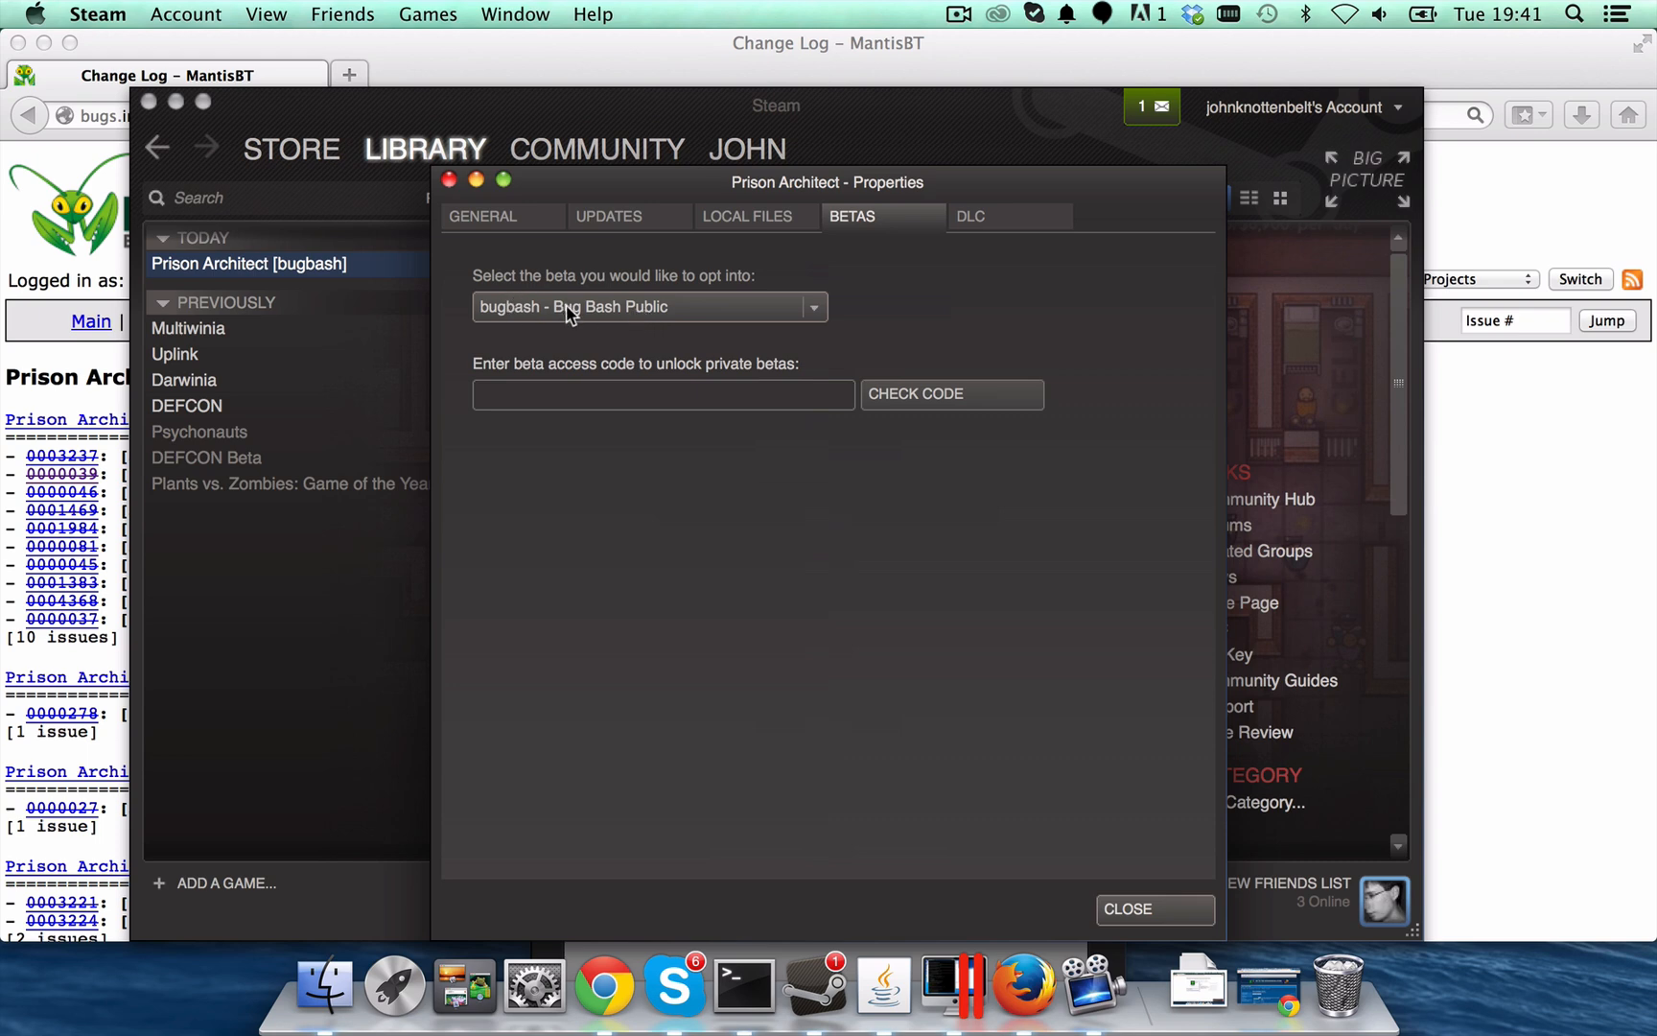
pyautogui.moveTo(1065, 863)
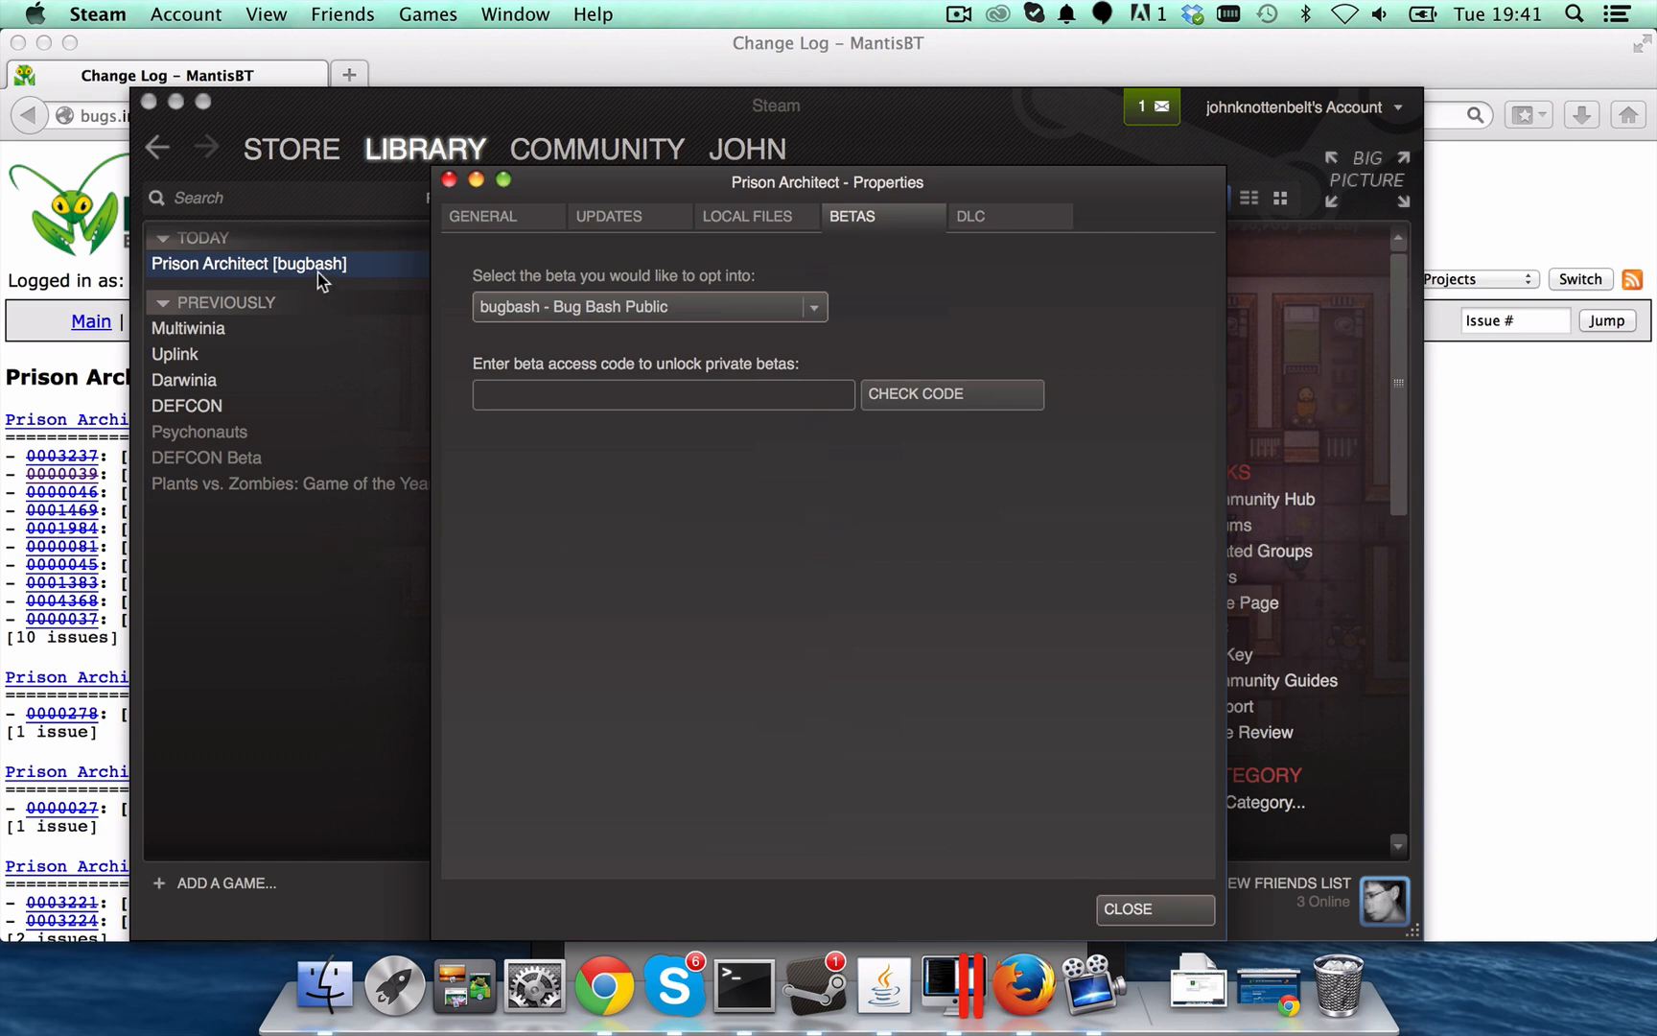
pyautogui.moveTo(420, 276)
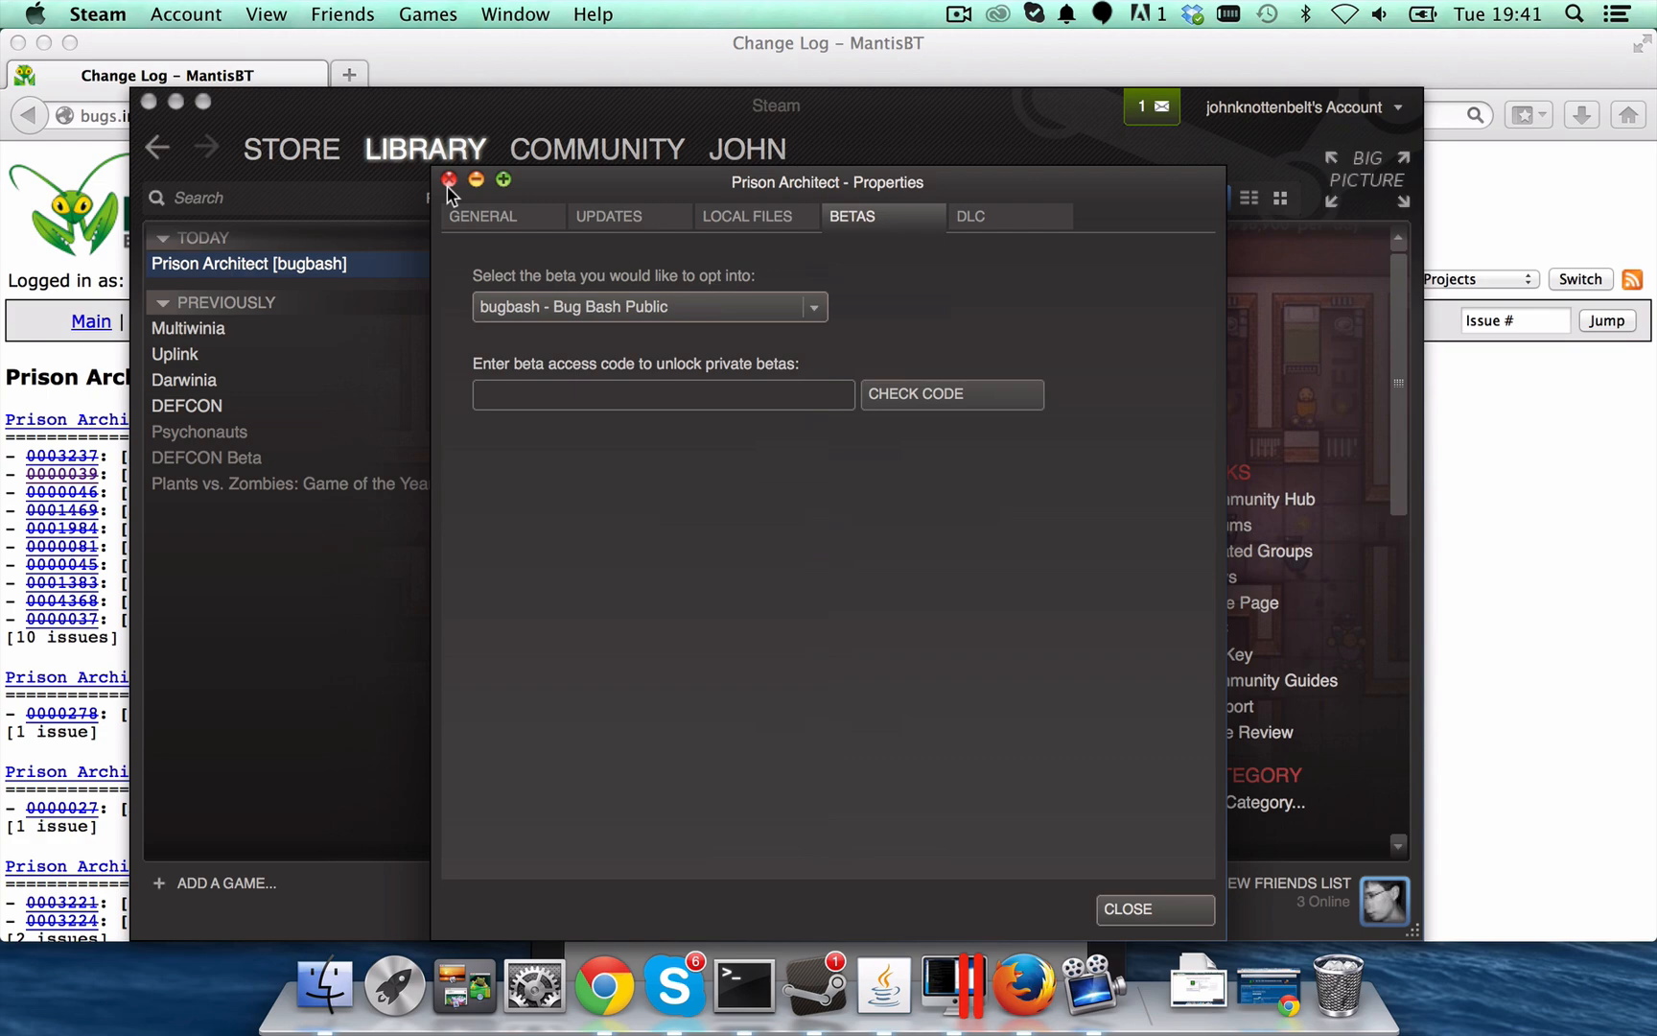
pyautogui.click(449, 188)
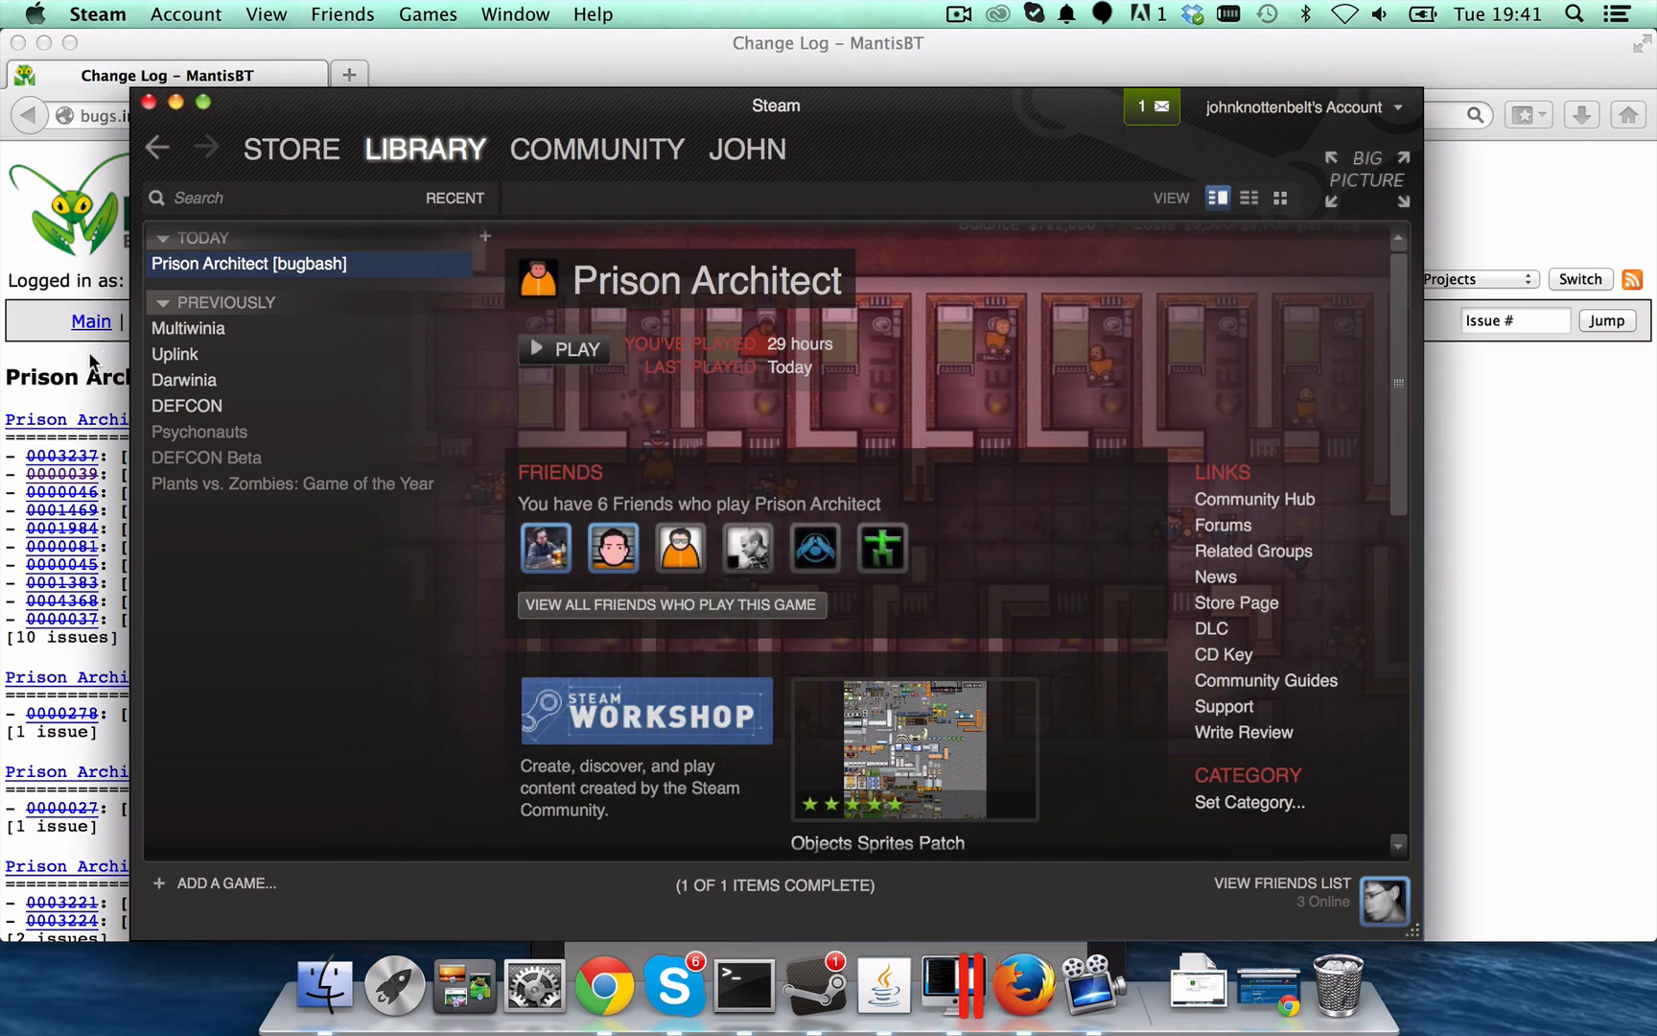
# Bring the MantisBT change log in Firefox back to the front
pyautogui.click(1020, 982)
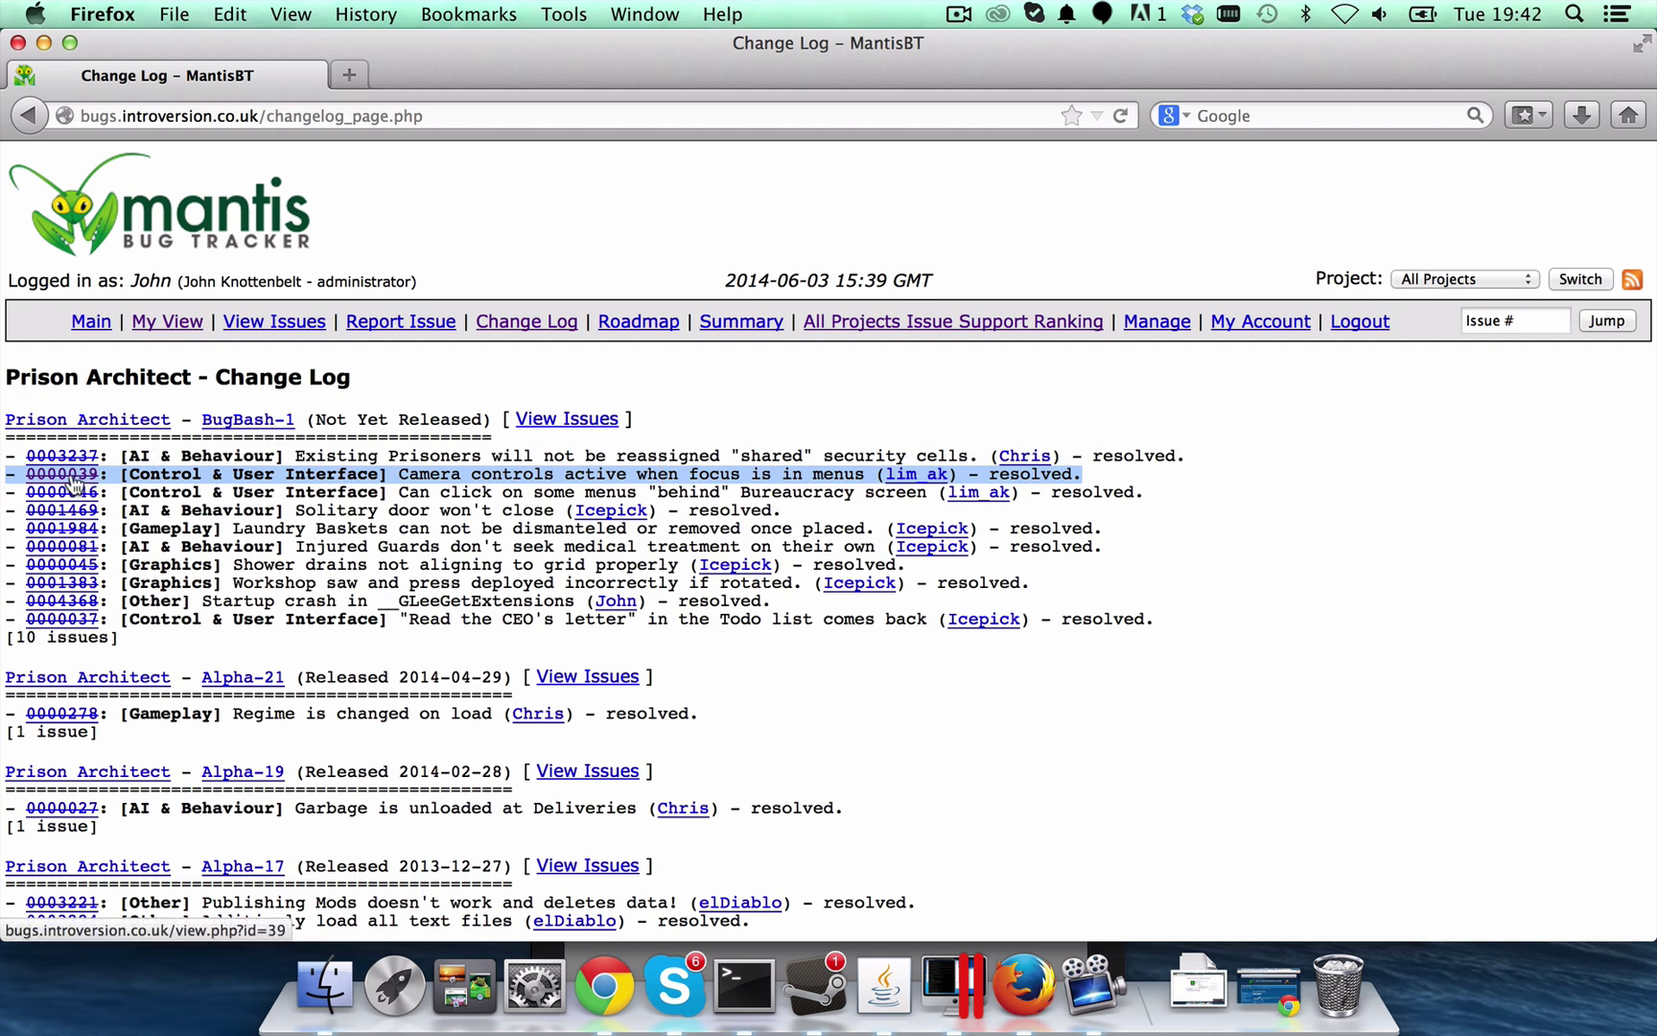
# Review the Steps To Reproduce of bug 0000039, then switch to the Steam library
pyautogui.click(60, 473)
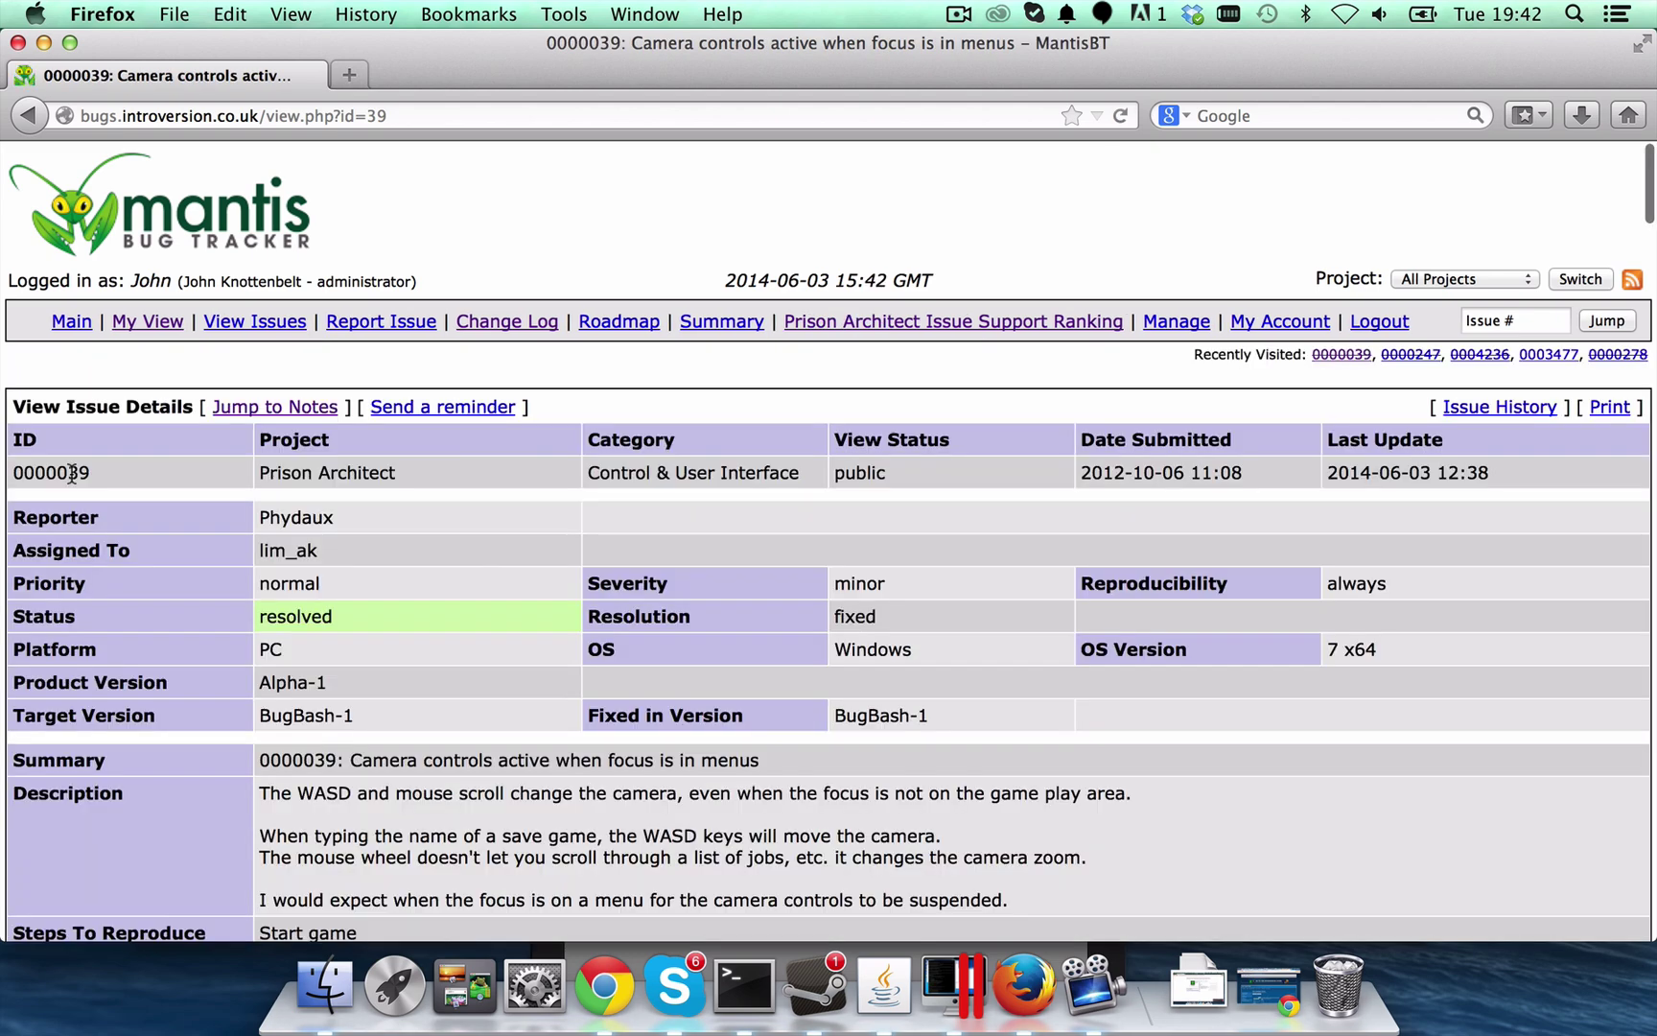
pyautogui.scroll(-3)
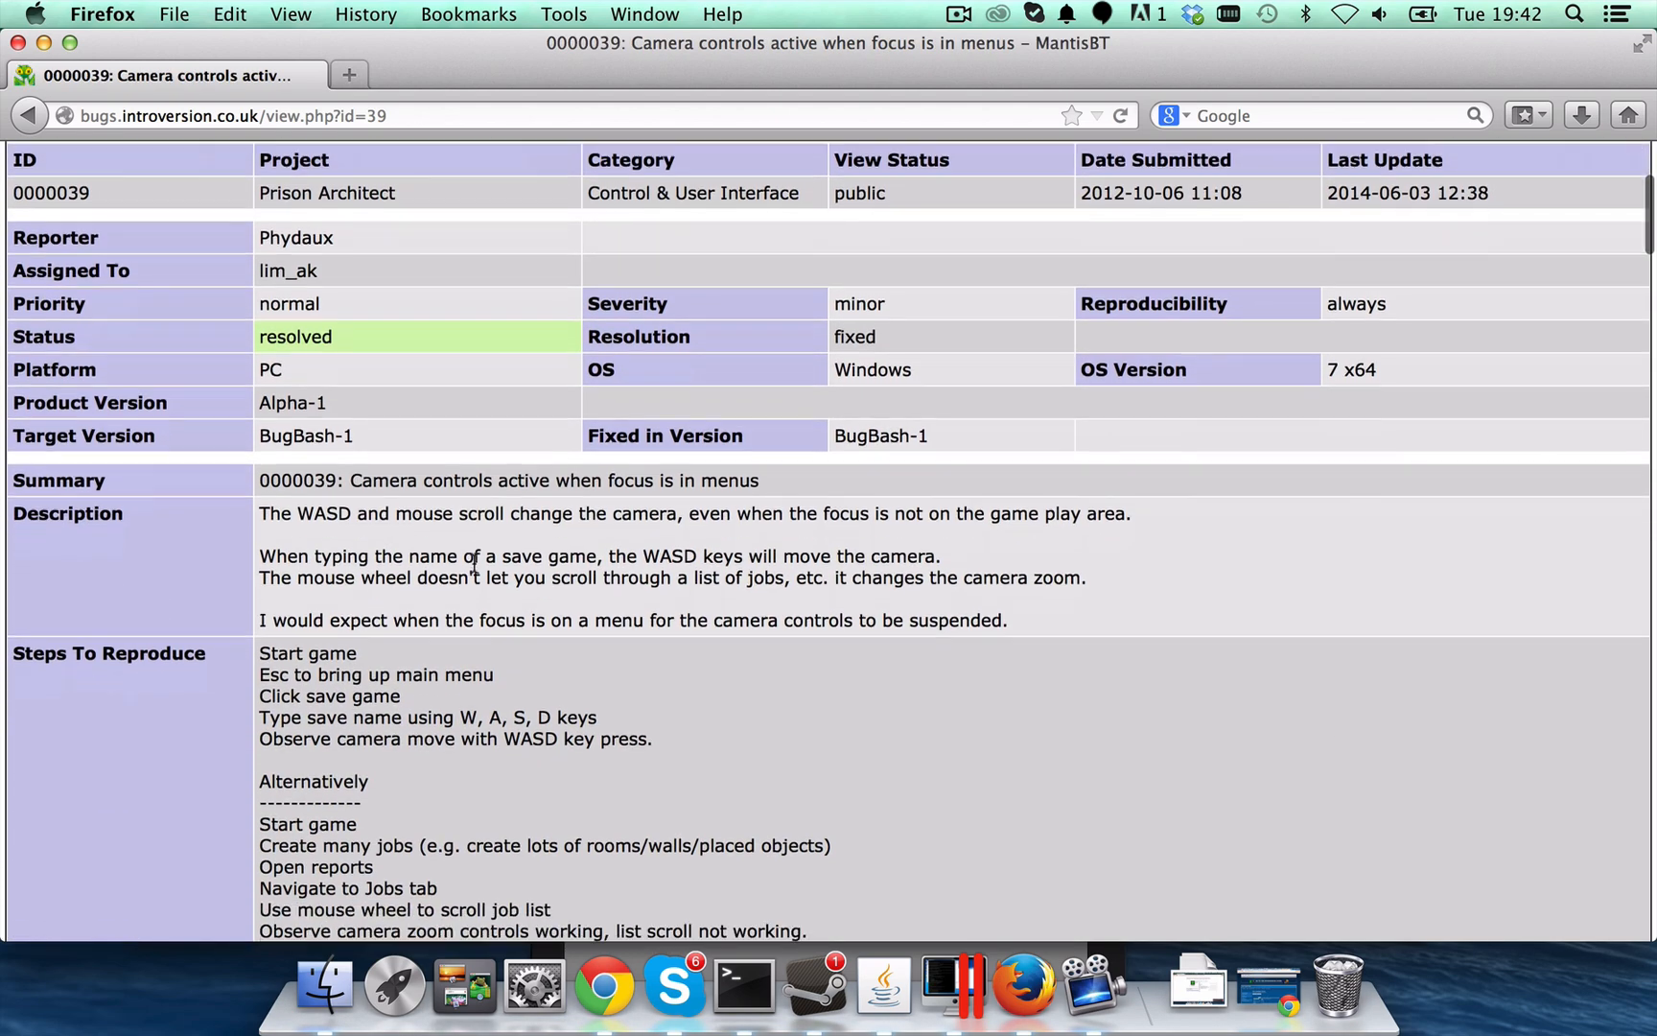
pyautogui.scroll(-3)
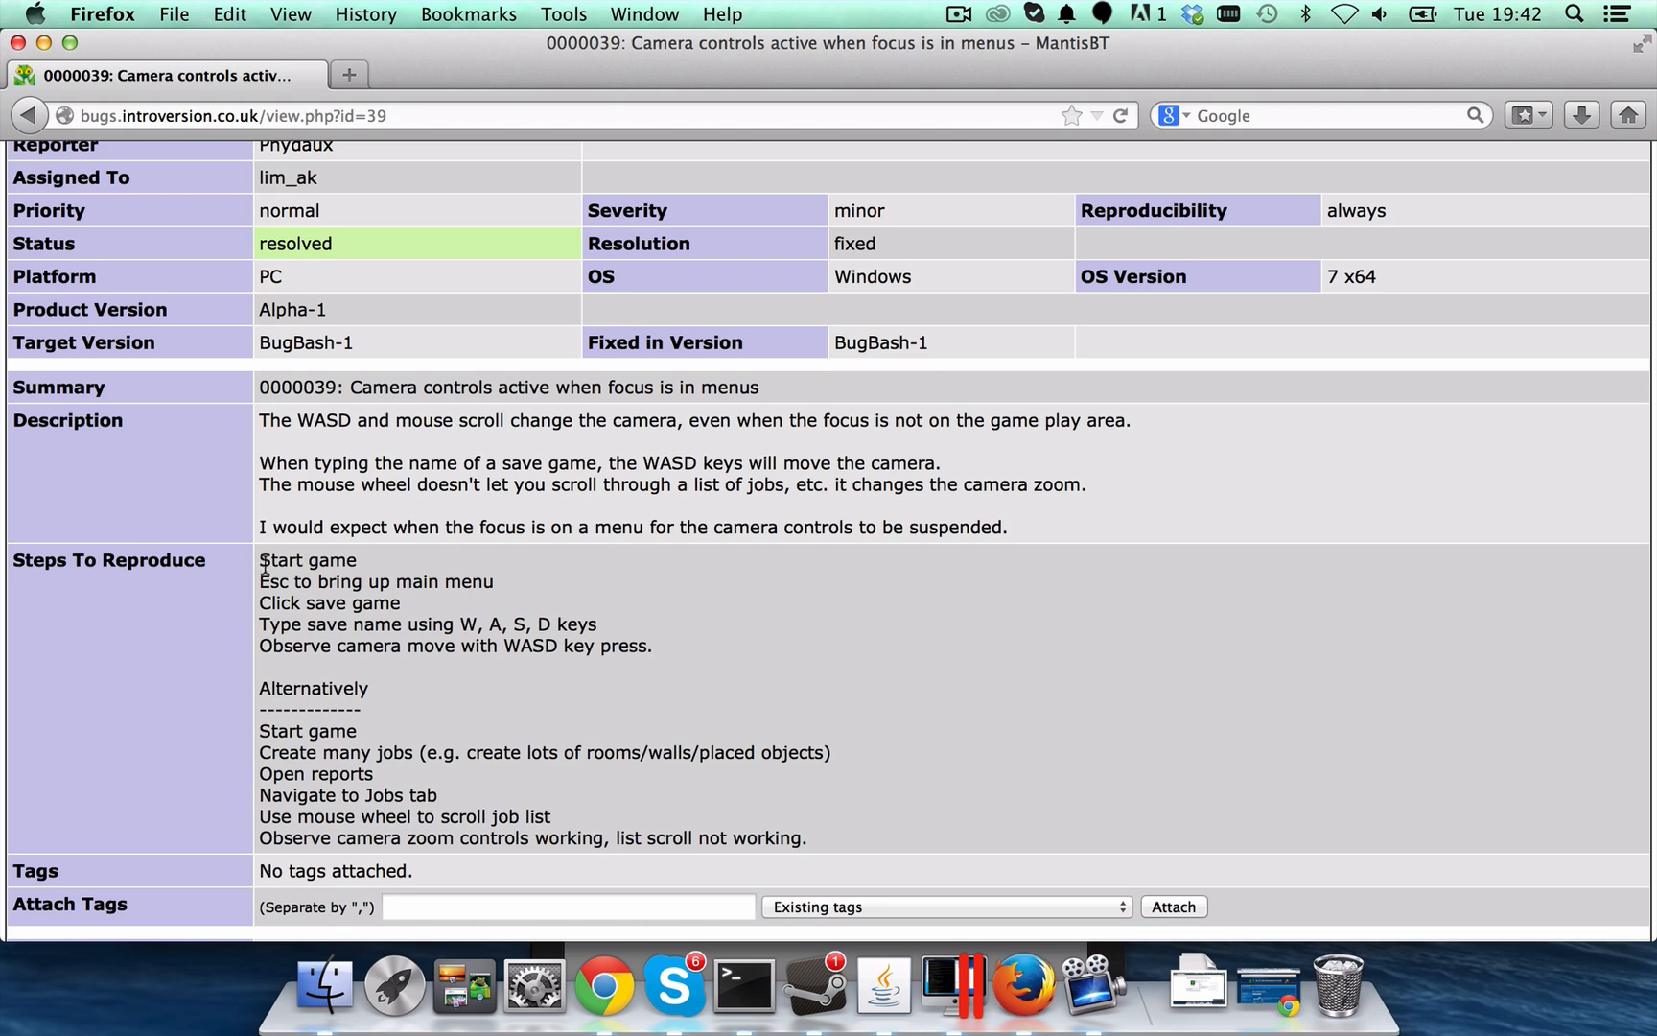
pyautogui.moveTo(449, 596)
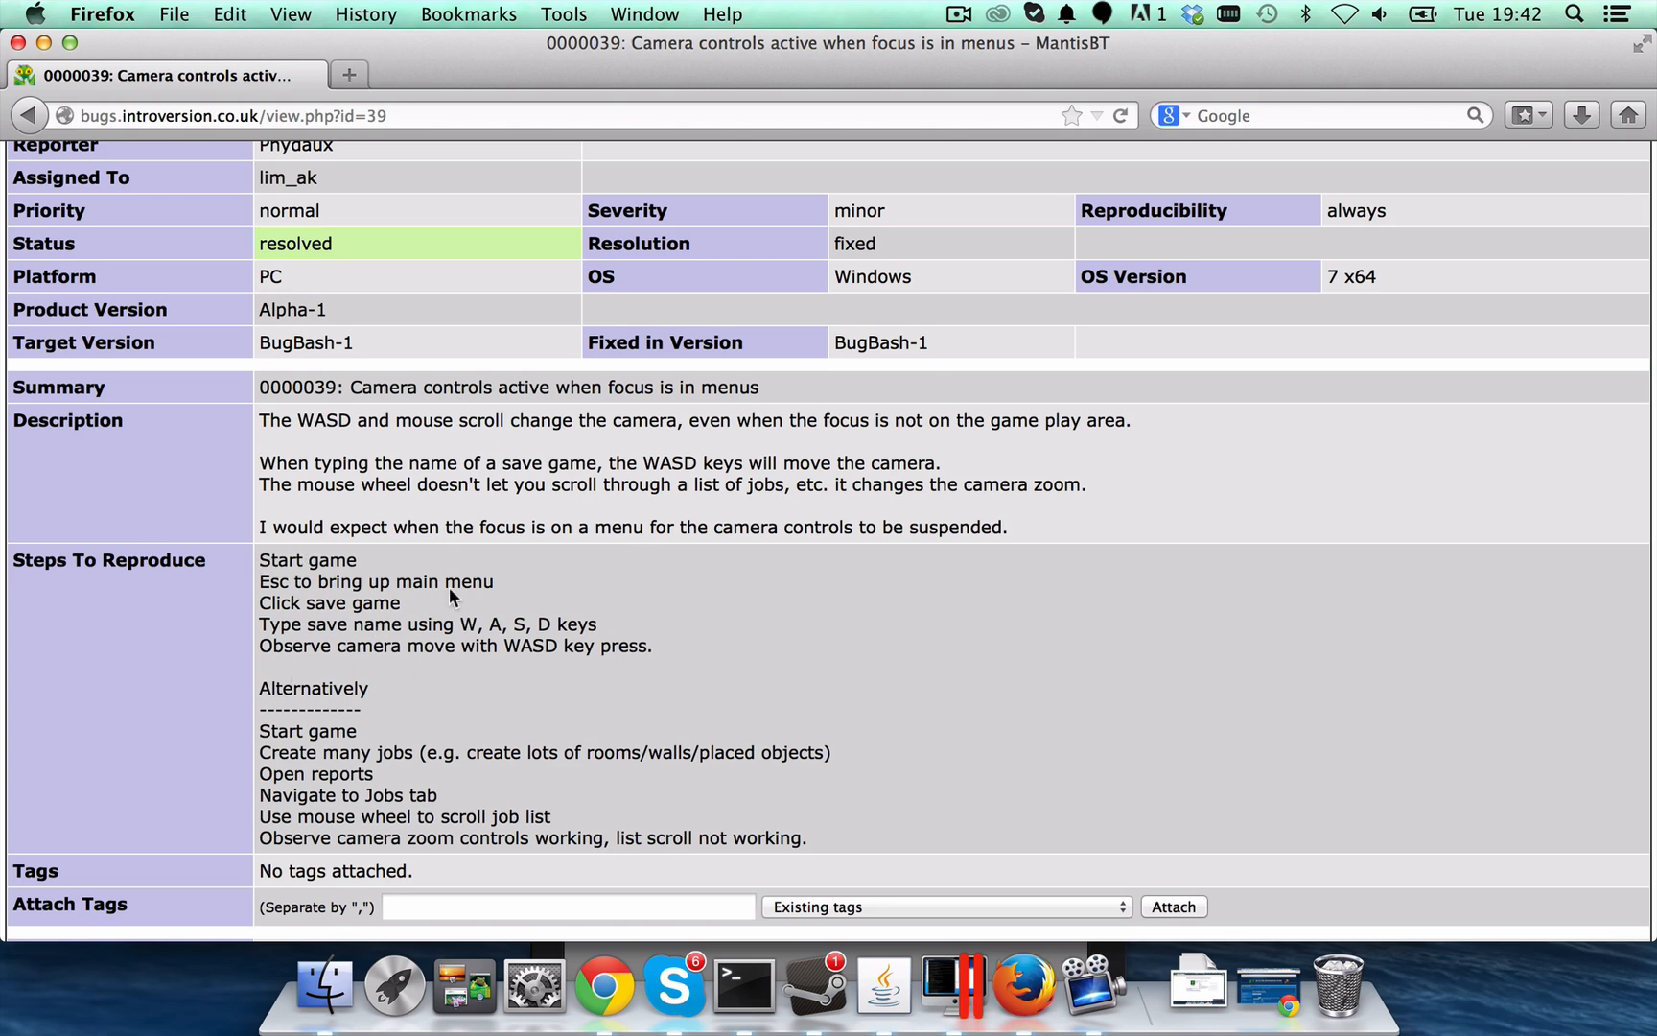
pyautogui.moveTo(307, 592)
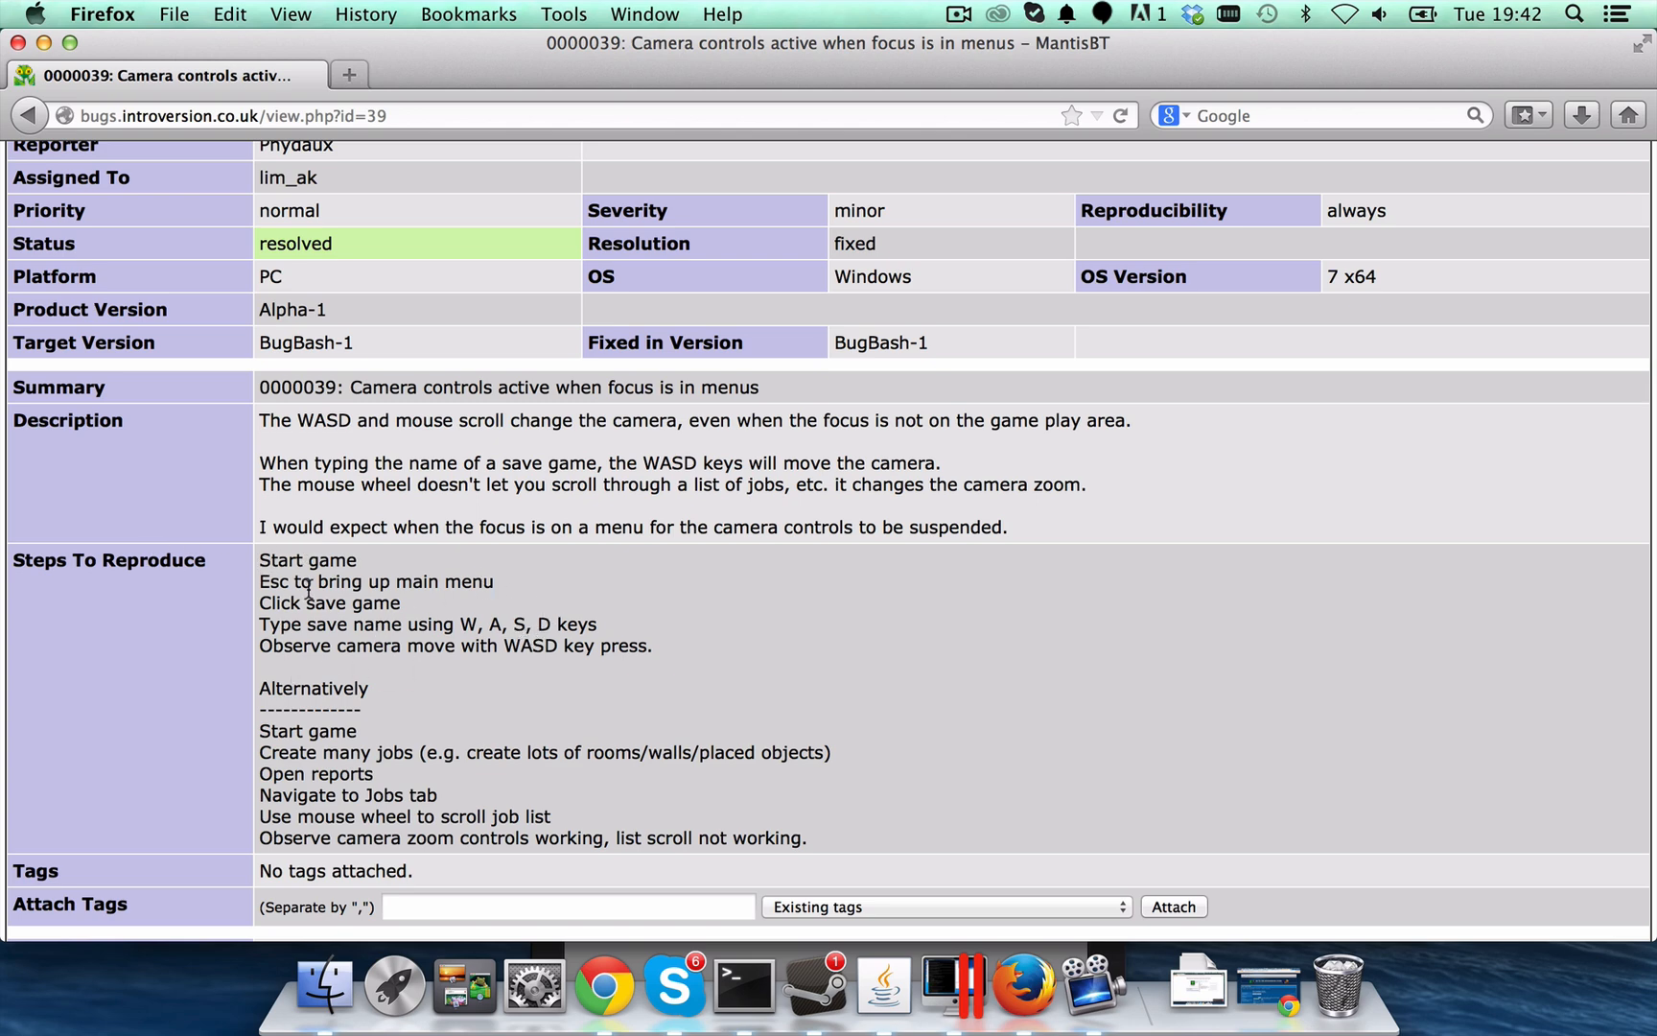
pyautogui.moveTo(583, 635)
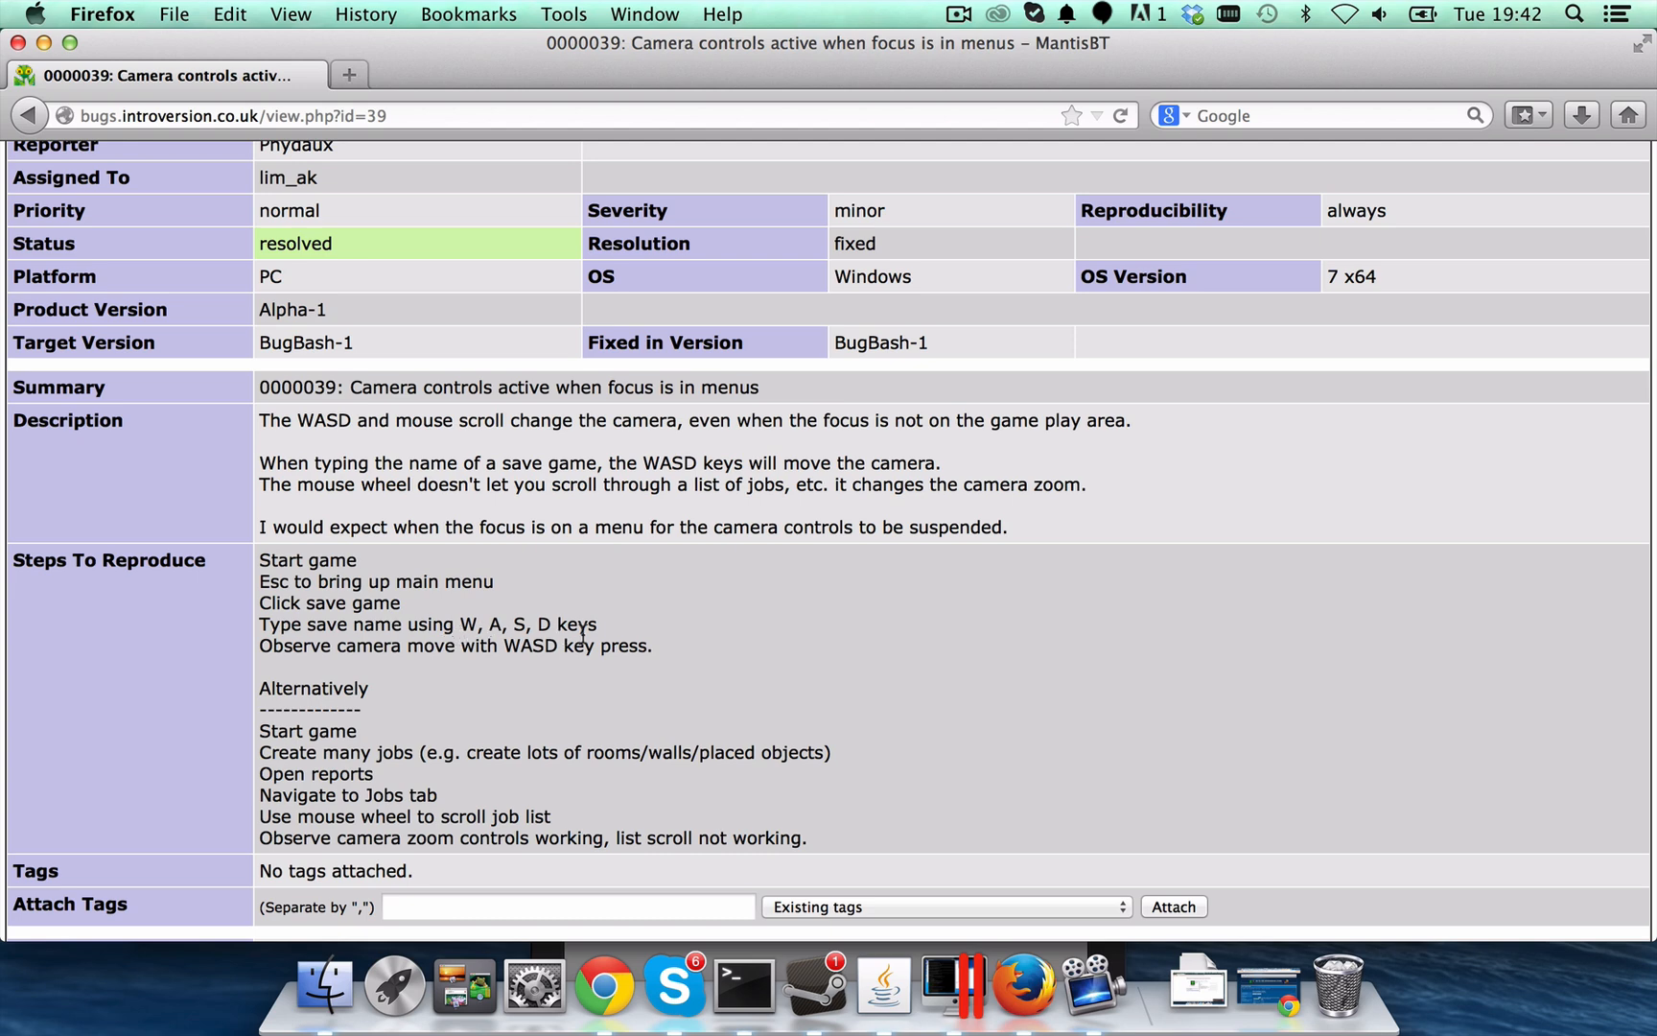
pyautogui.moveTo(774, 641)
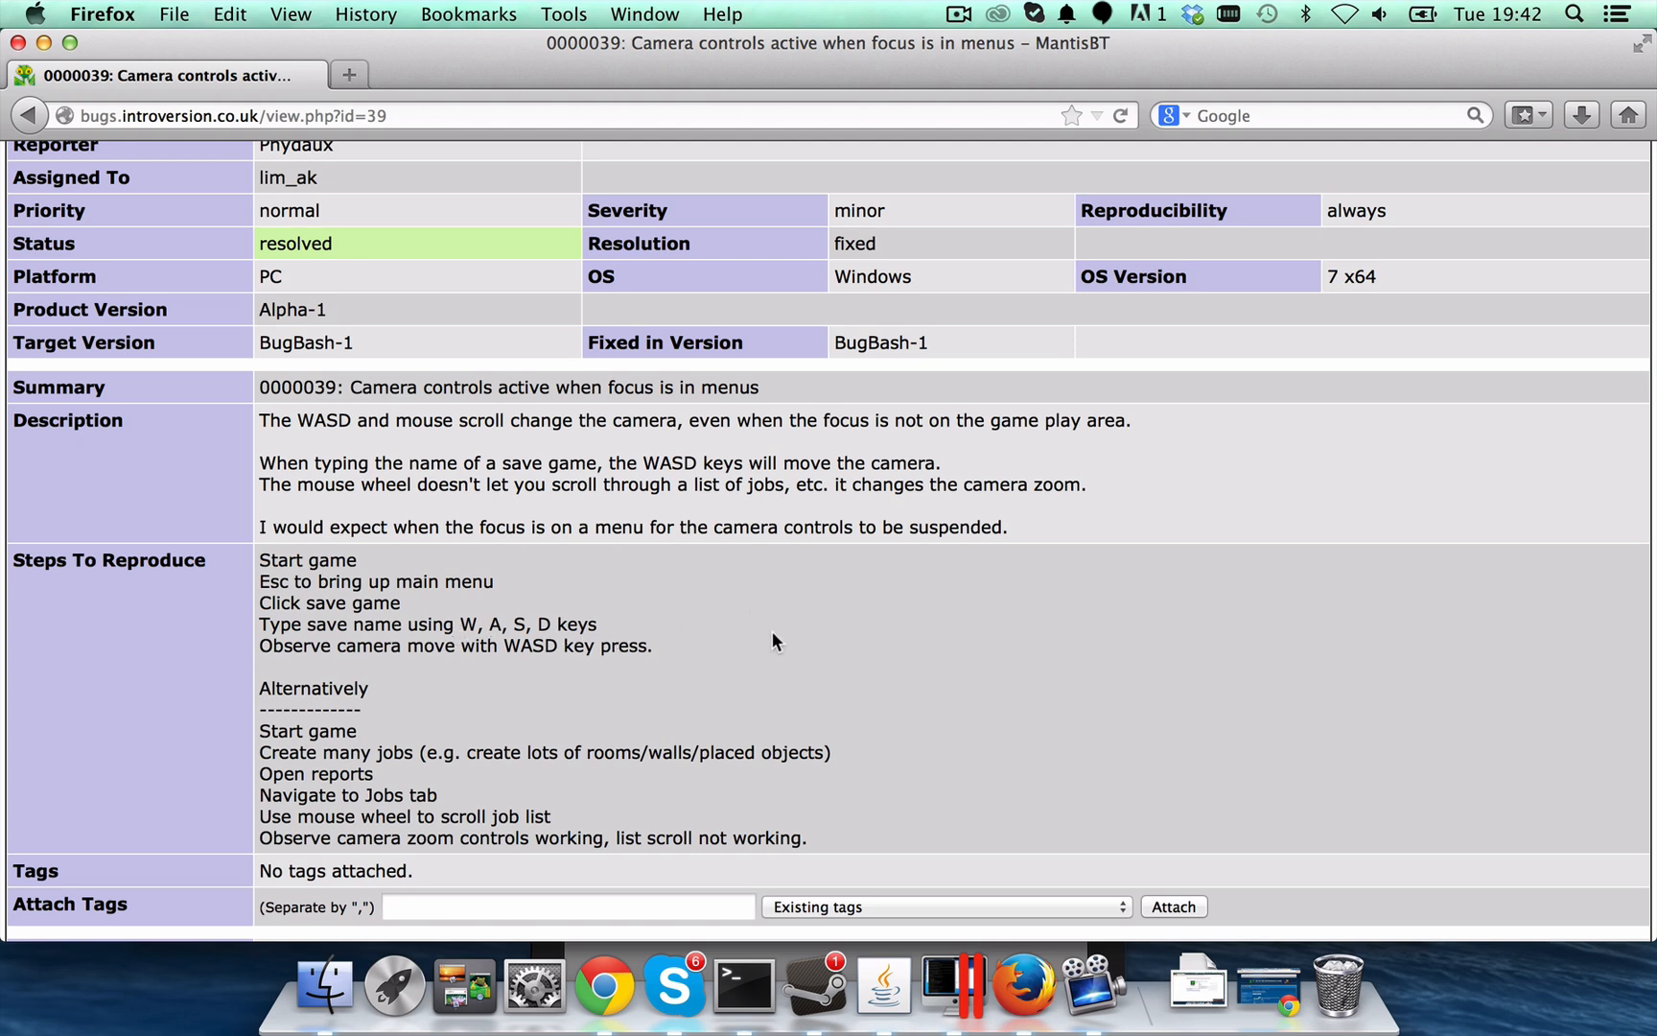
pyautogui.click(813, 986)
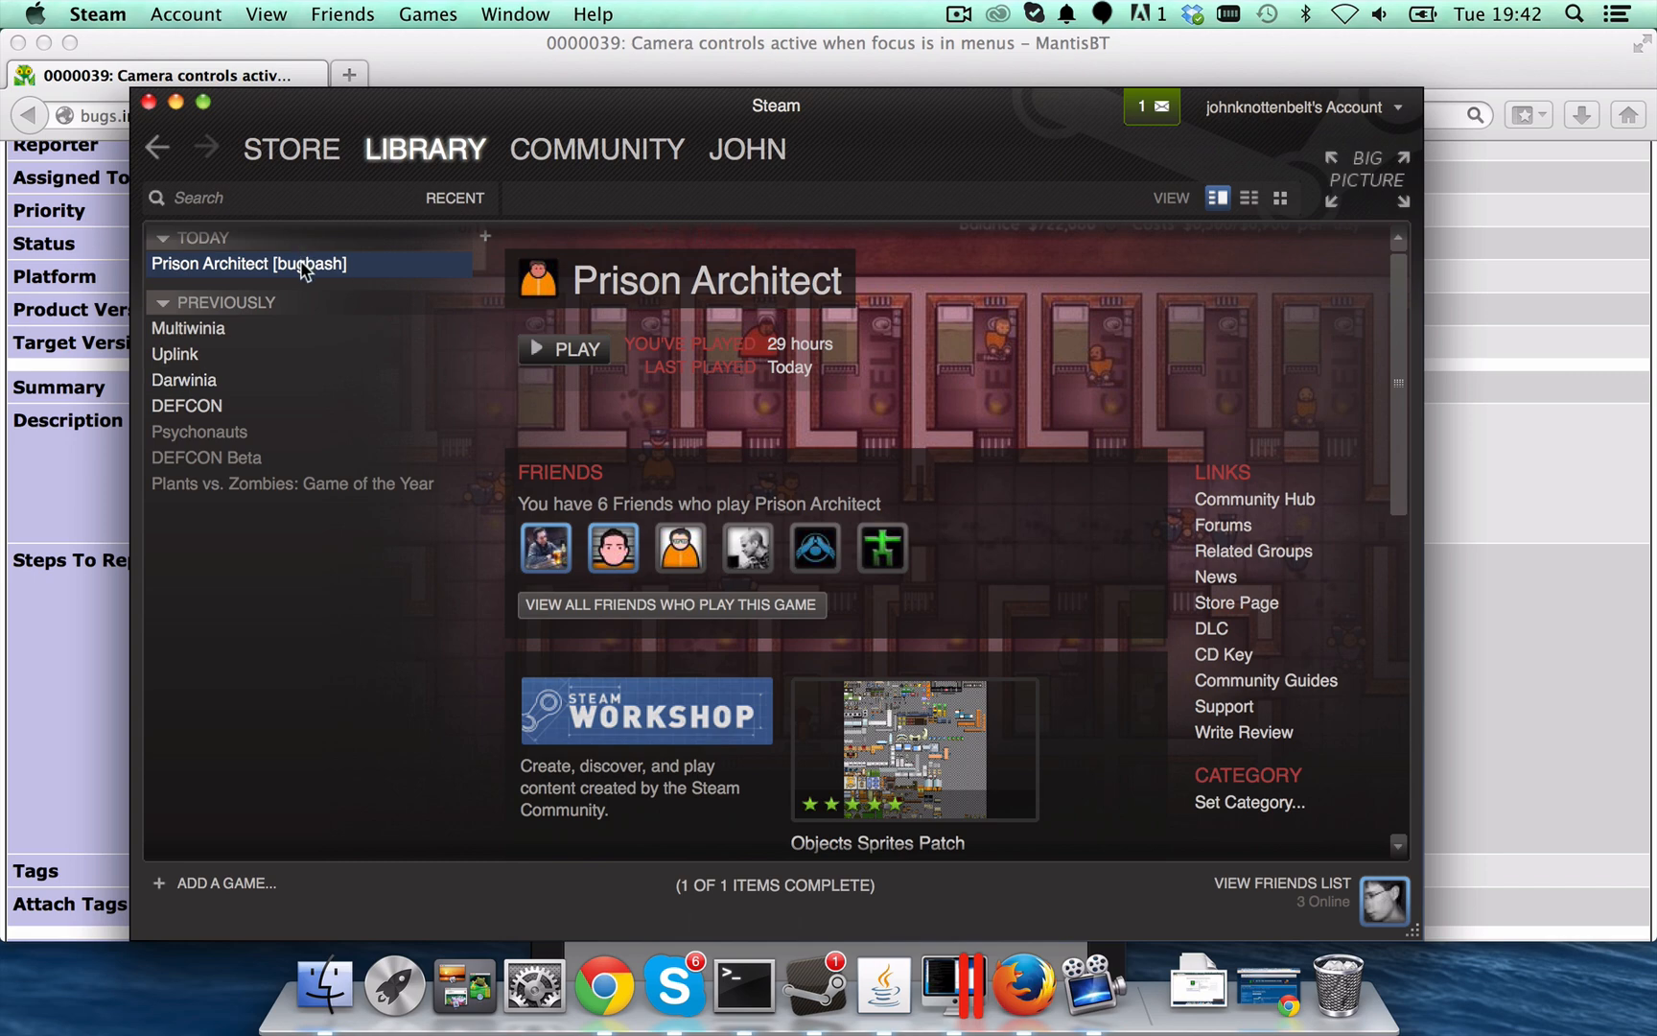
# Launch Prison Architect [bugbash] from the Library and bring the game forward
pyautogui.click(563, 347)
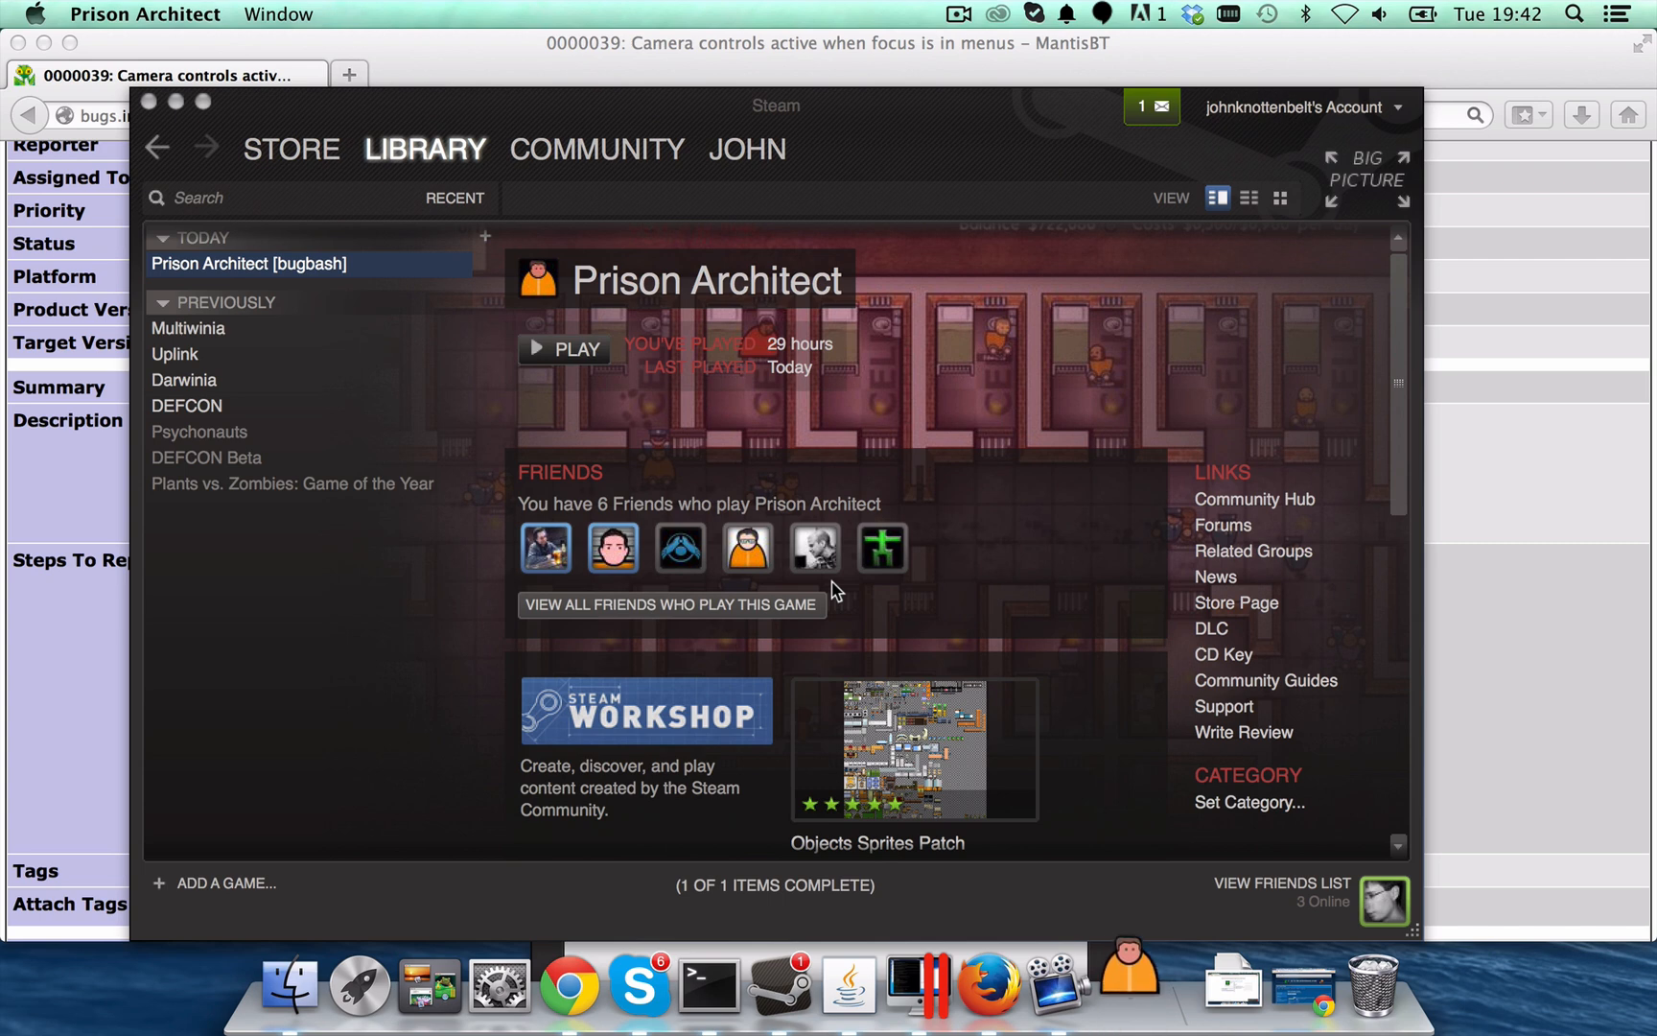
pyautogui.click(564, 347)
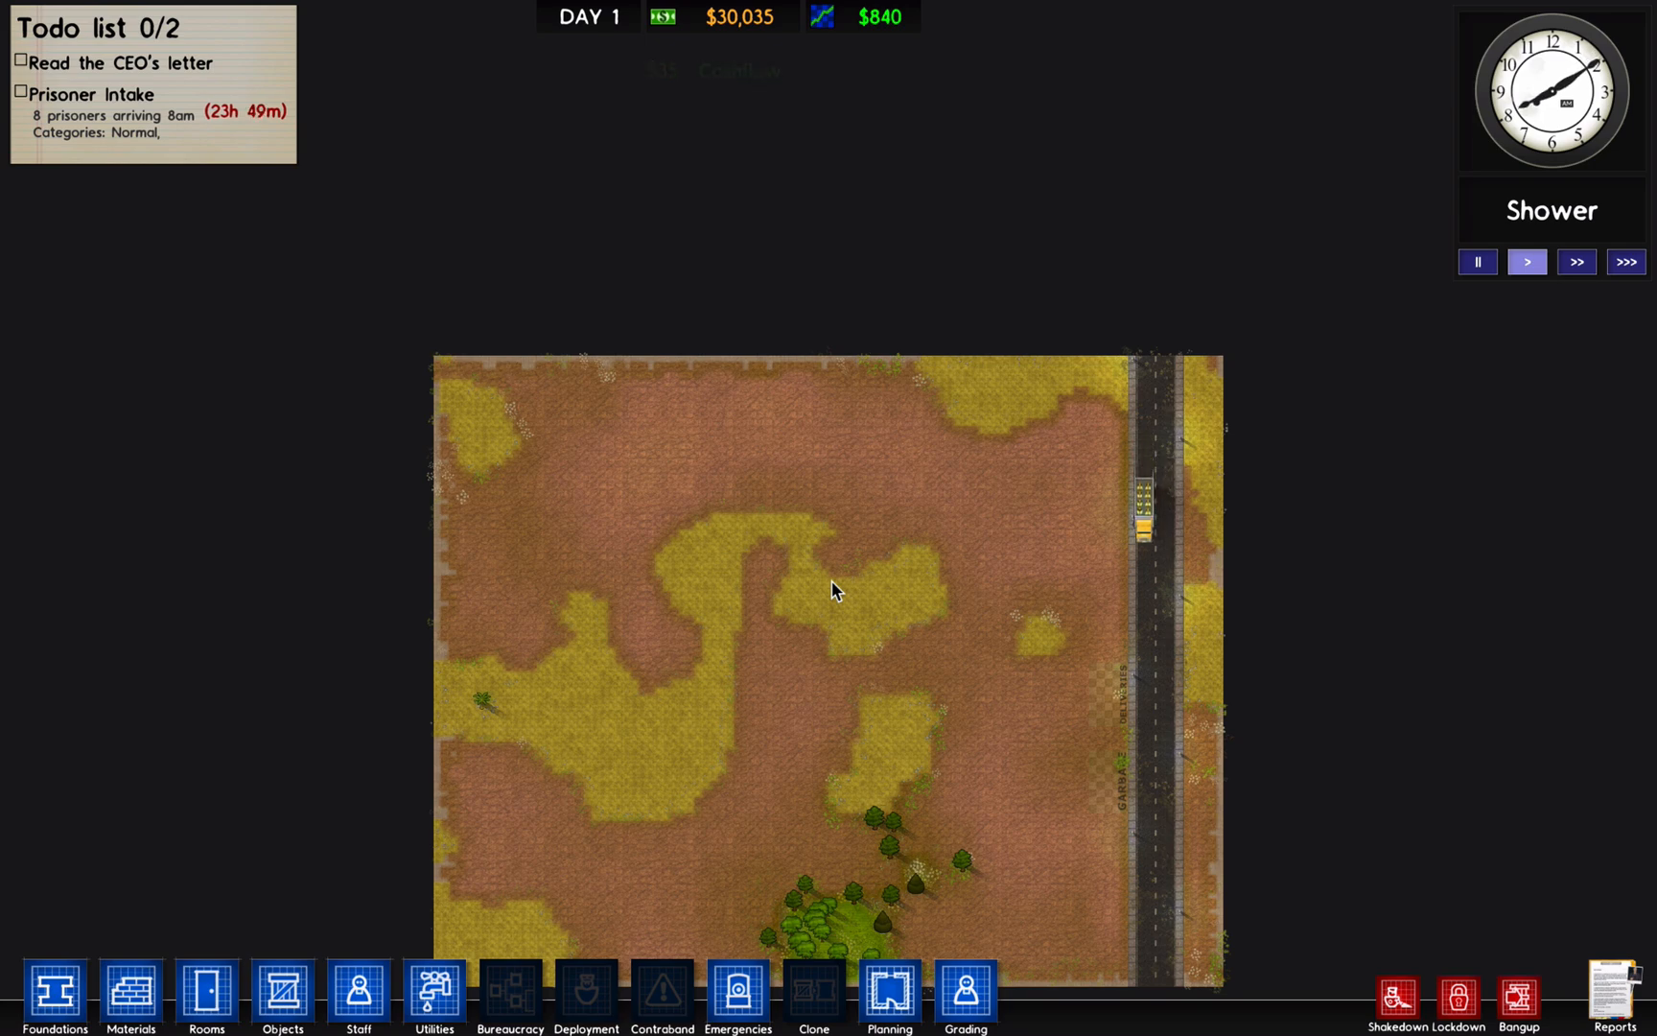
# Show the Main Menu over the running Day 1 prison using Esc
pyautogui.press('Escape')
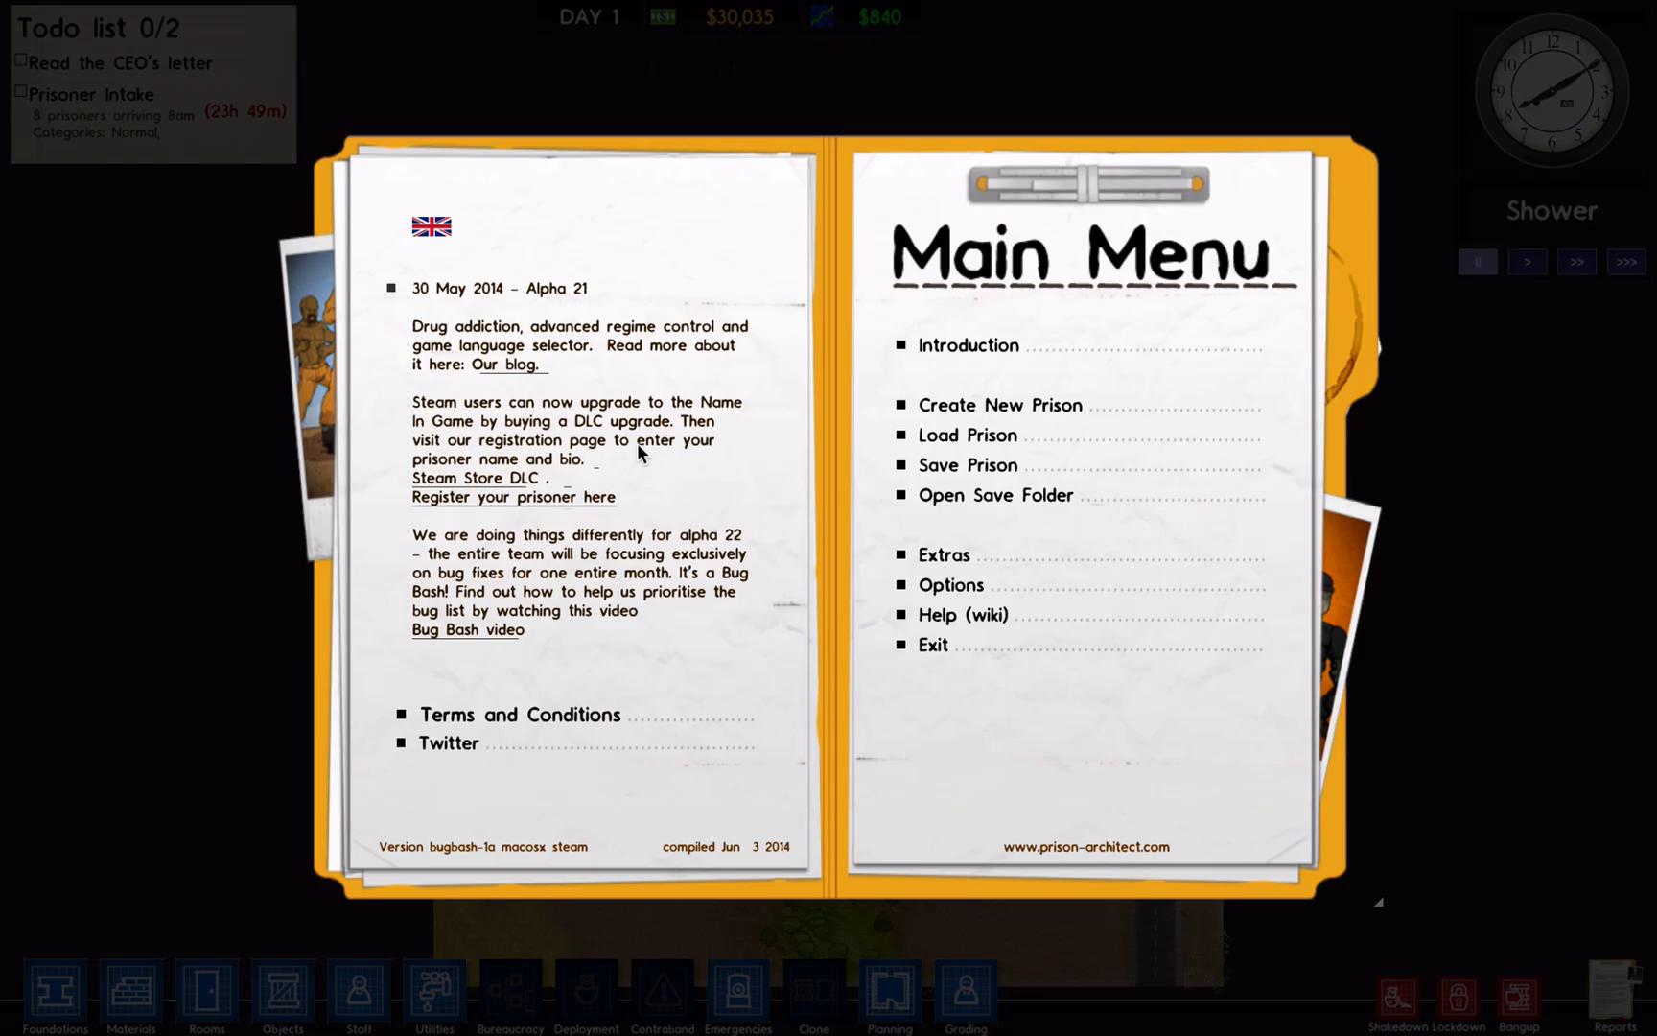
pyautogui.moveTo(422, 852)
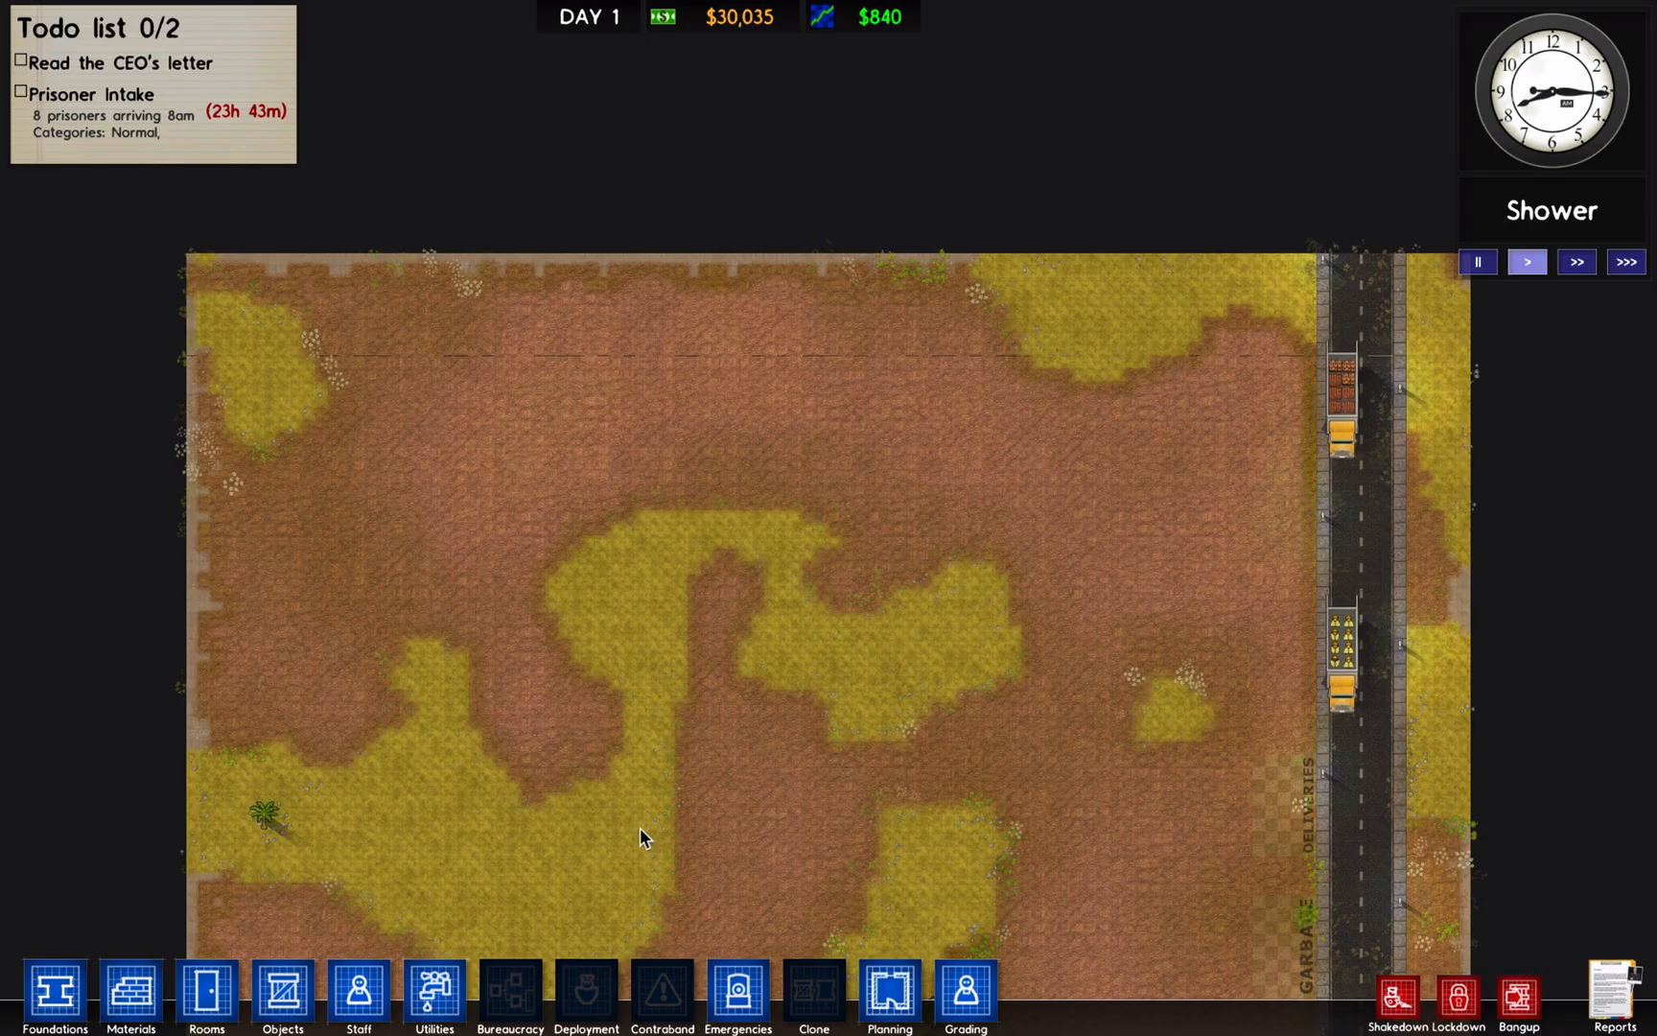
pyautogui.press('Escape')
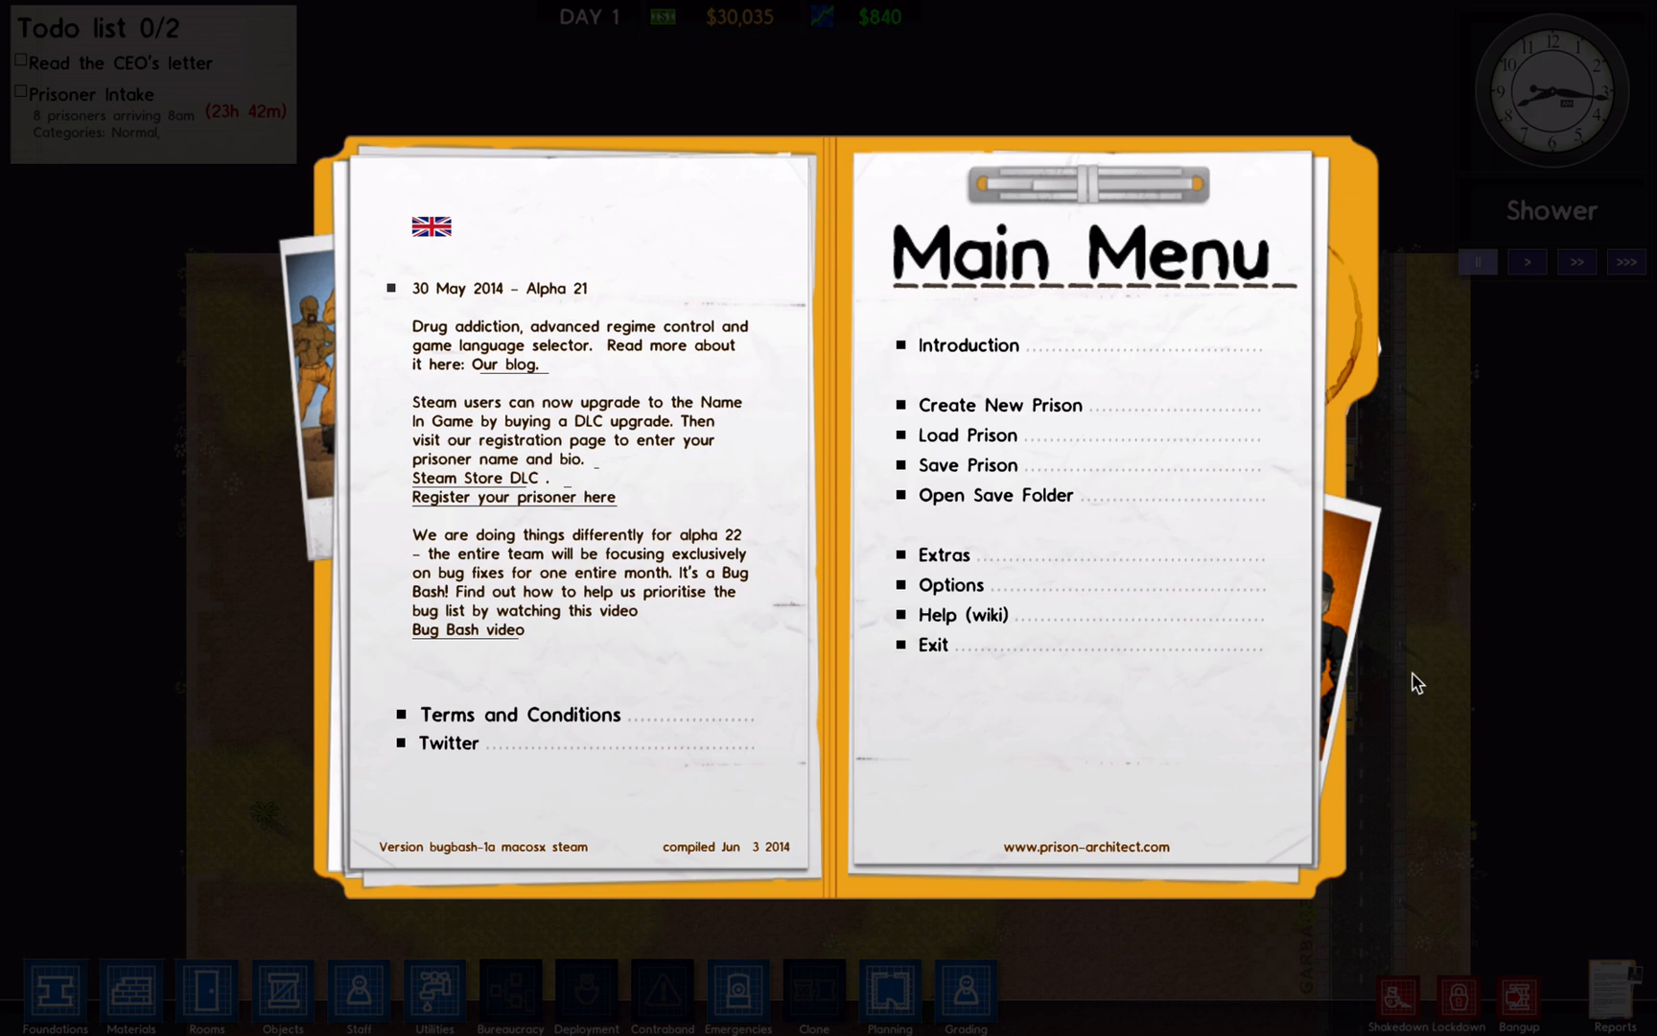
pyautogui.moveTo(1469, 622)
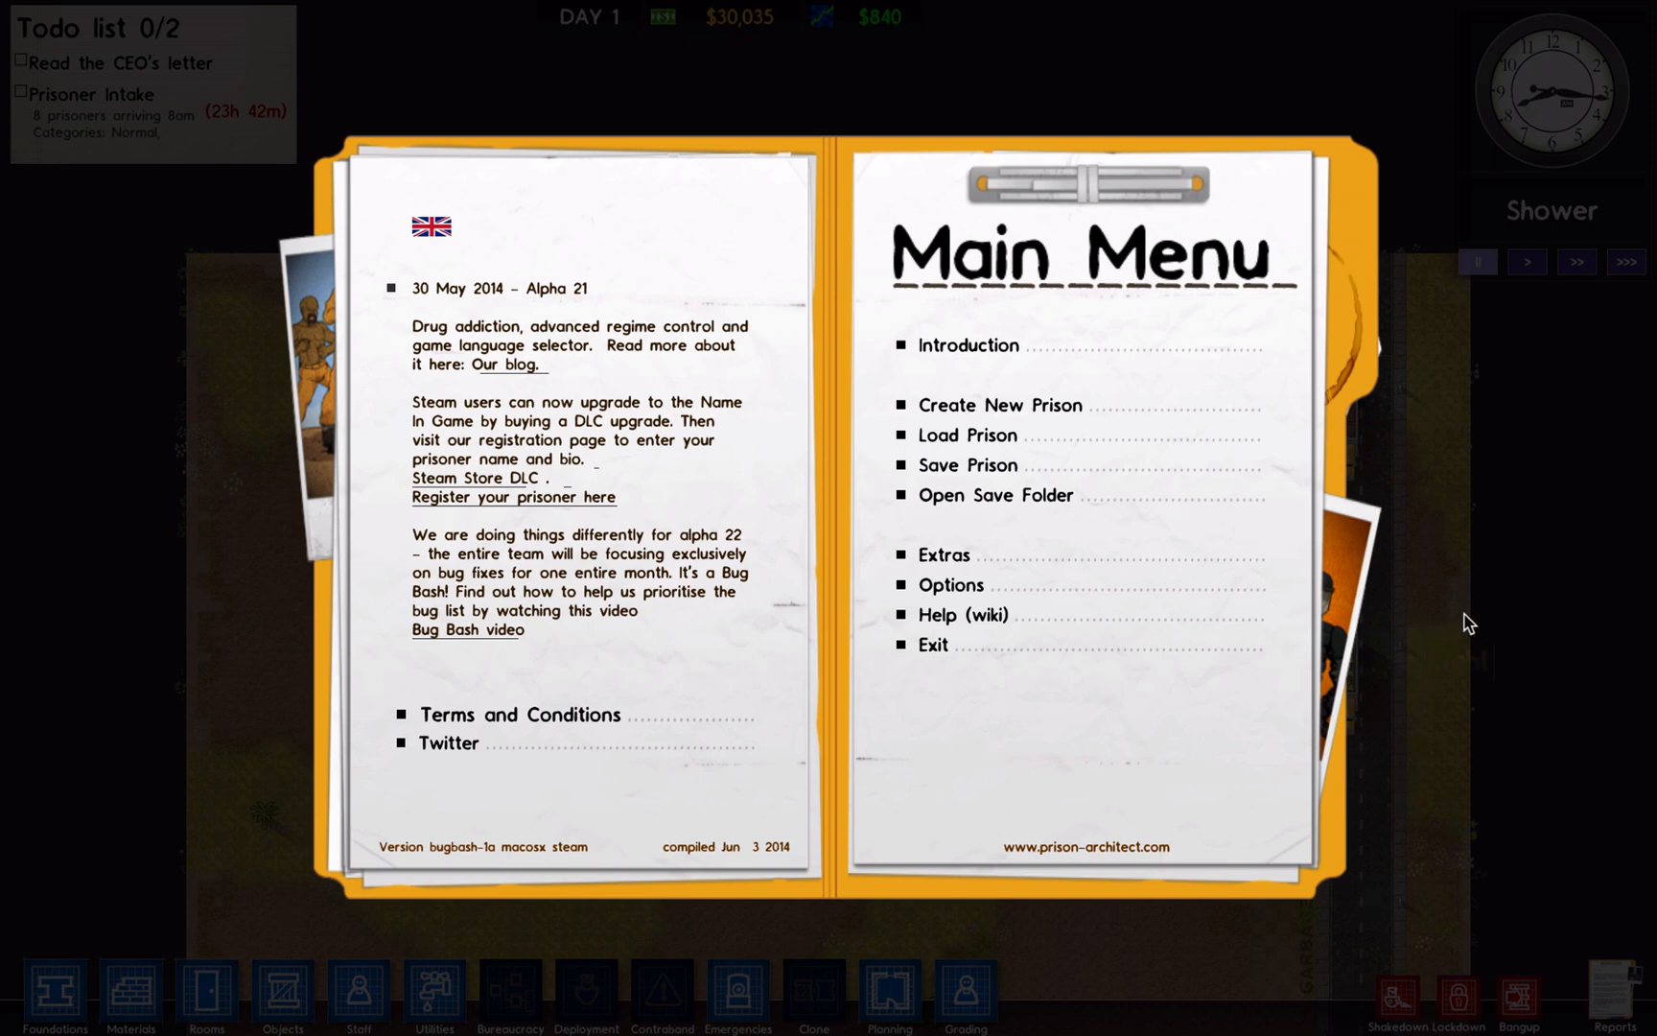
pyautogui.moveTo(1379, 696)
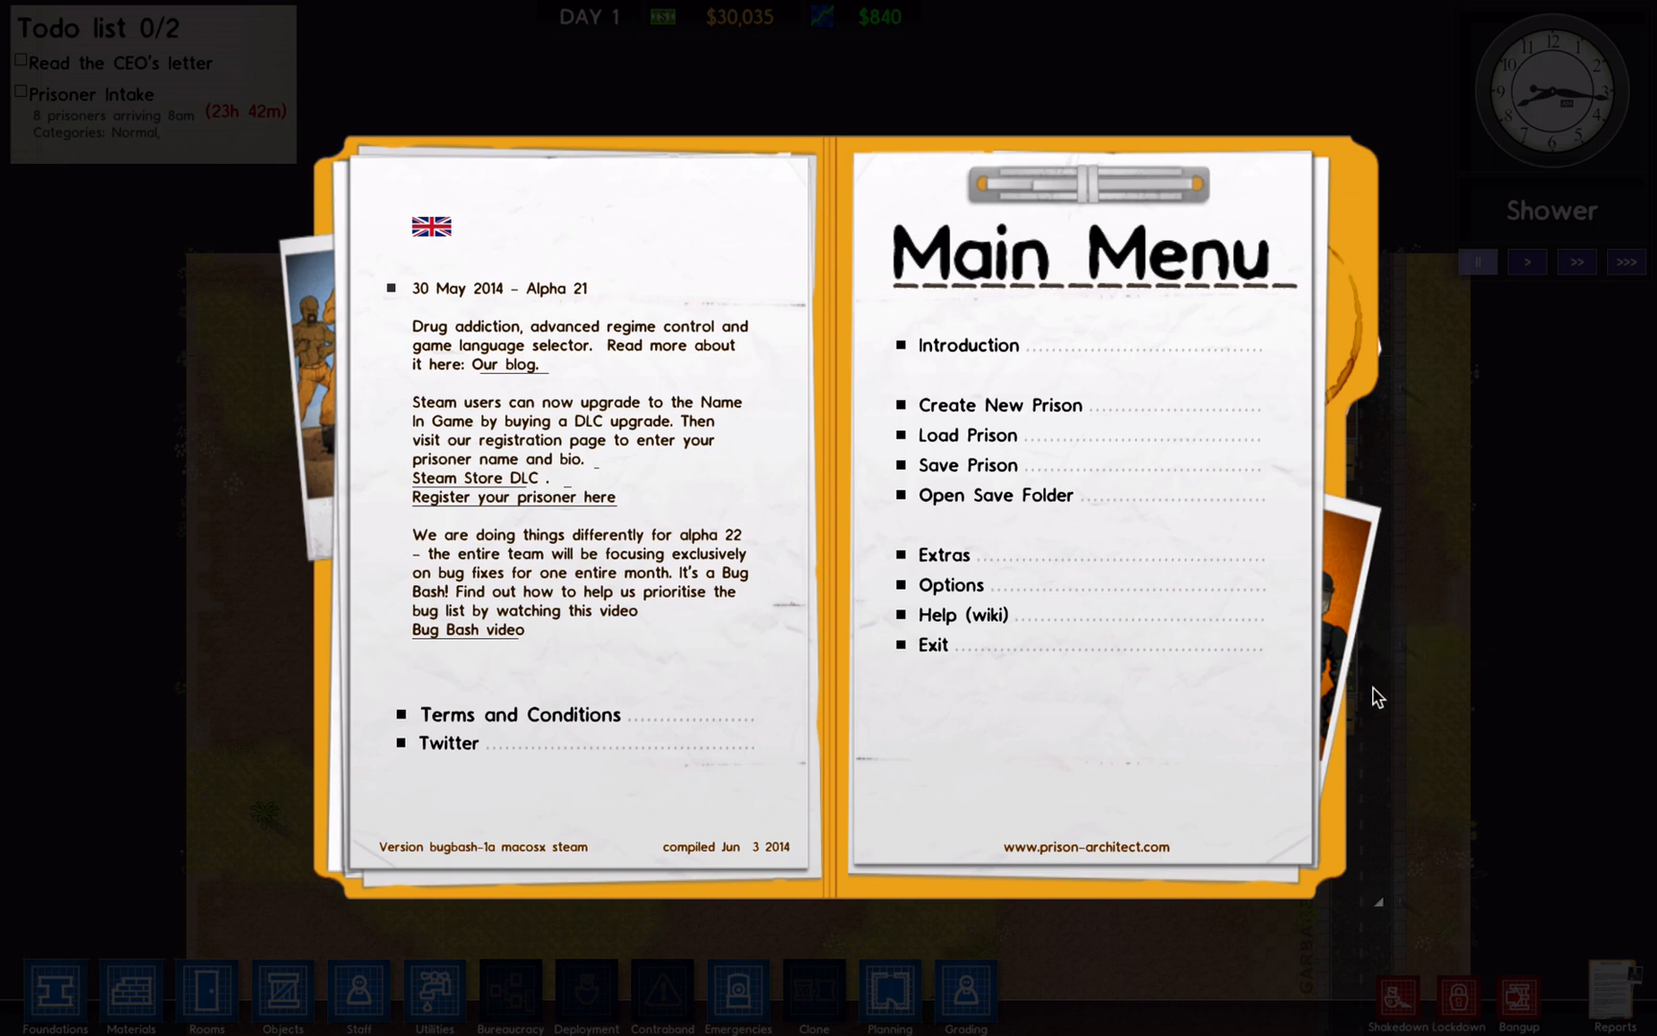
pyautogui.moveTo(1133, 773)
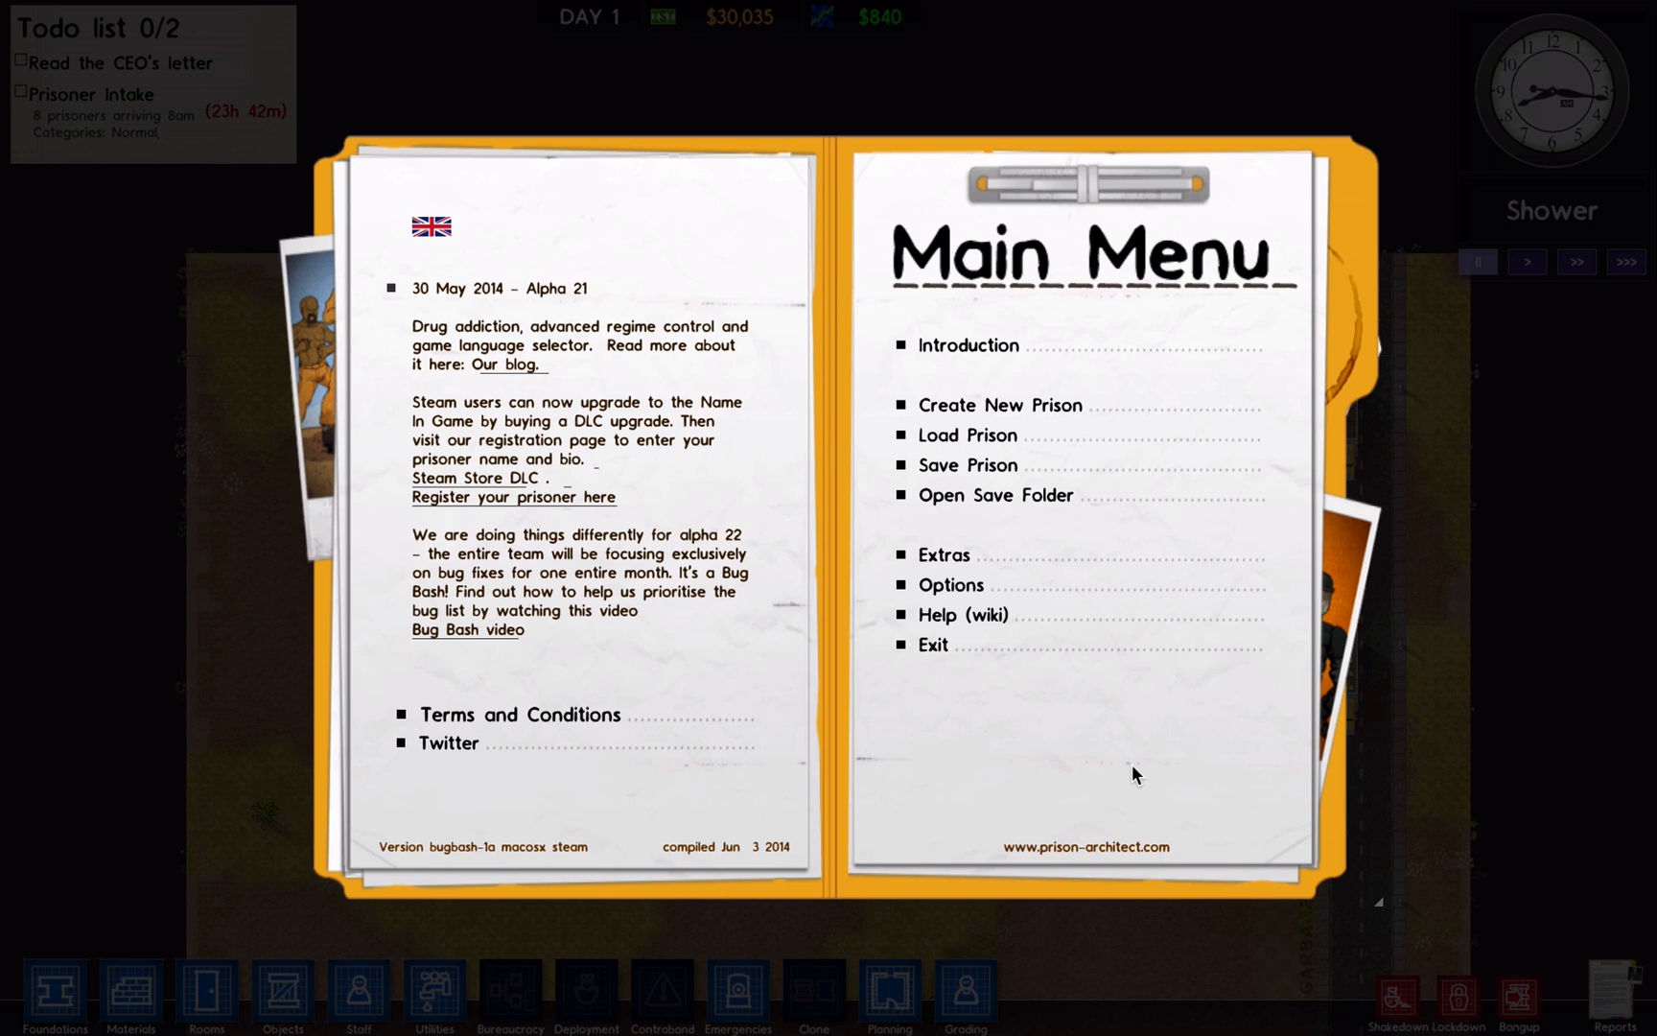
pyautogui.moveTo(1015, 554)
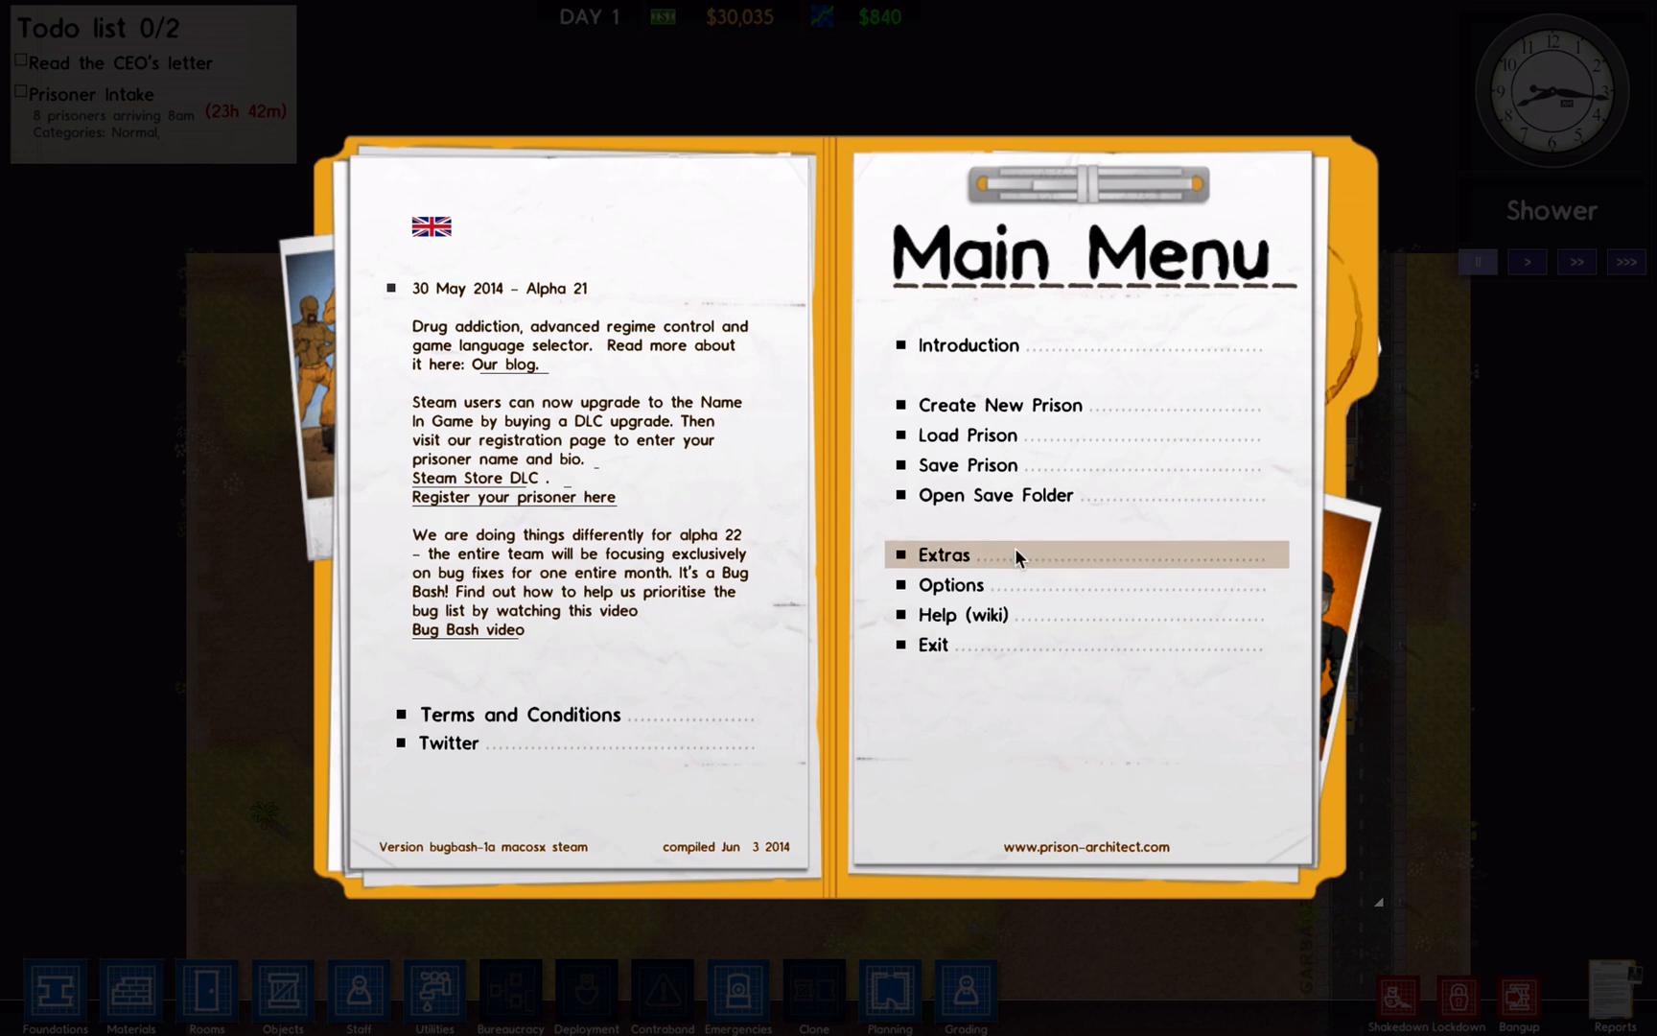
# In Save Prison, enter 'wwwwwwwaadddd' as the name to confirm the camera stays still
pyautogui.click(964, 464)
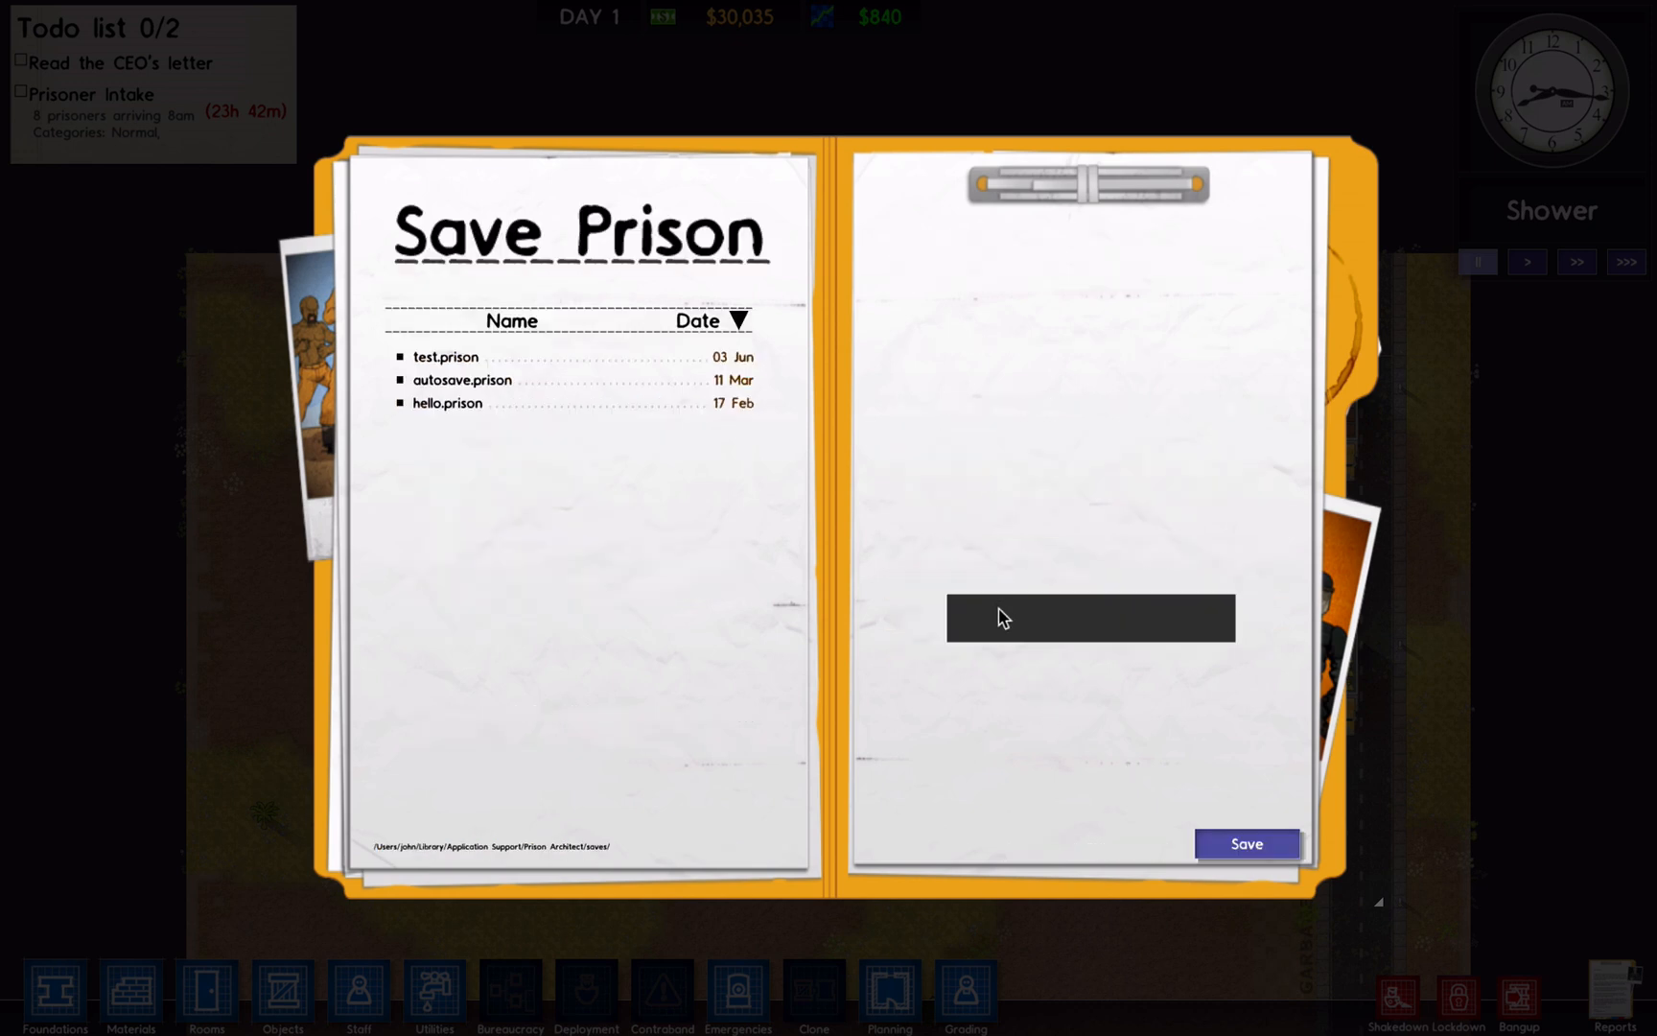
pyautogui.write('wwwwwww')
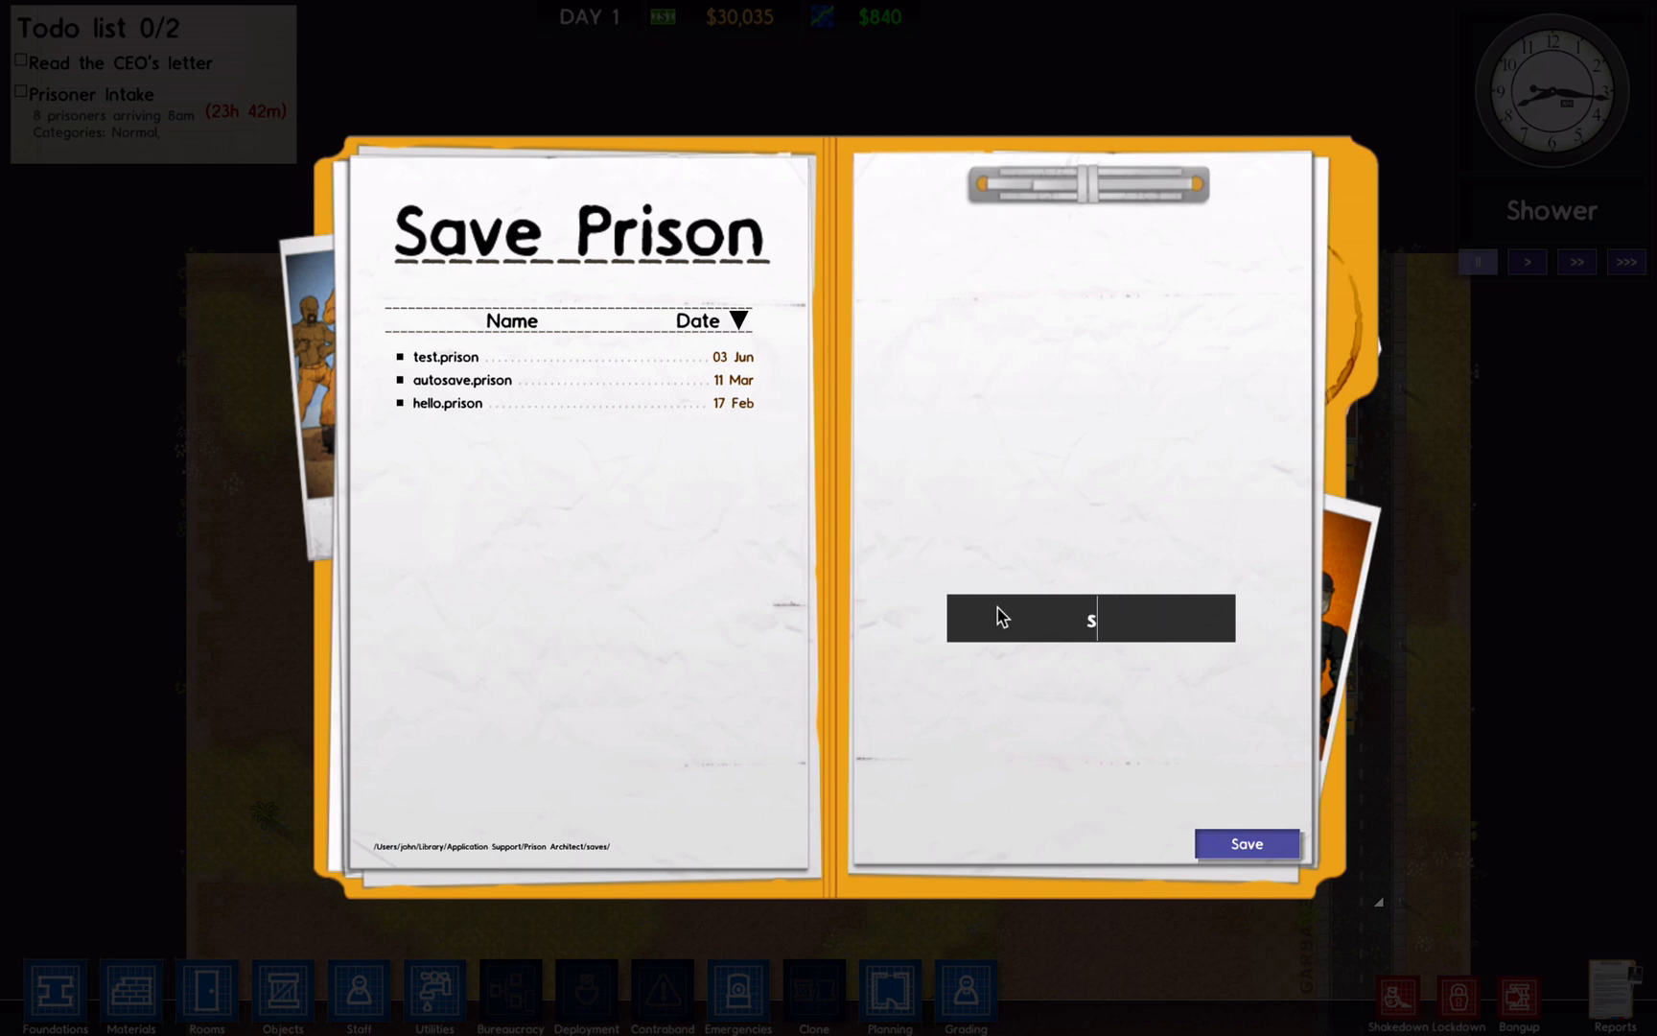
pyautogui.write('aa')
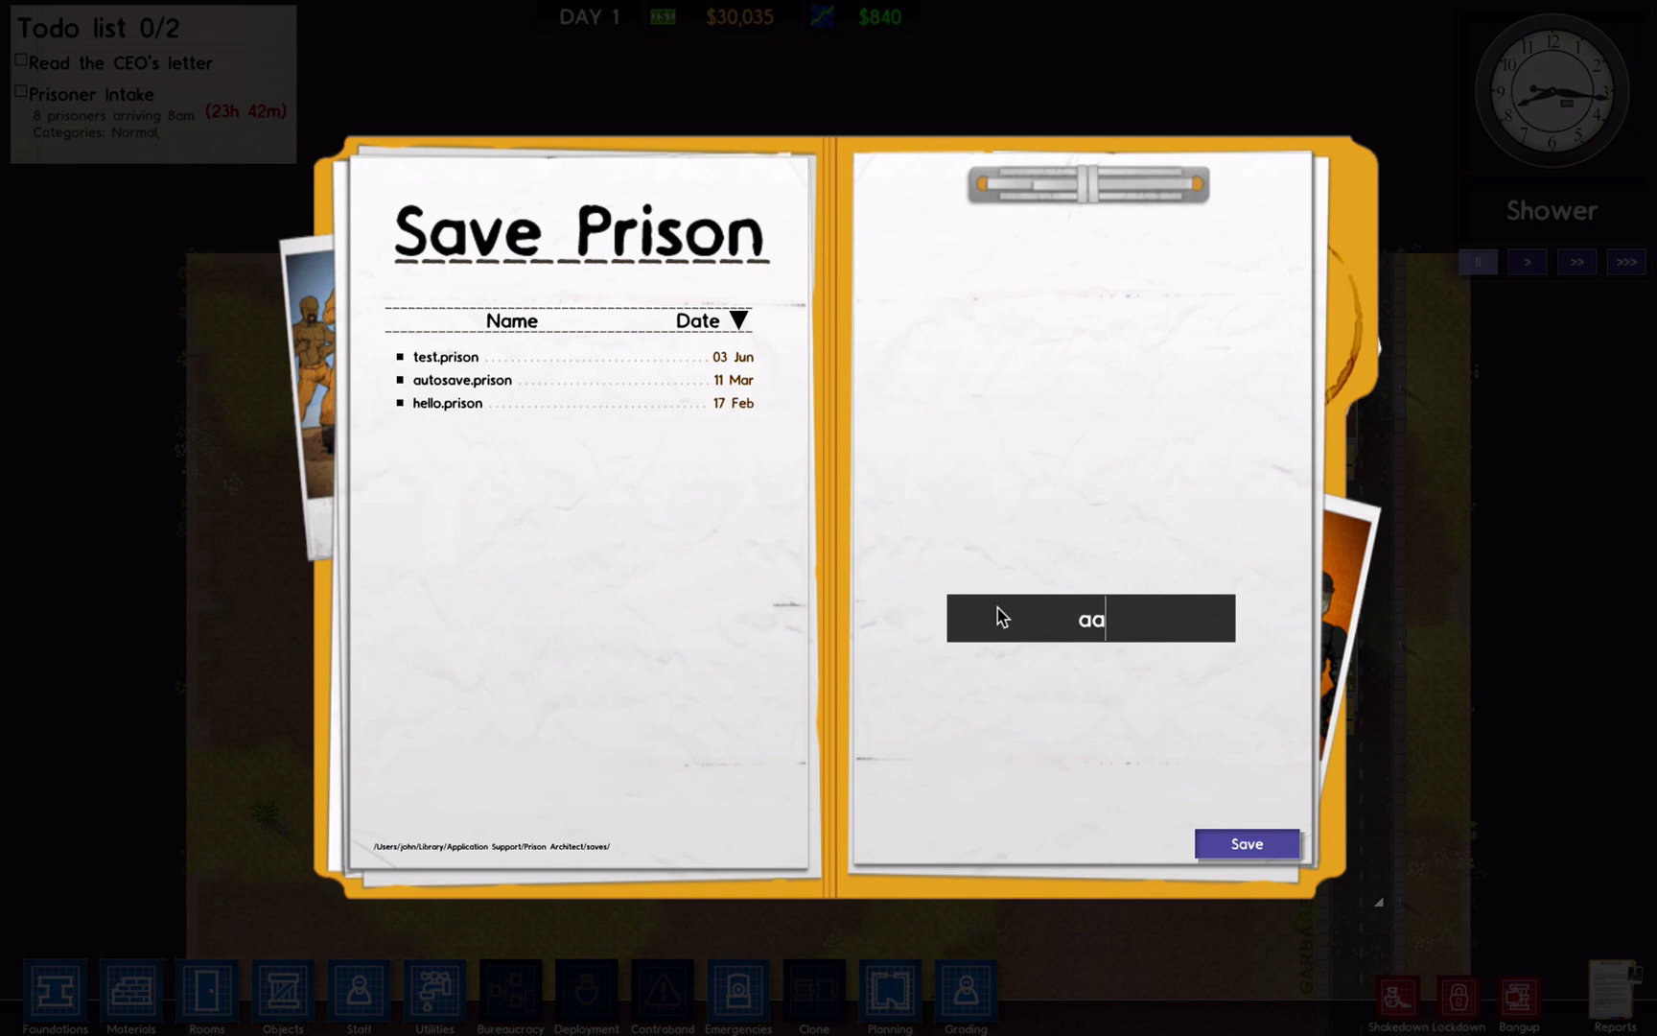
pyautogui.write('dddd')
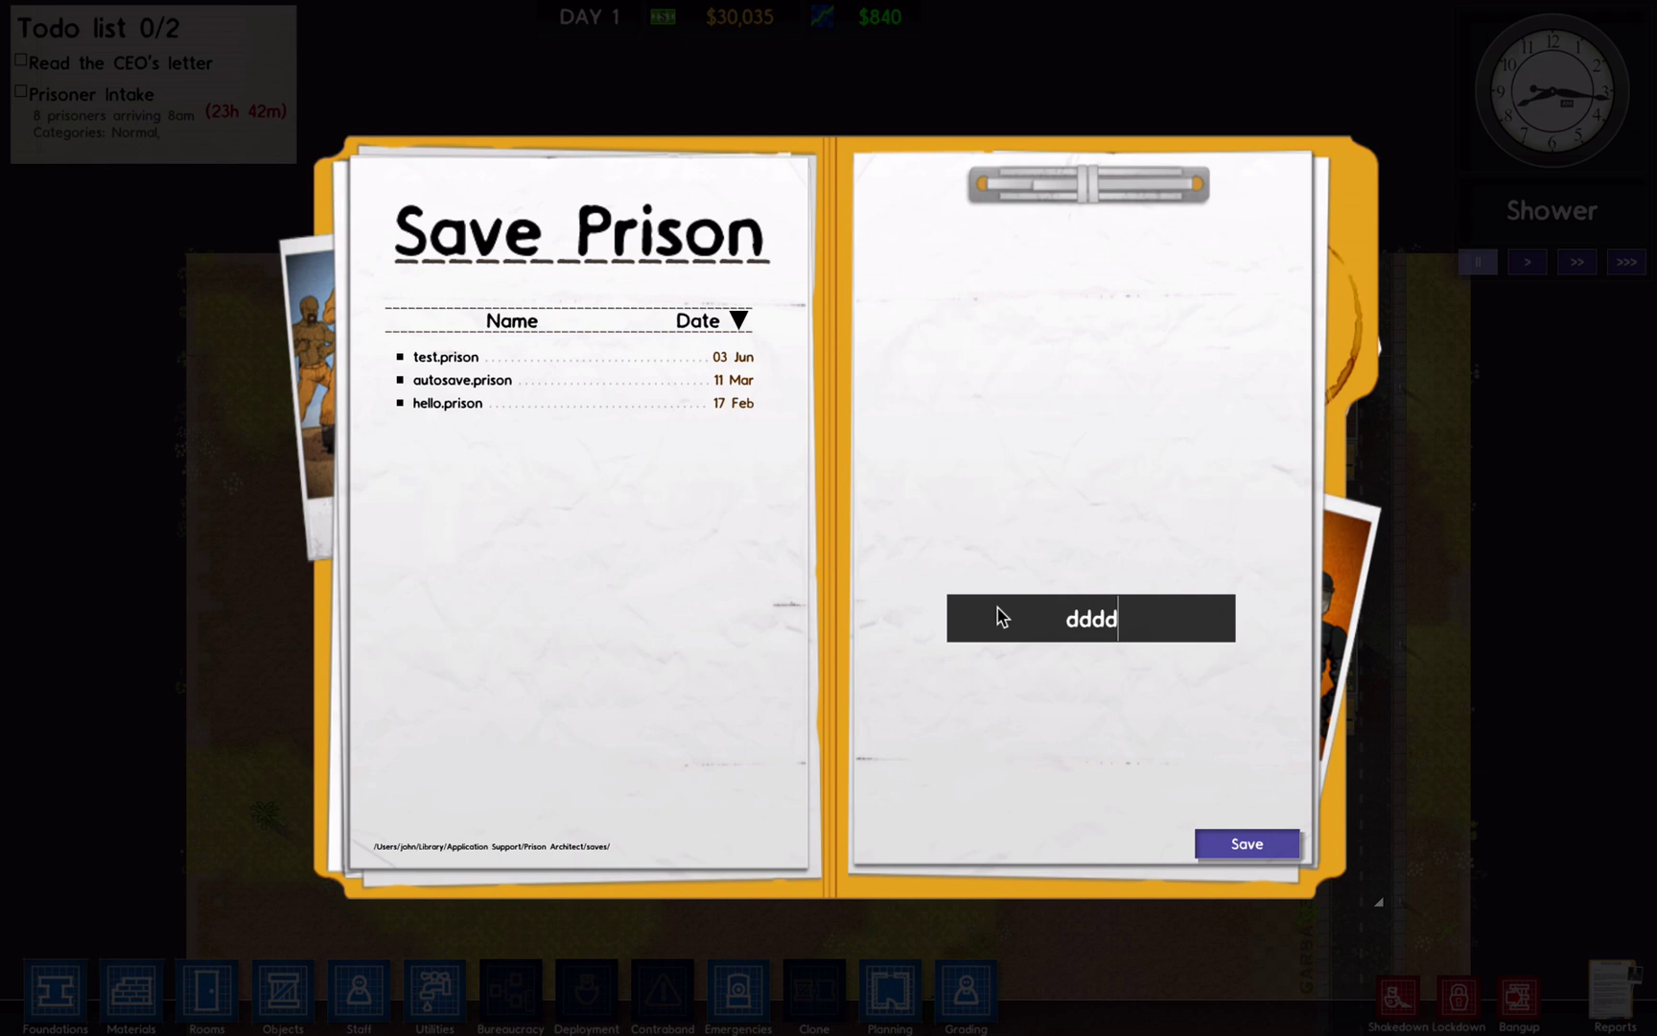
pyautogui.moveTo(963, 748)
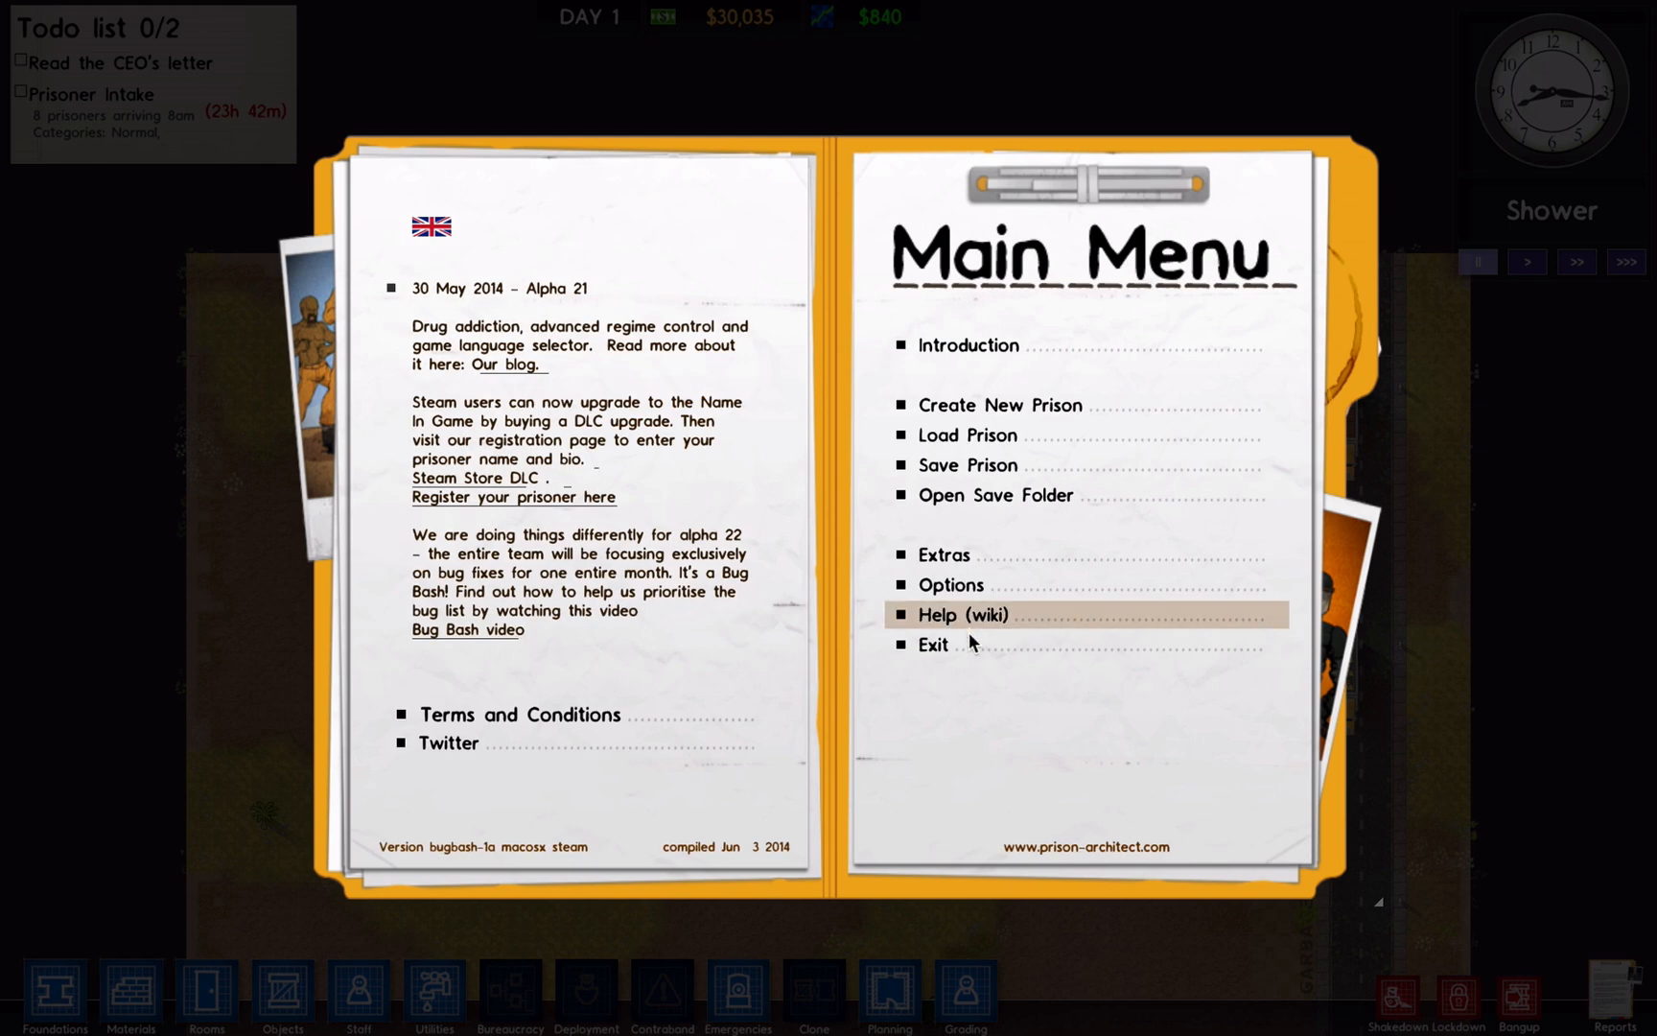
pyautogui.moveTo(972, 645)
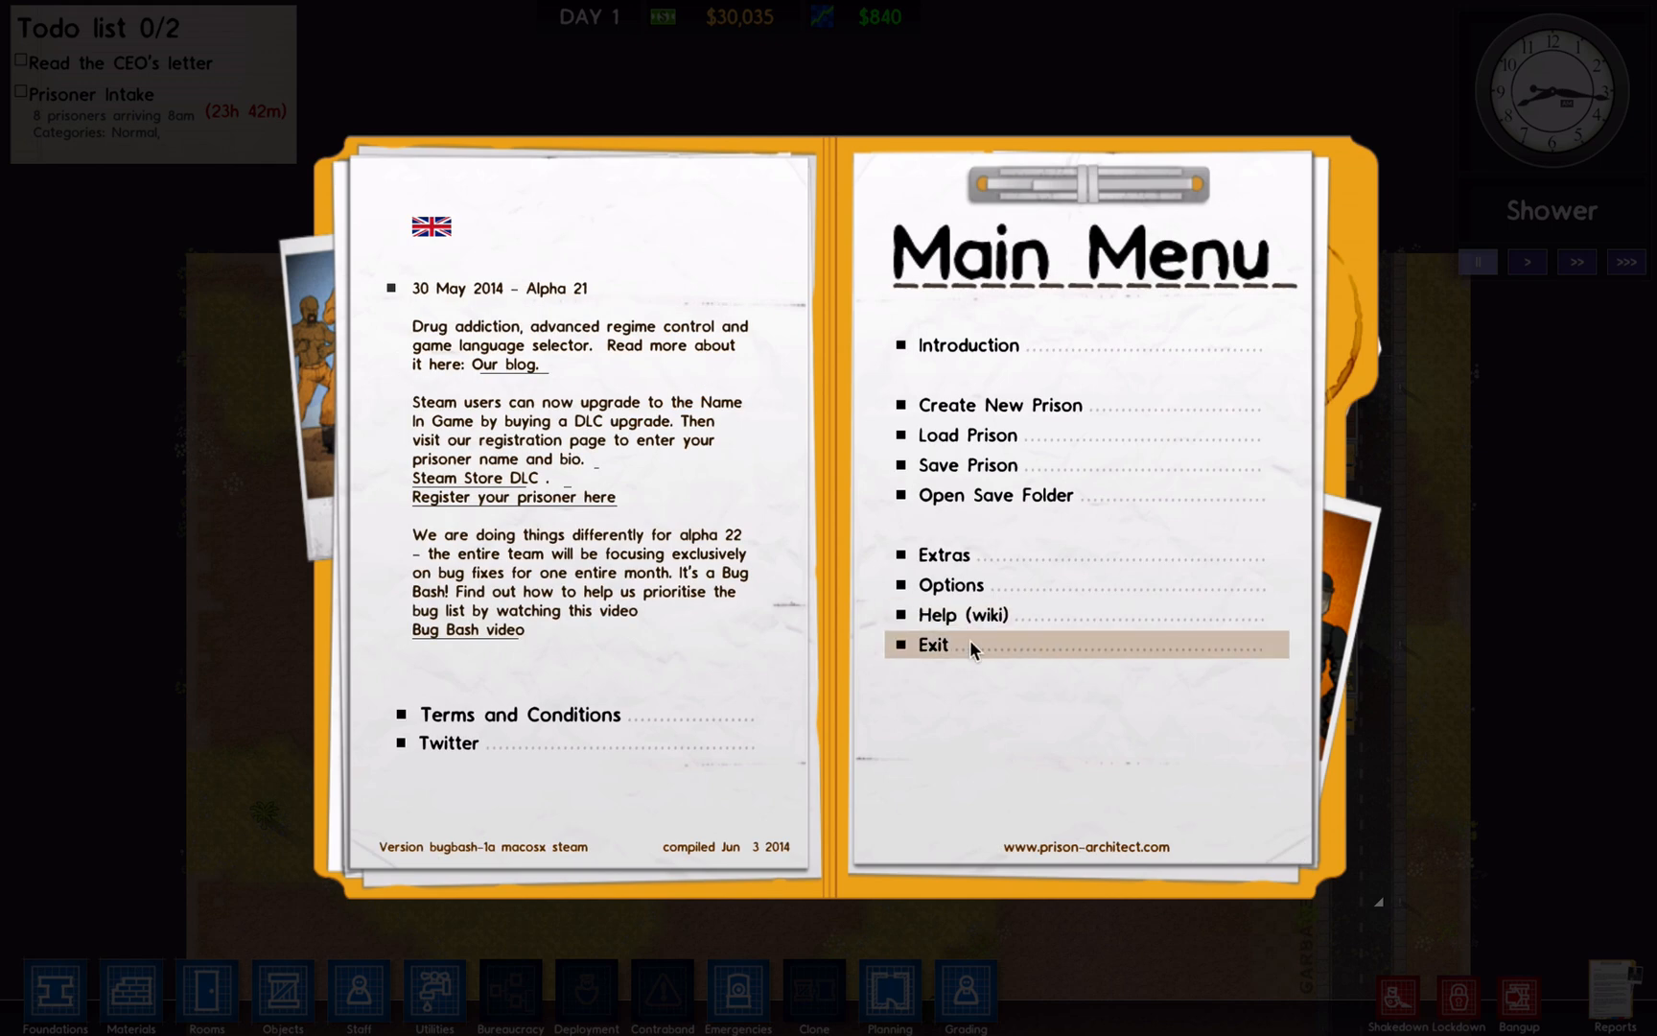
# Exit the game and return to the bug 0000039 report page
pyautogui.click(930, 644)
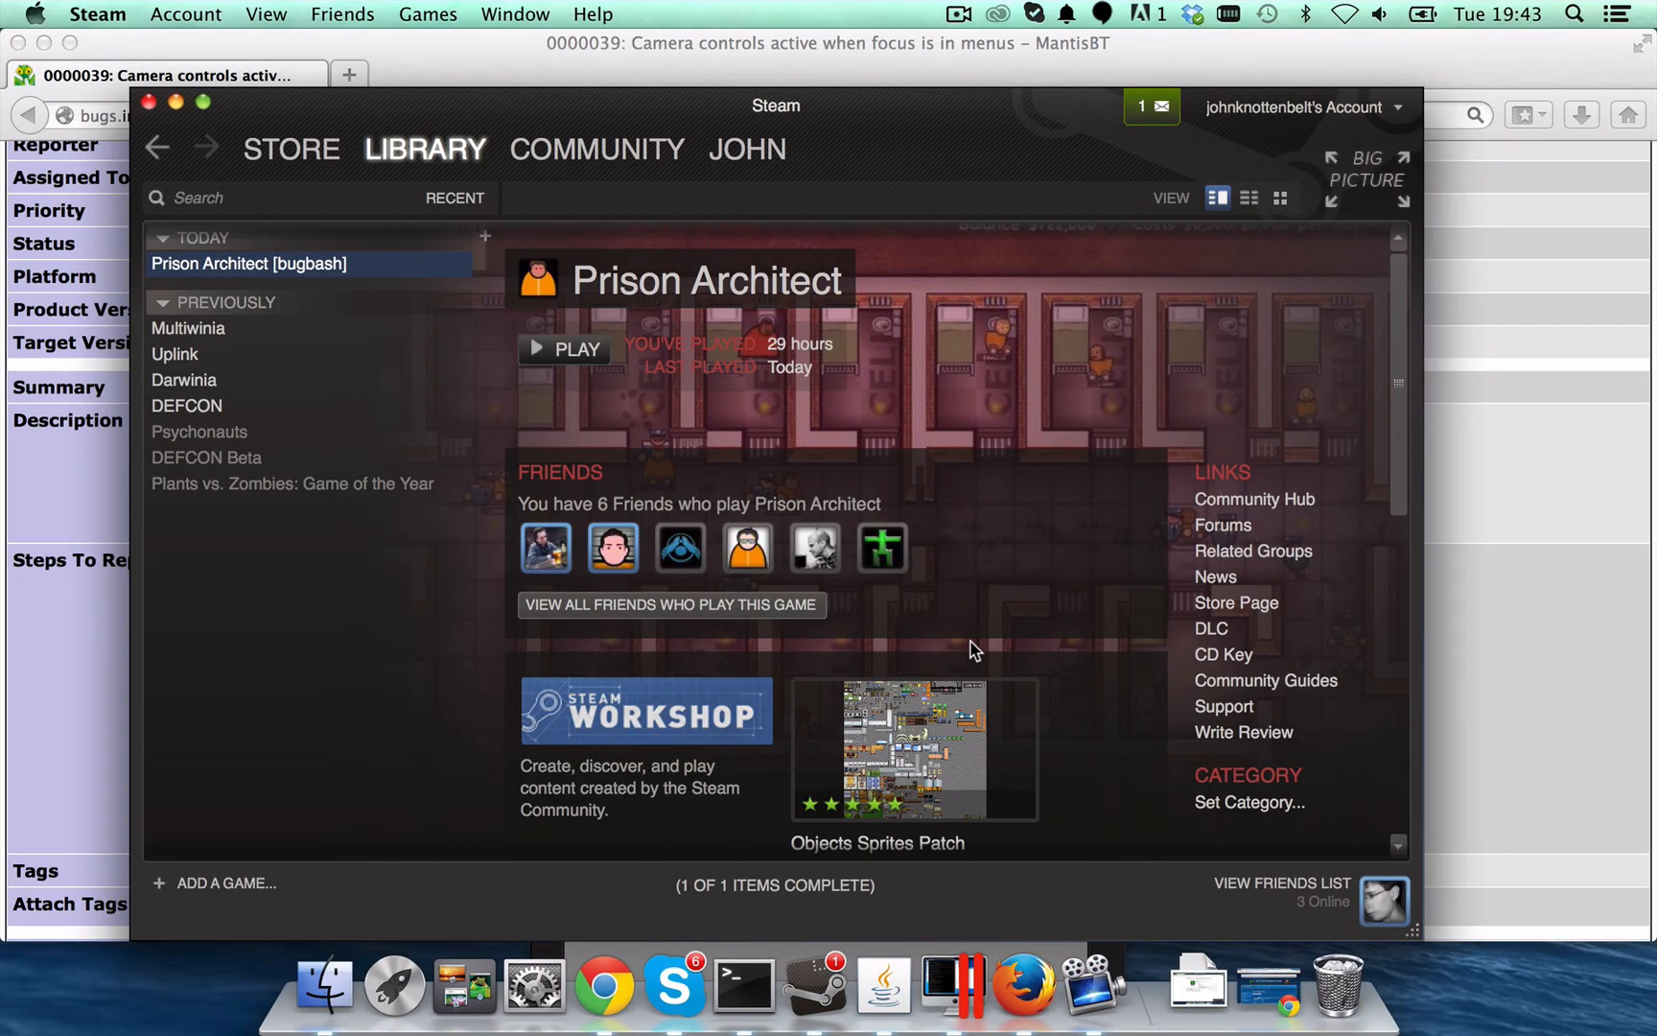
pyautogui.moveTo(219, 581)
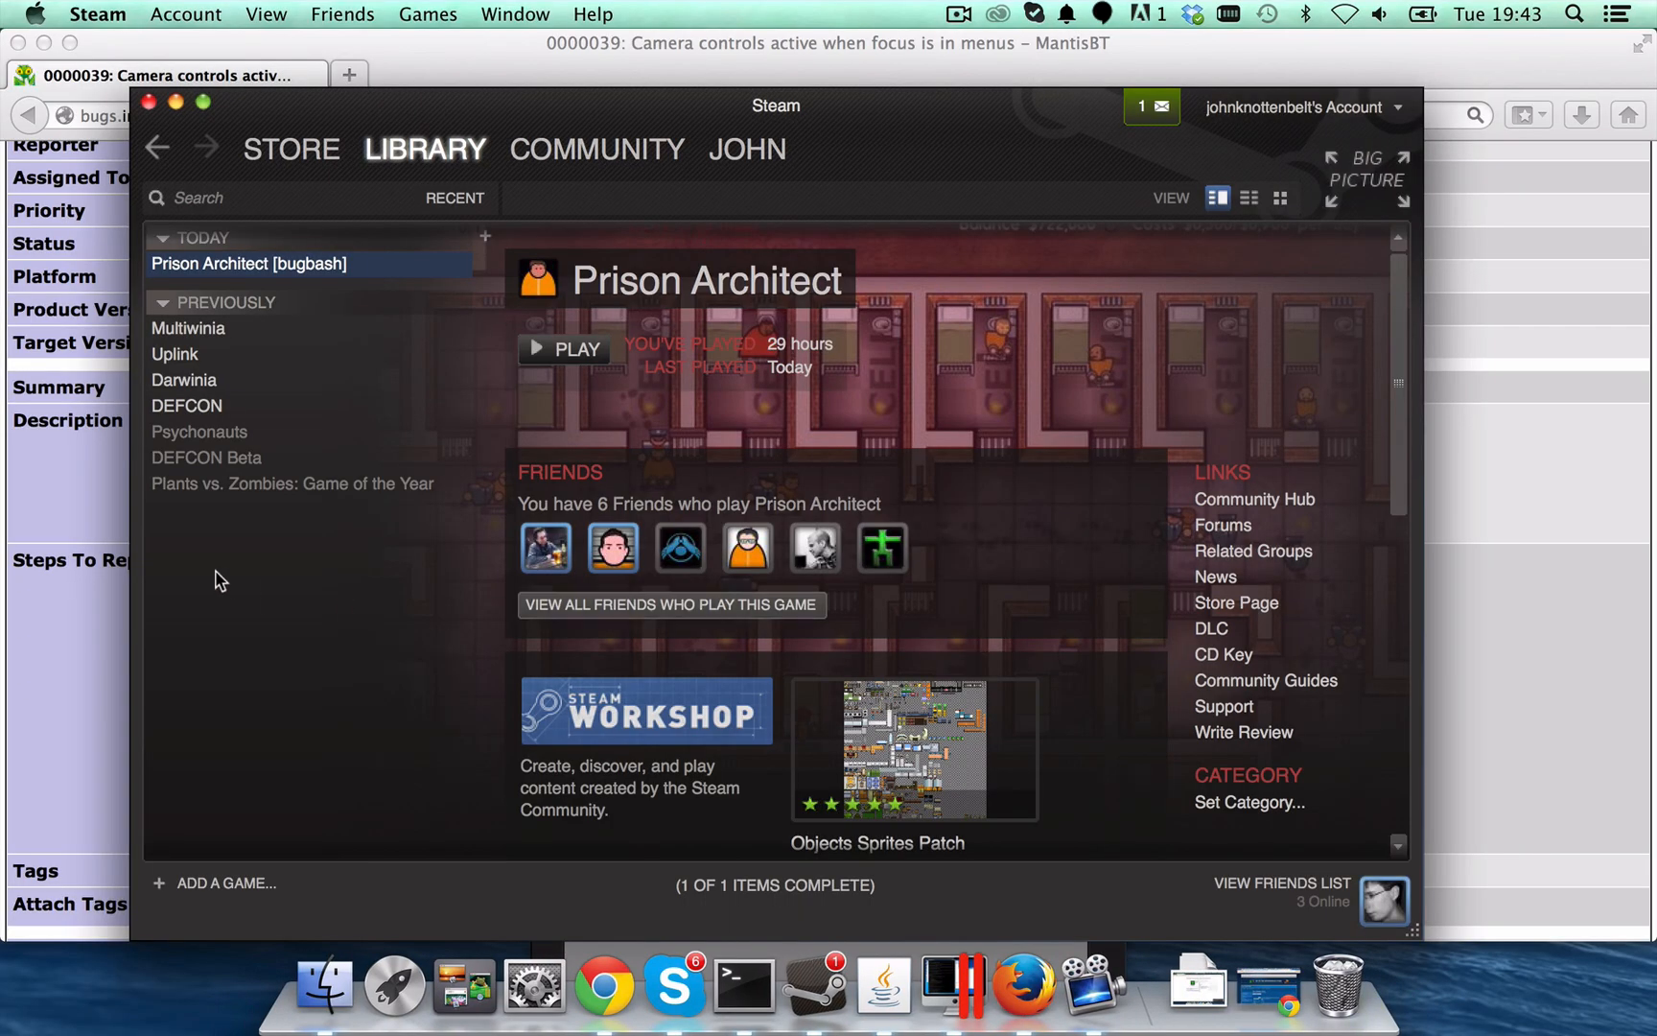
pyautogui.click(1018, 986)
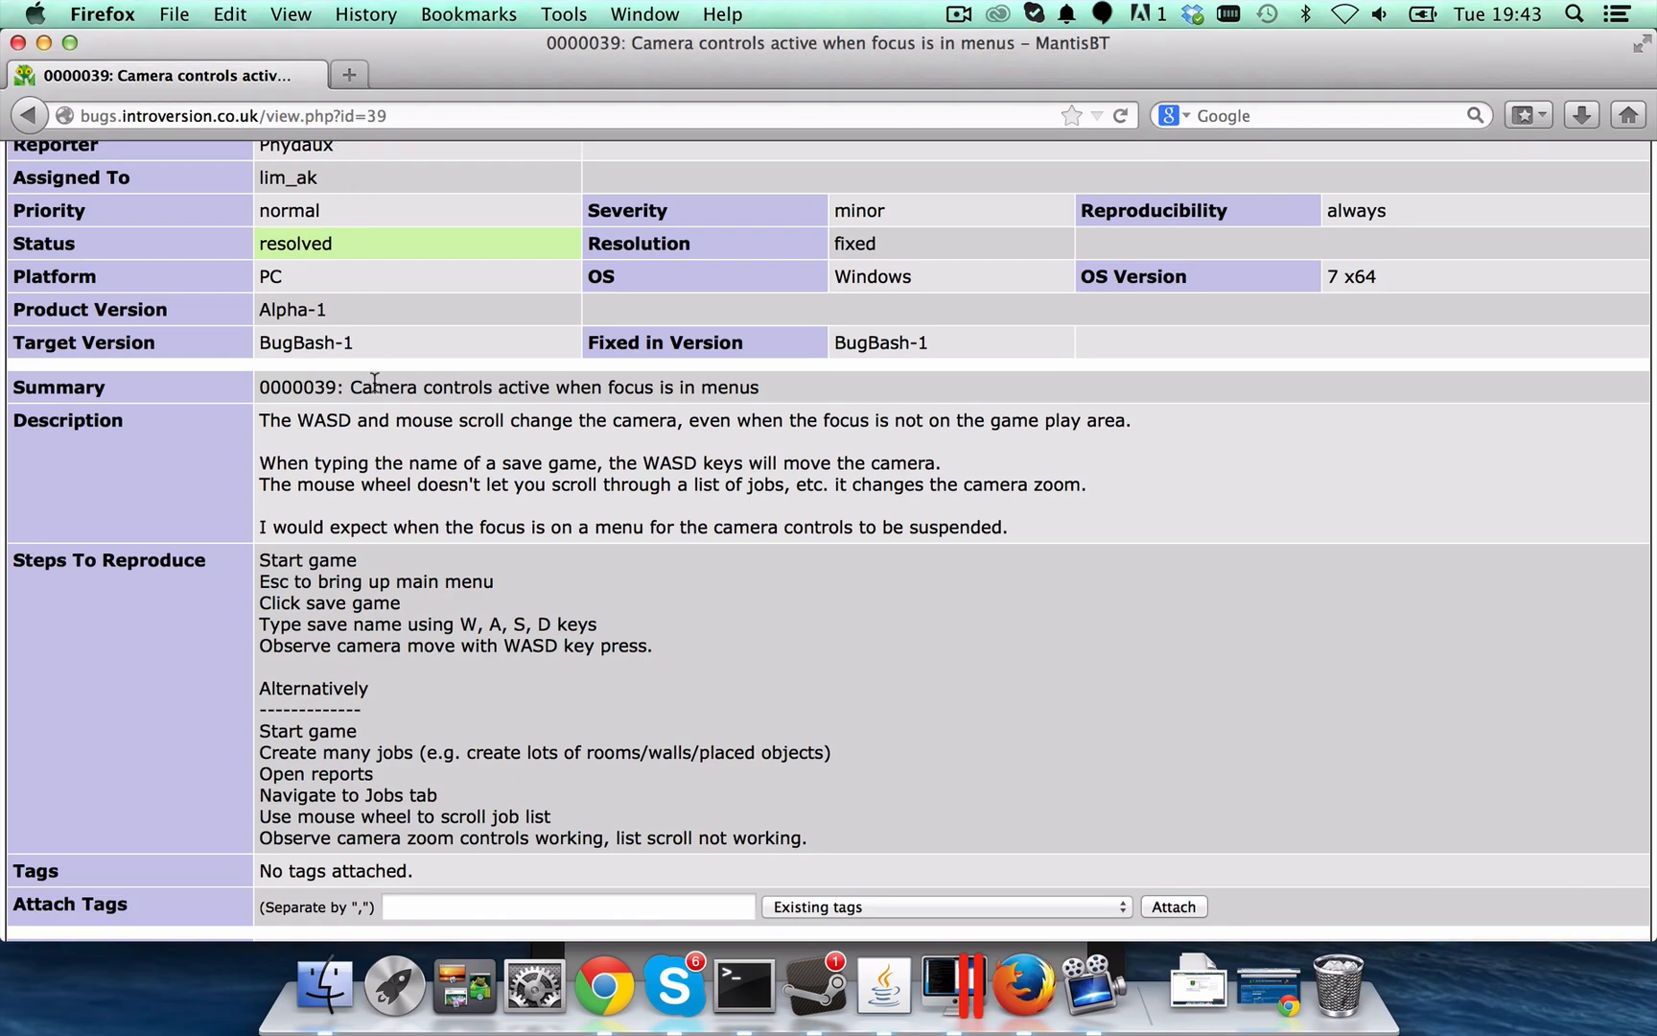
# Enter 'Confirm fixed in bugbash-1a' in the Add Note box without submitting
pyautogui.scroll(-3)
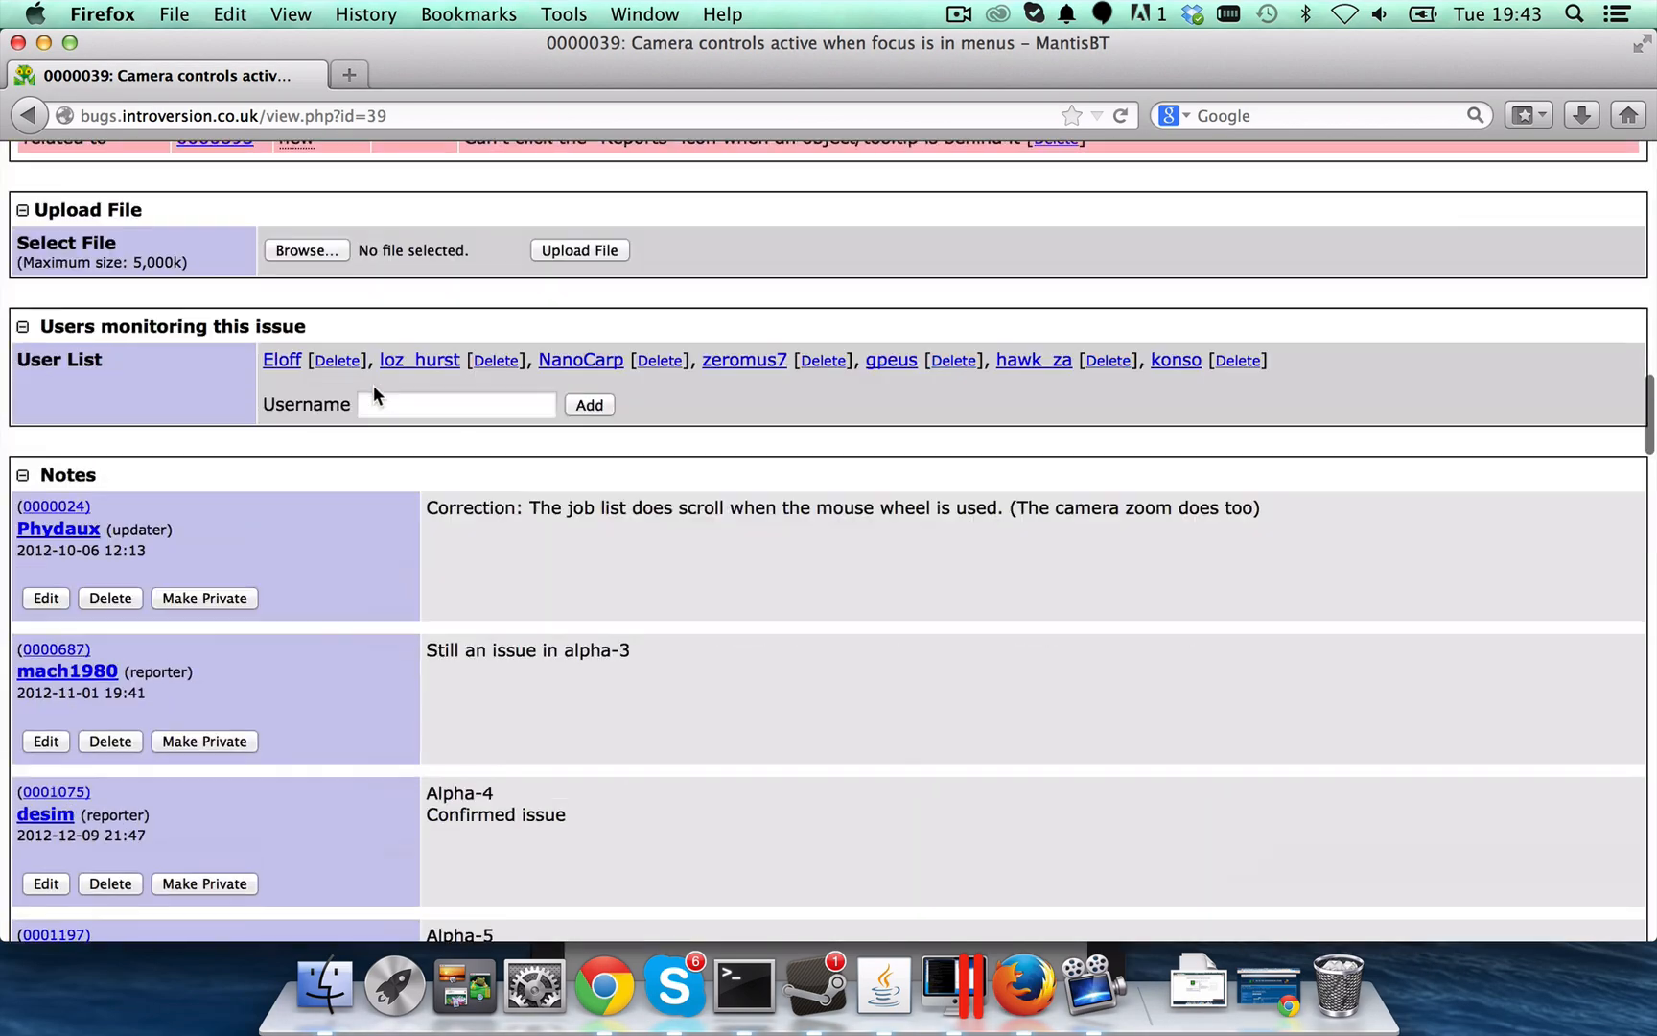
pyautogui.scroll(-3)
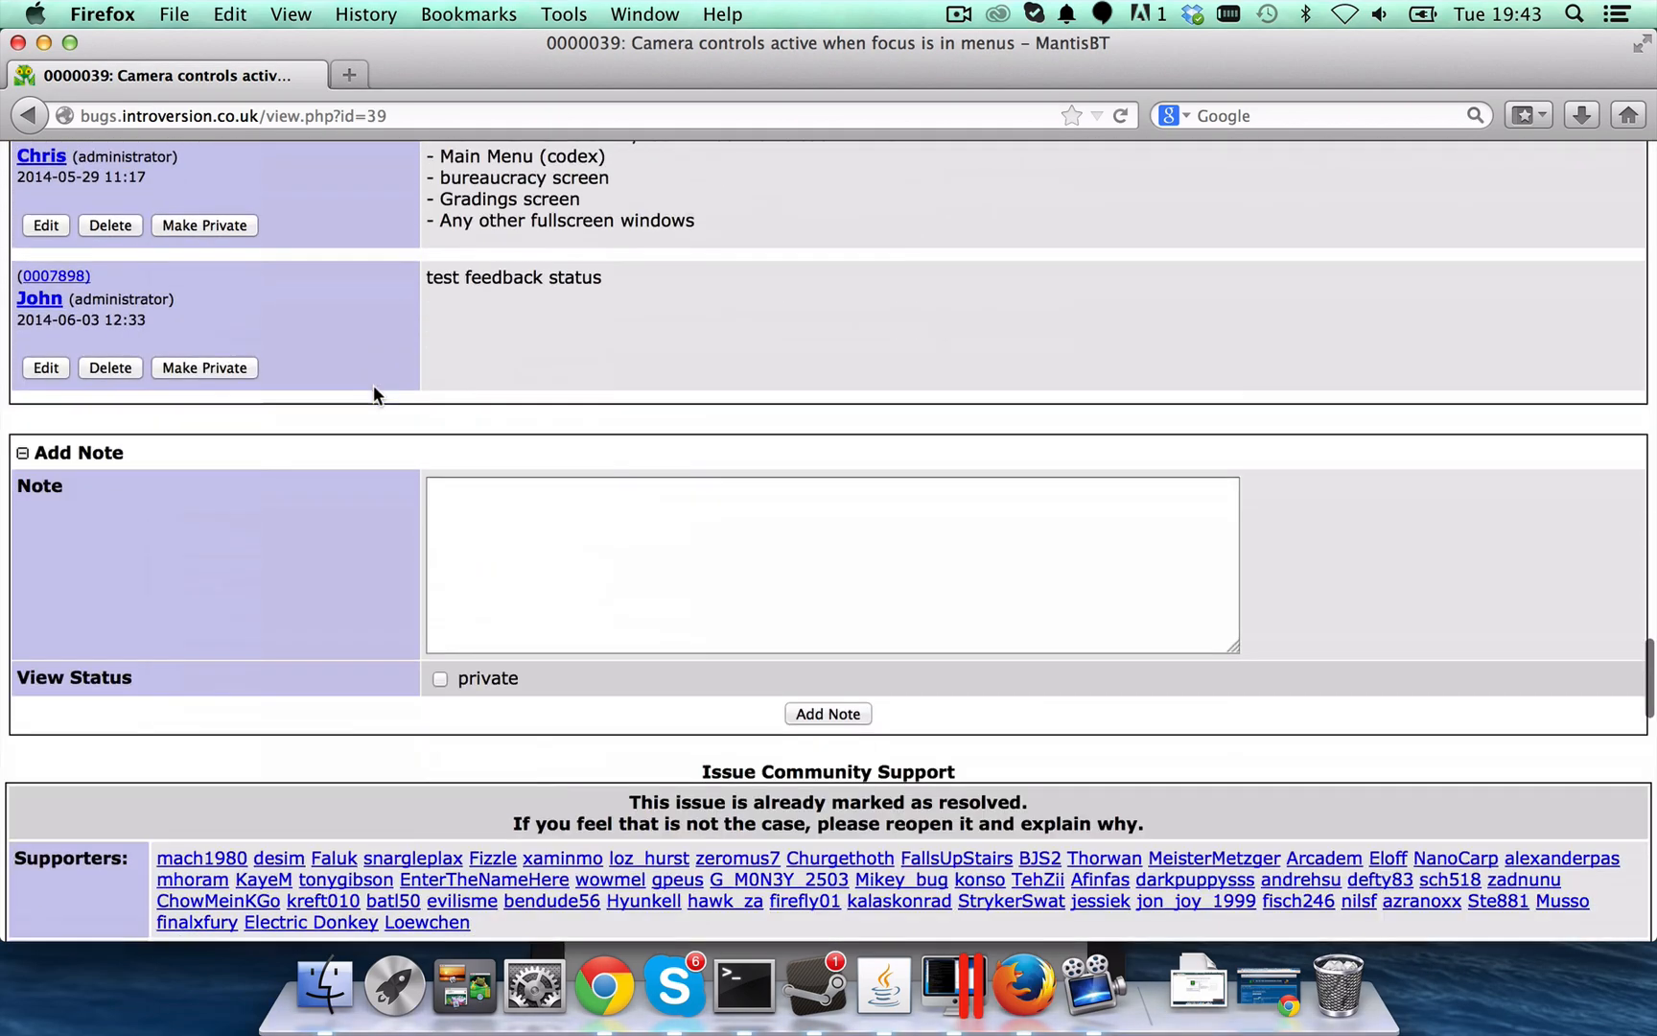
pyautogui.write('Confirm f')
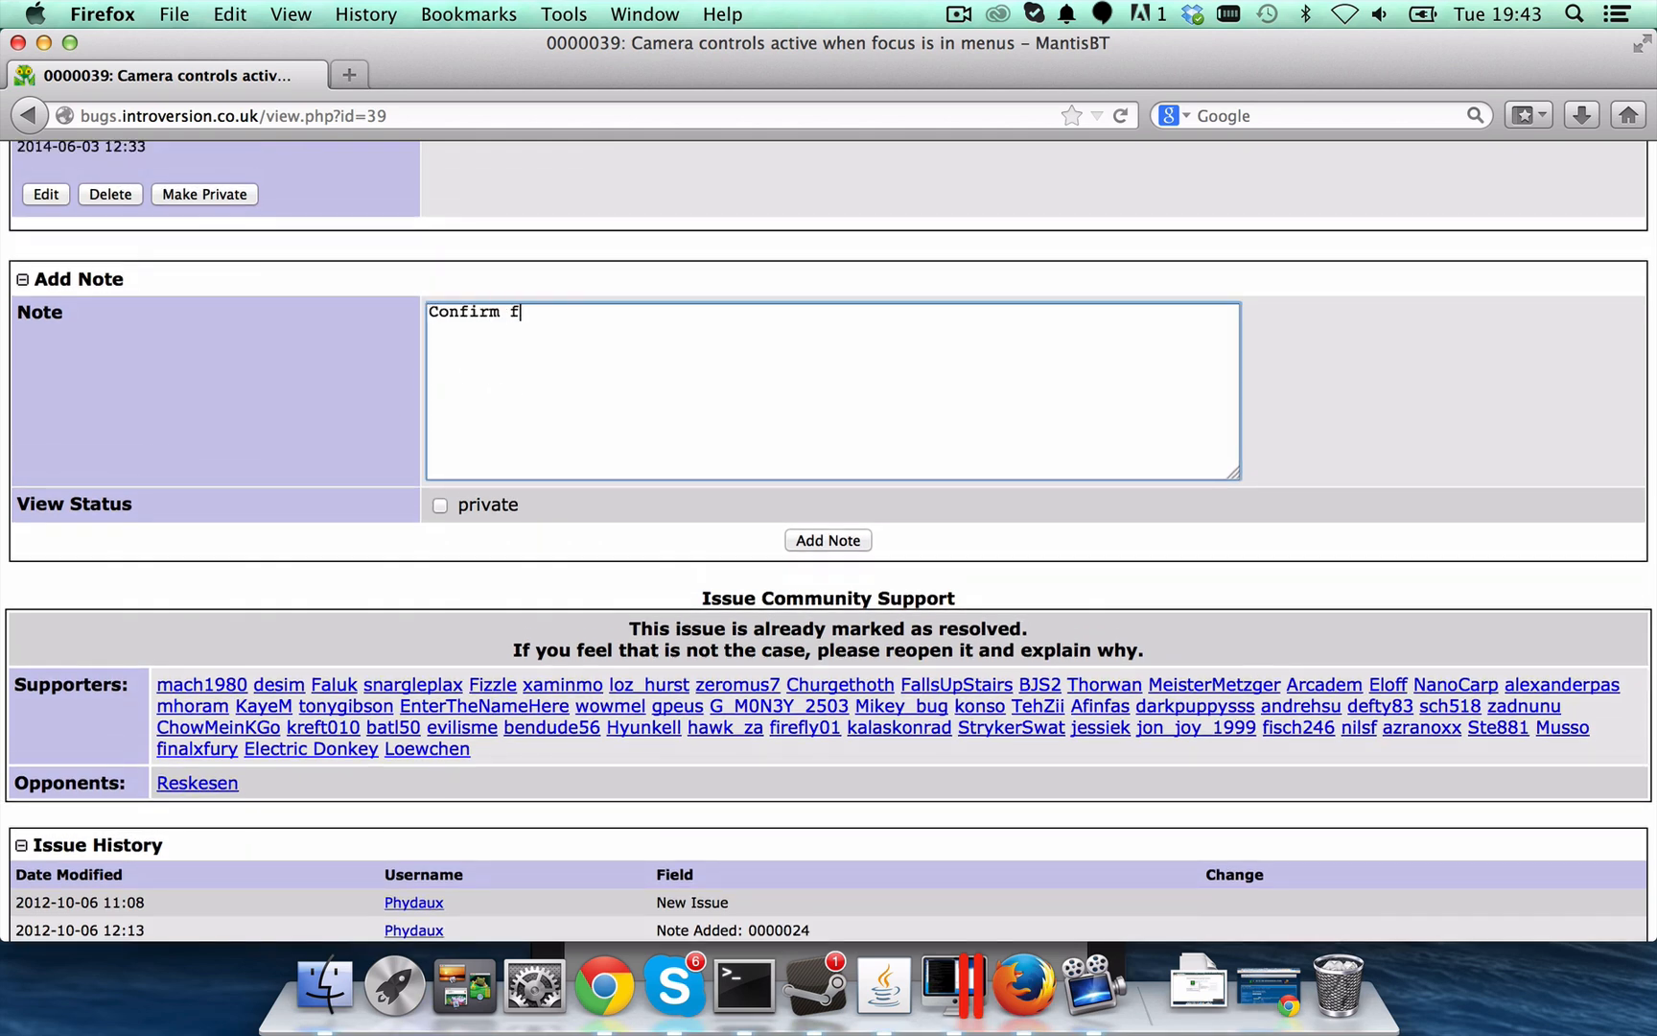
pyautogui.write('ixed in bugbash')
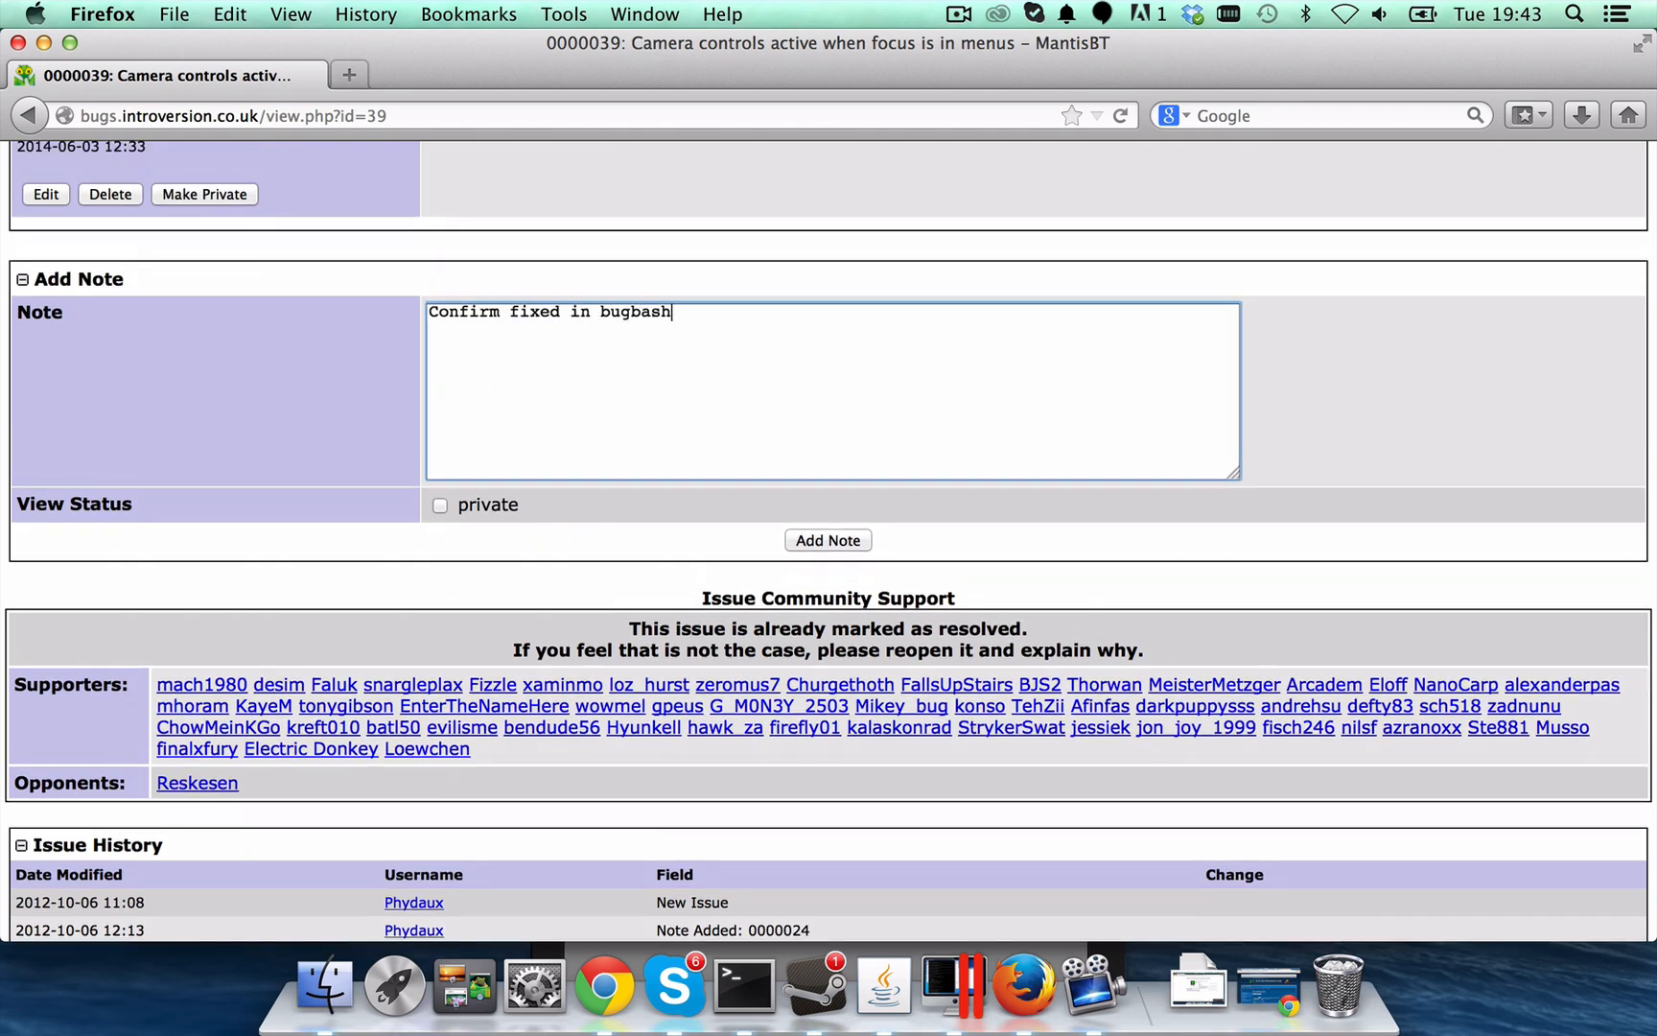
pyautogui.write('-1a')
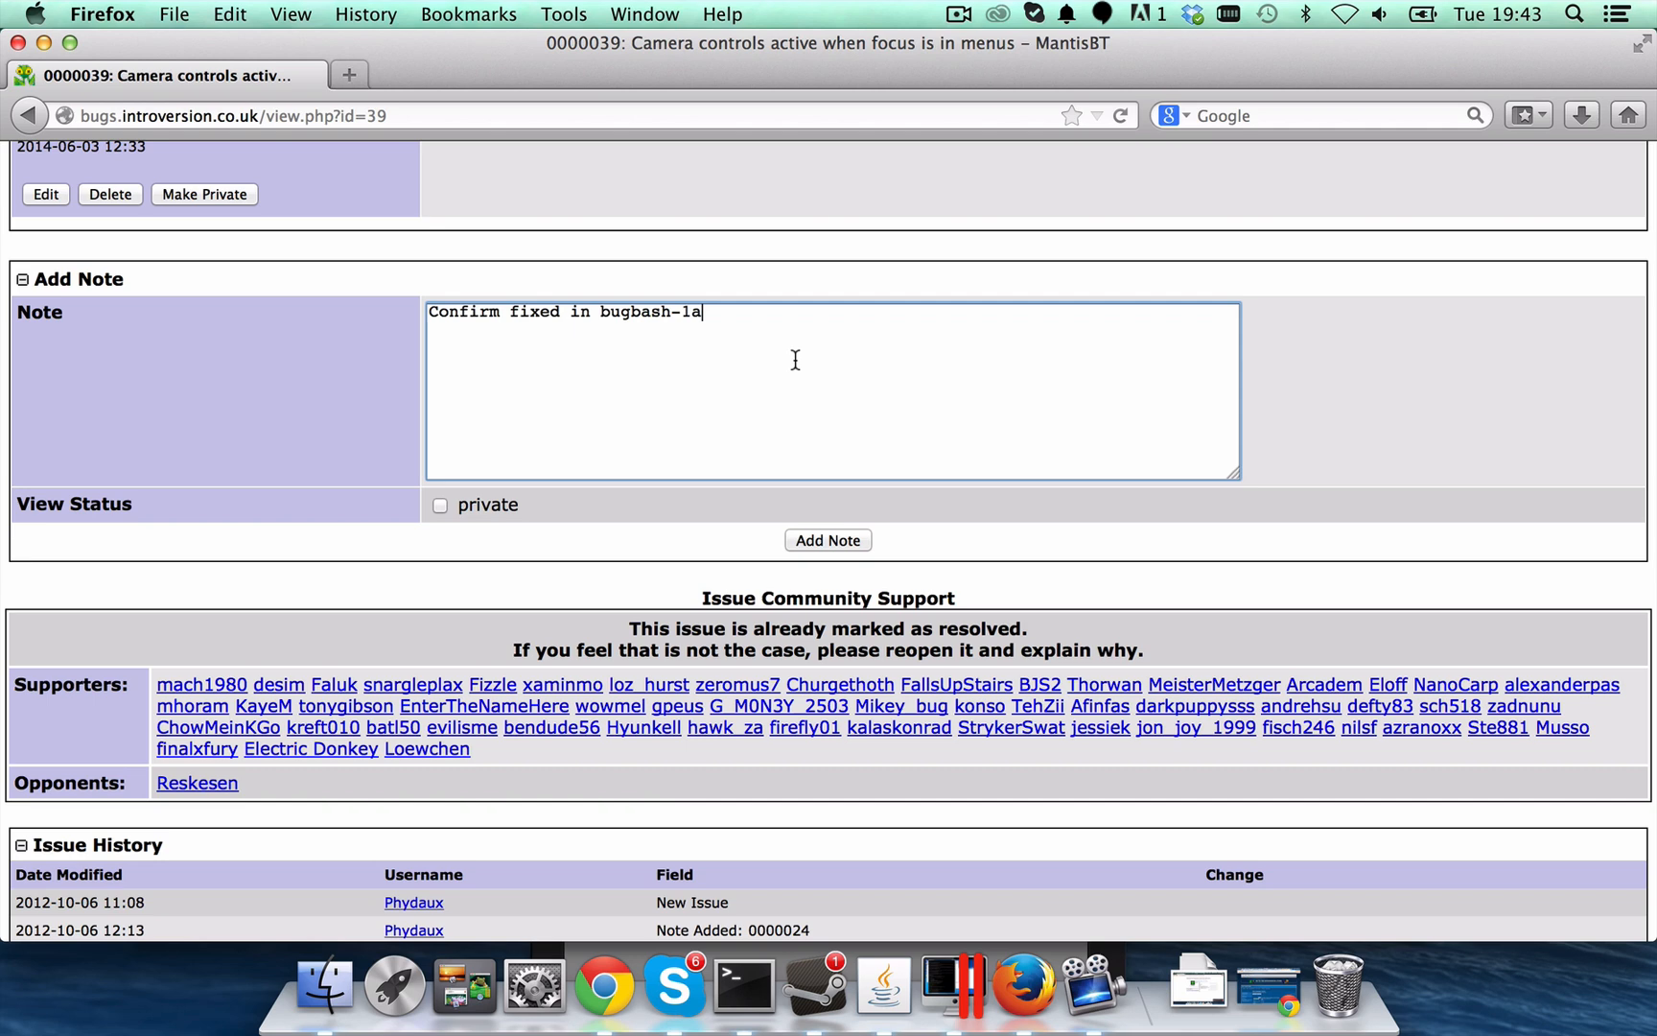
pyautogui.moveTo(793, 359)
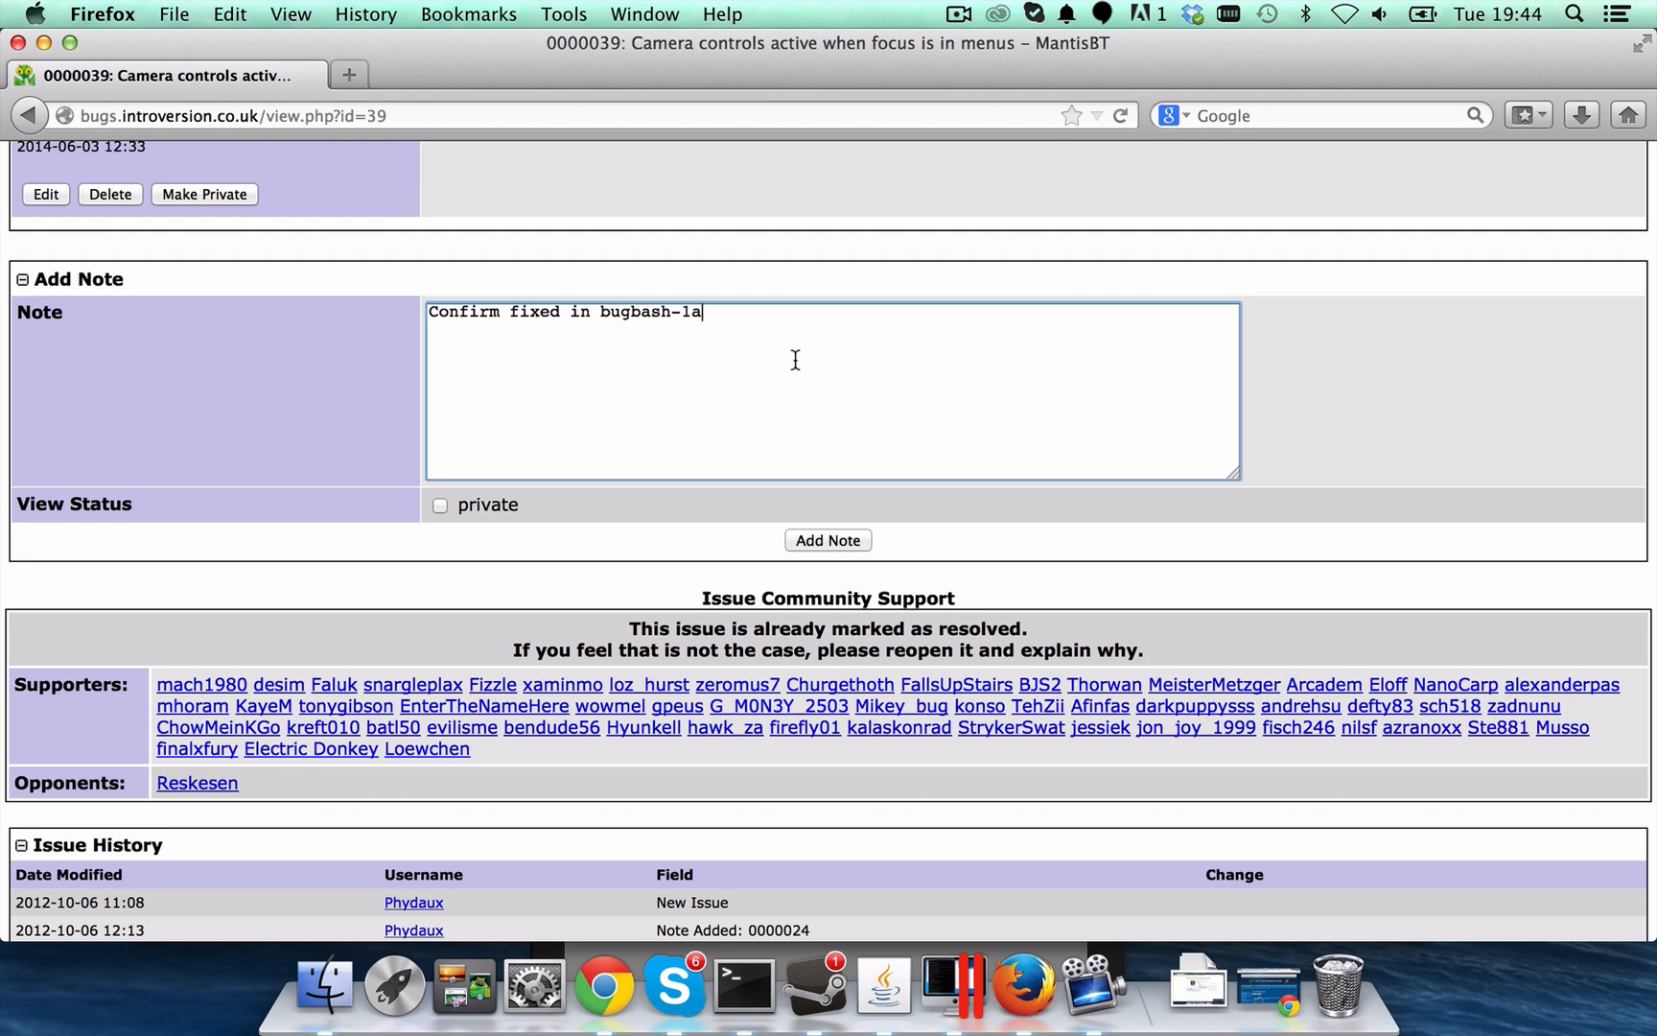
pyautogui.scroll(-3)
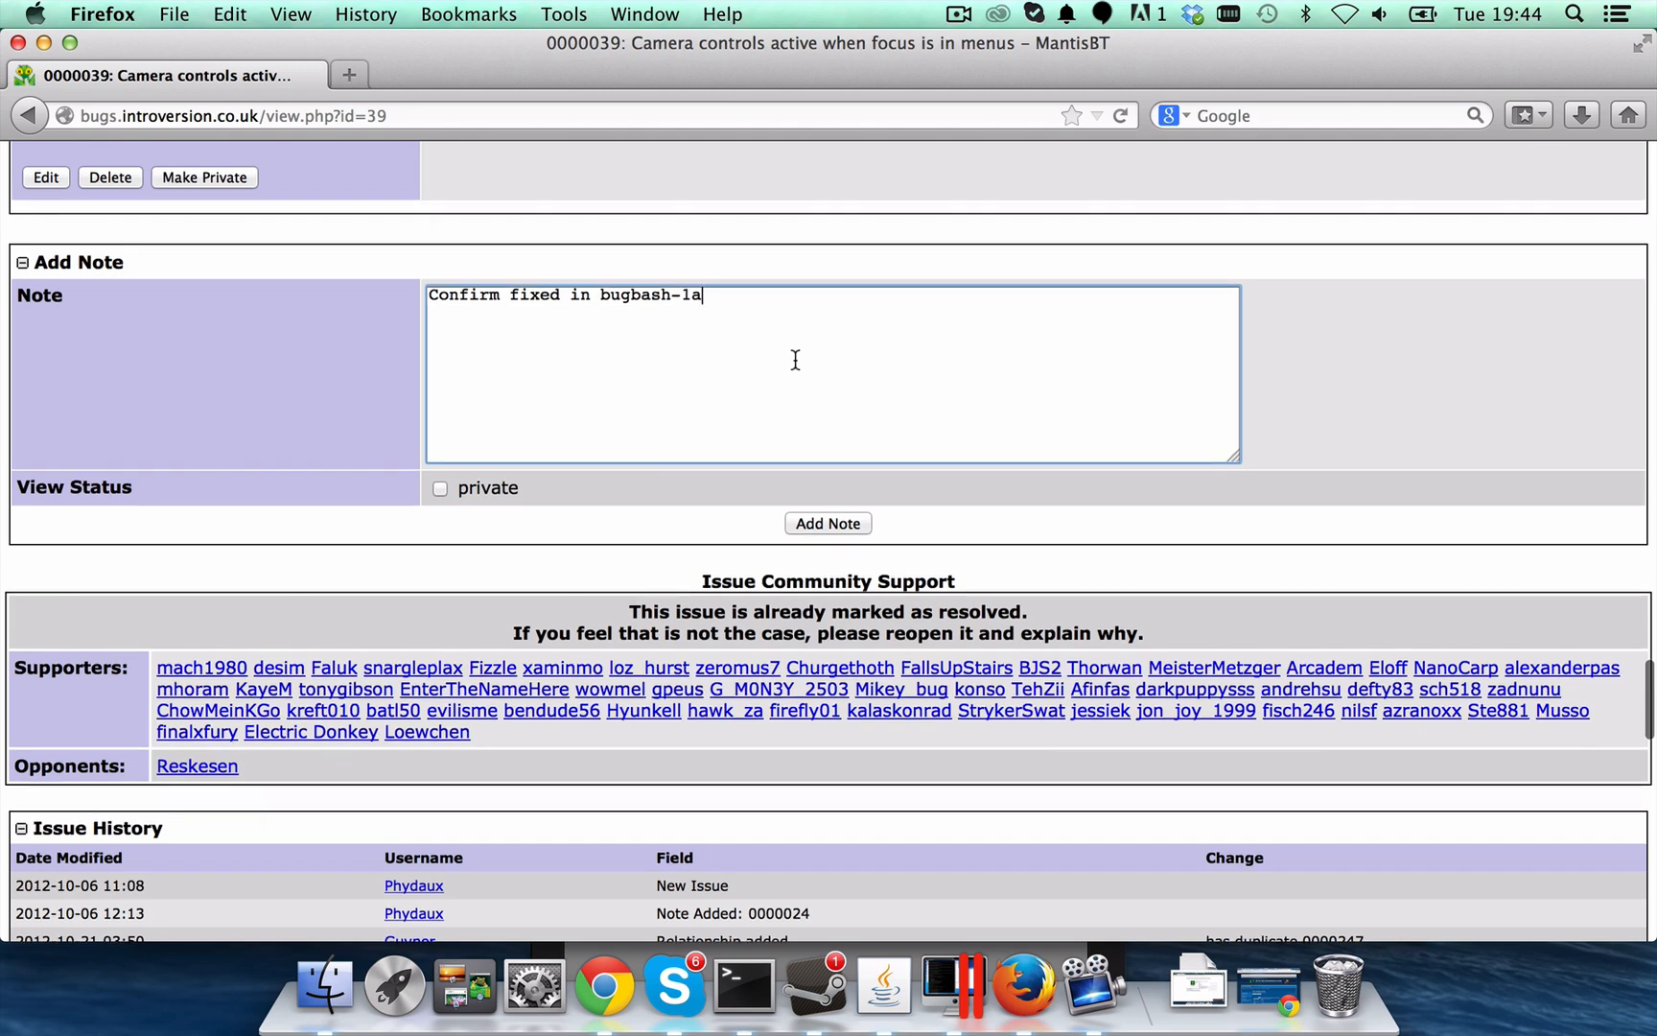